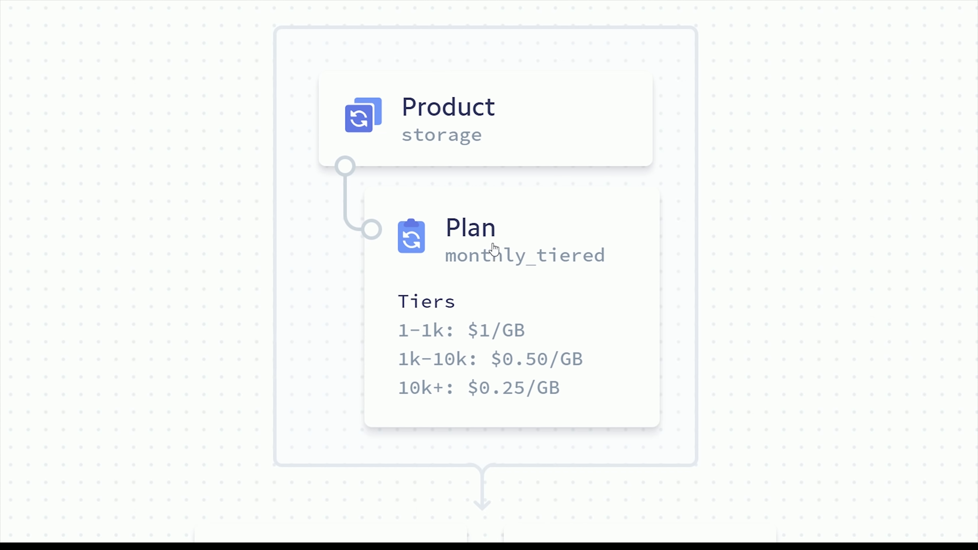
pyautogui.moveTo(509, 281)
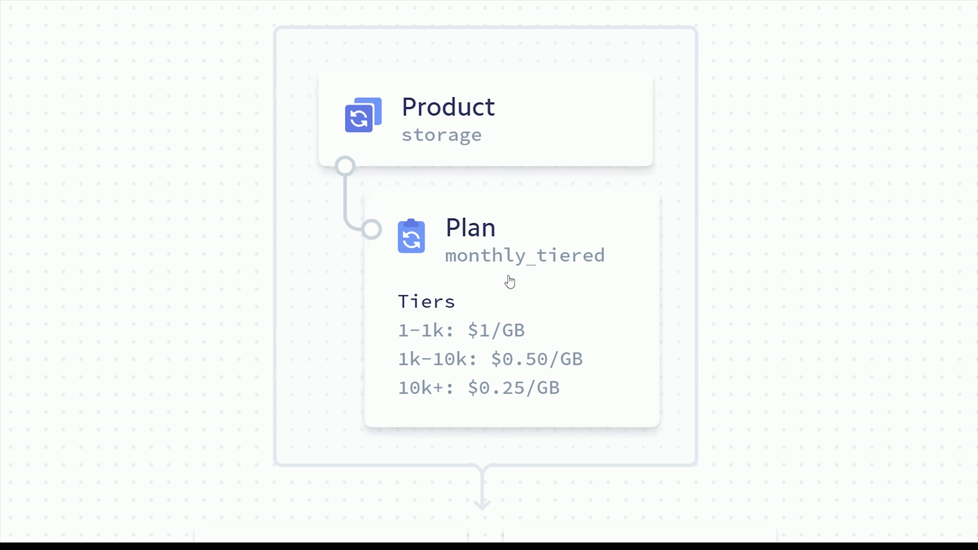
pyautogui.moveTo(490, 303)
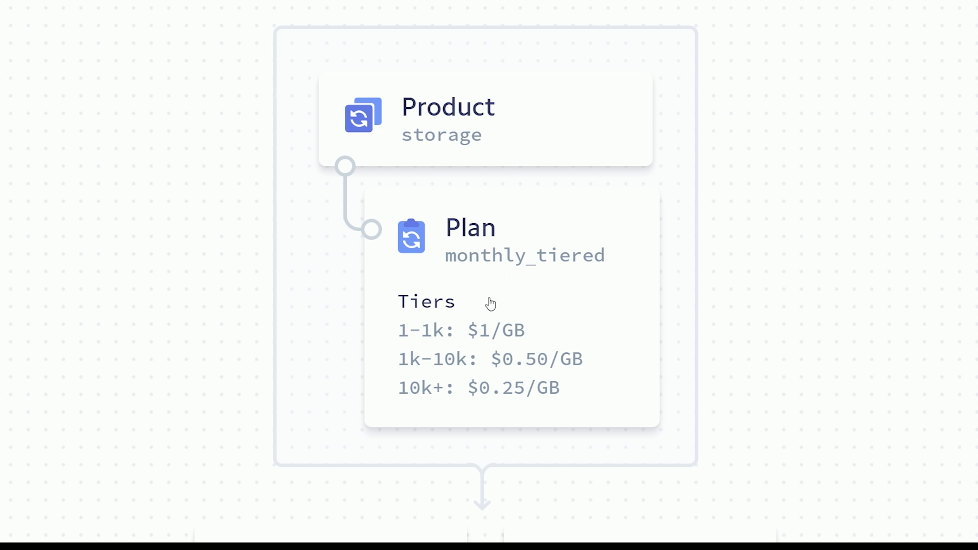
# Open the users document Kb8sL9JU1daEdfuhnK8WBy4wN1B2 that holds only a uid field
pyautogui.scroll(-3)
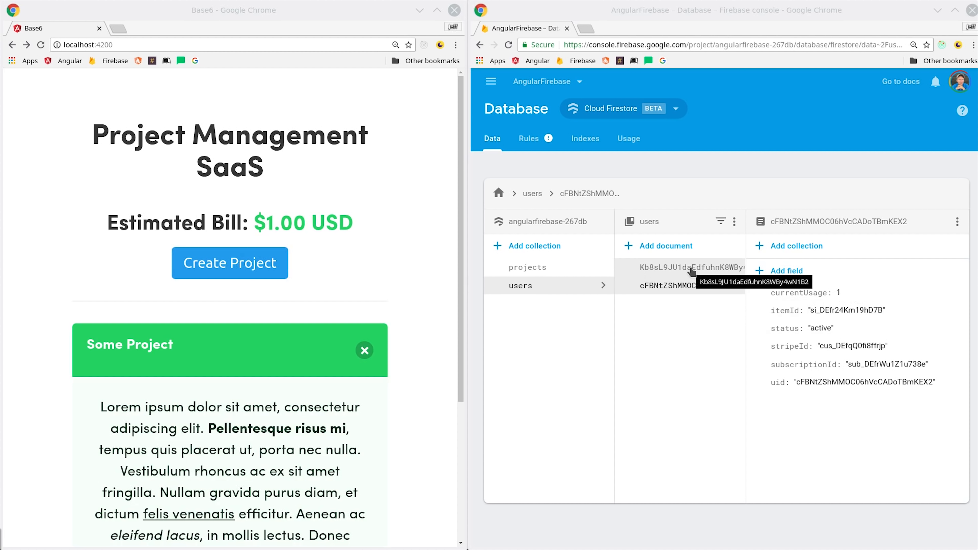
pyautogui.click(686, 267)
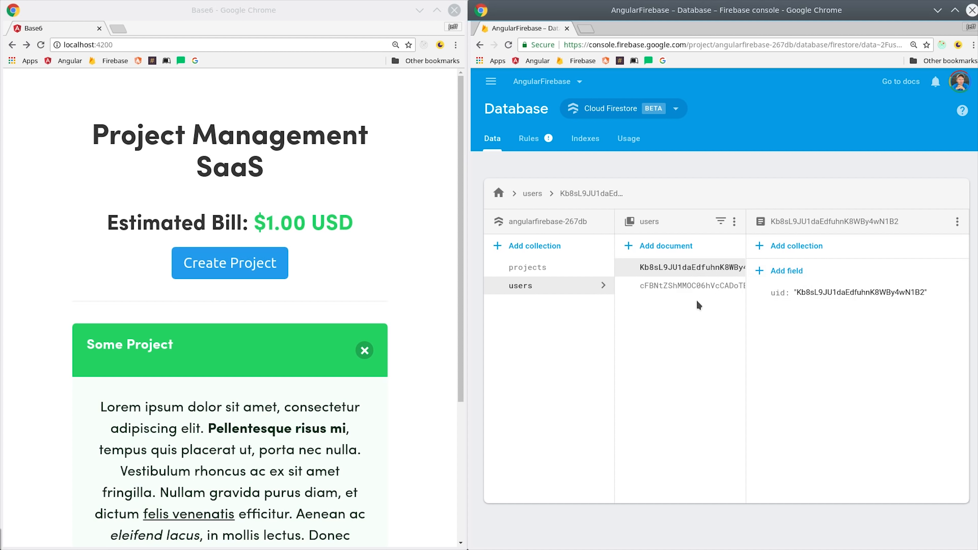
pyautogui.click(528, 267)
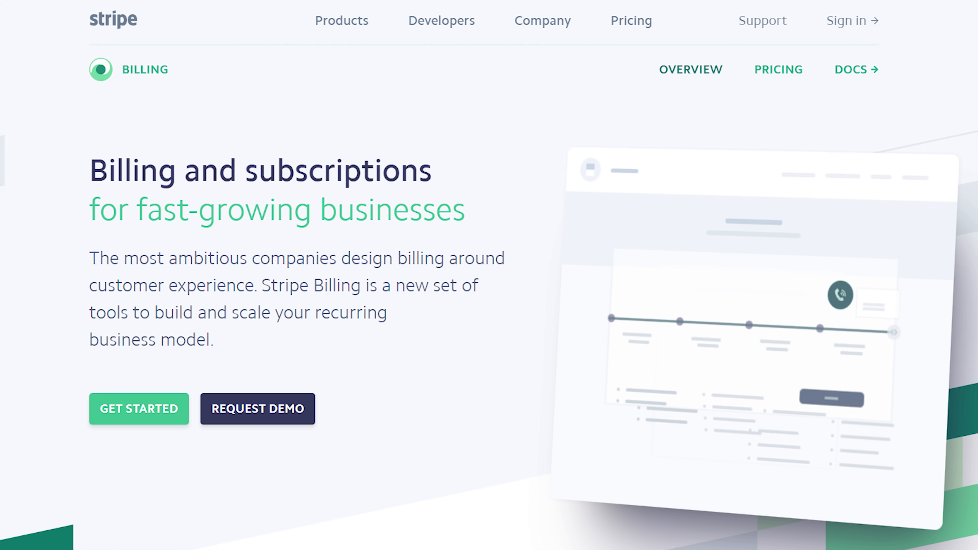
# Switch to stripe.com's Billing product page to view the subscriptions overview
pyautogui.click(148, 6)
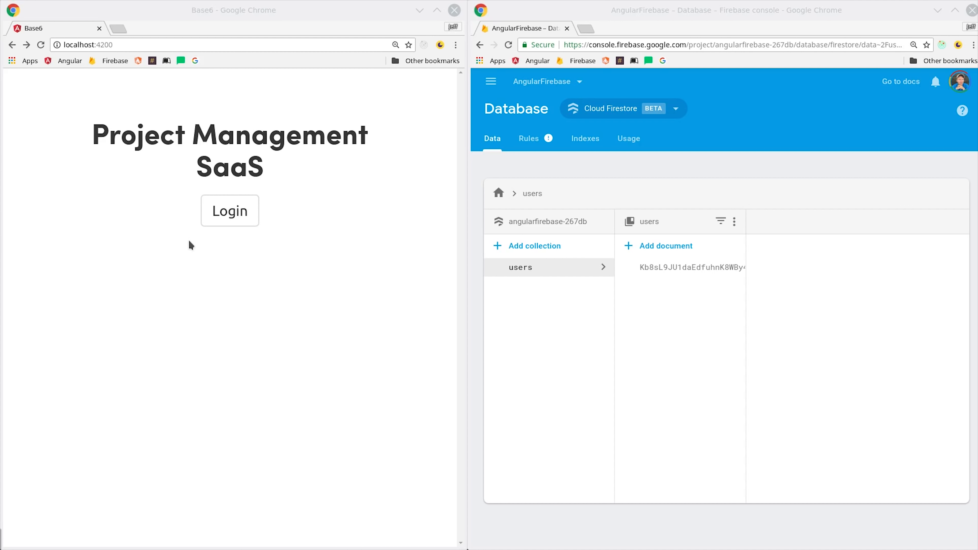
# Log in to the SaaS app, open the new user document with its stripeId, and enter the 4242 test card
pyautogui.click(228, 210)
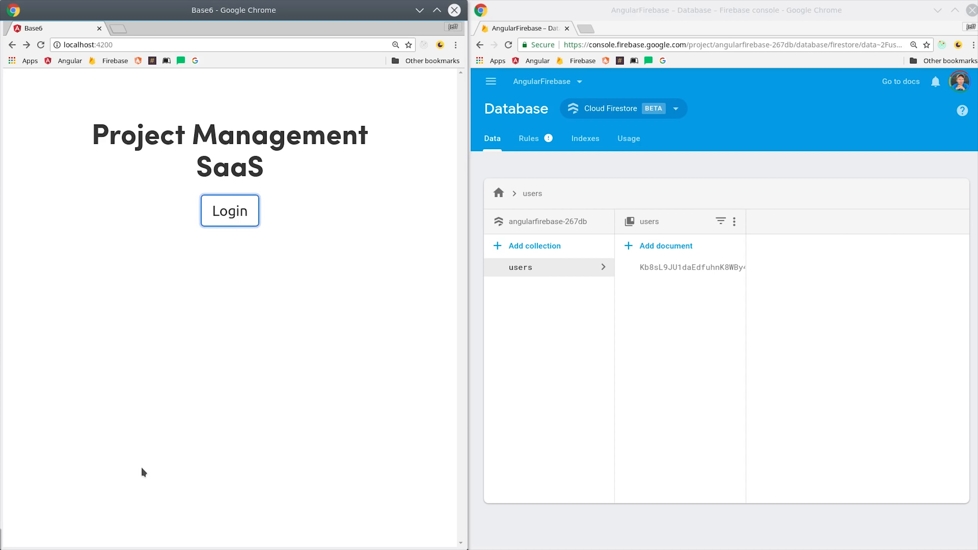
pyautogui.click(228, 210)
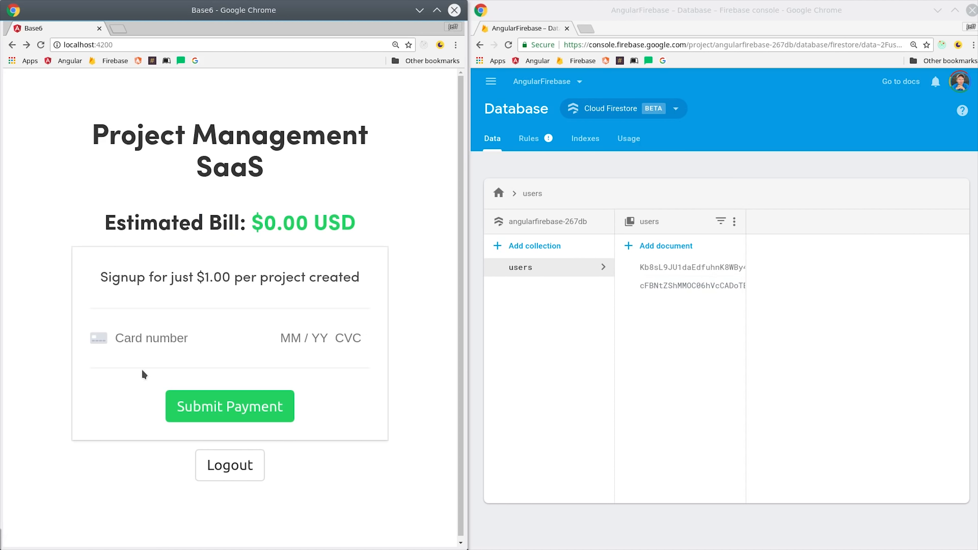
pyautogui.click(693, 286)
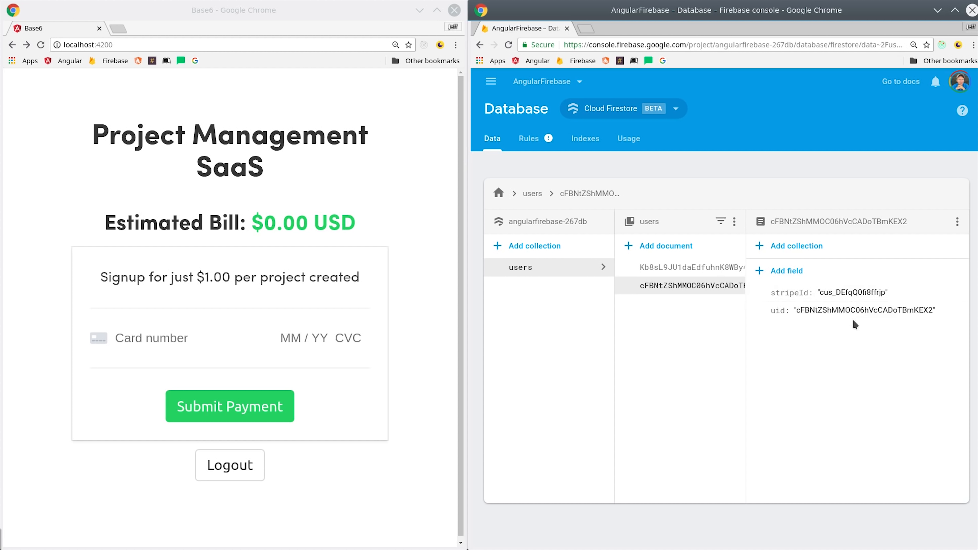
pyautogui.moveTo(847, 292)
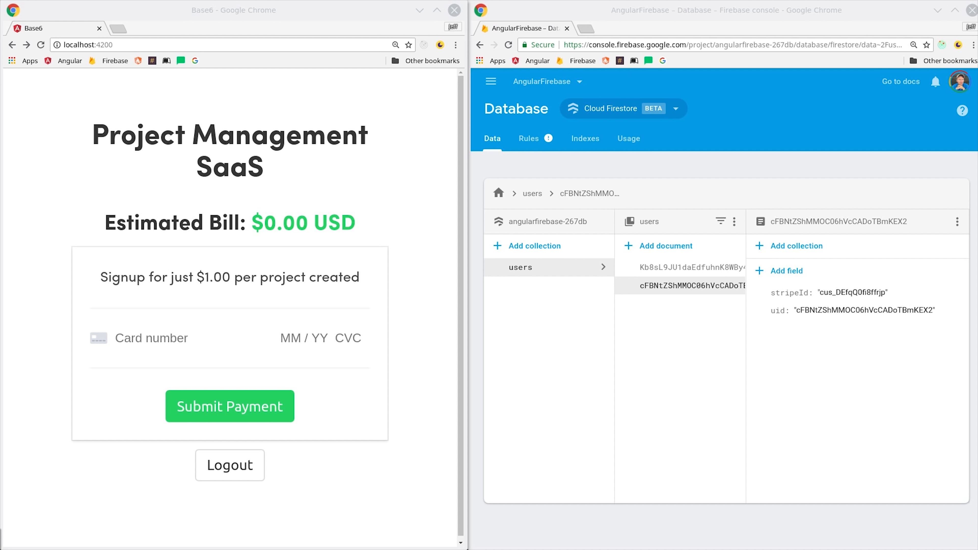
pyautogui.write('4242')
pyautogui.click(304, 338)
pyautogui.write('01 / 21')
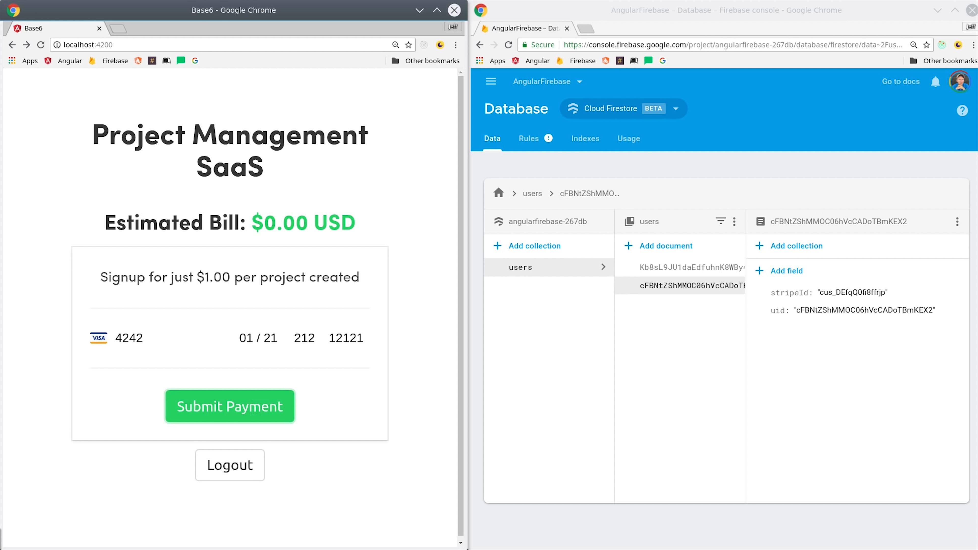
# Submit the test card payment and create a project to add usage
pyautogui.click(230, 406)
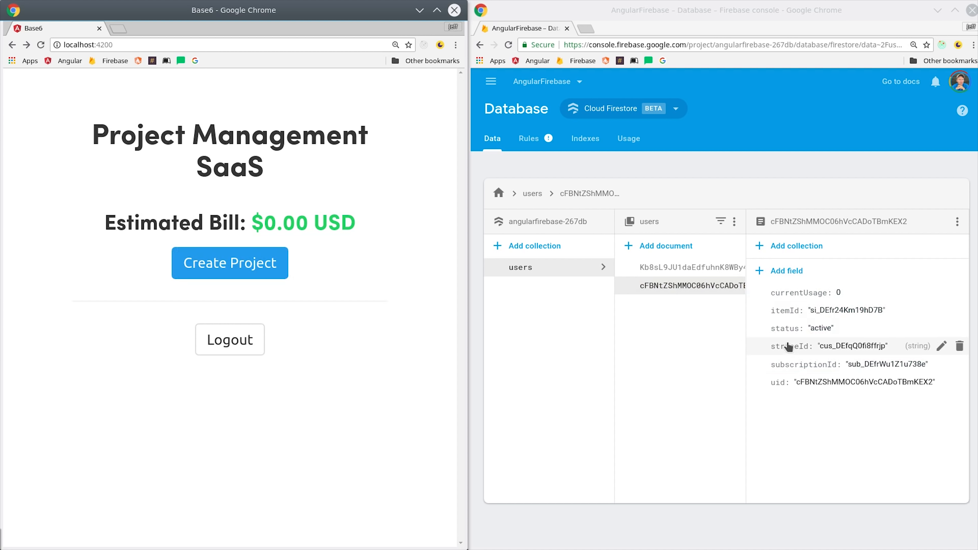
pyautogui.moveTo(845, 311)
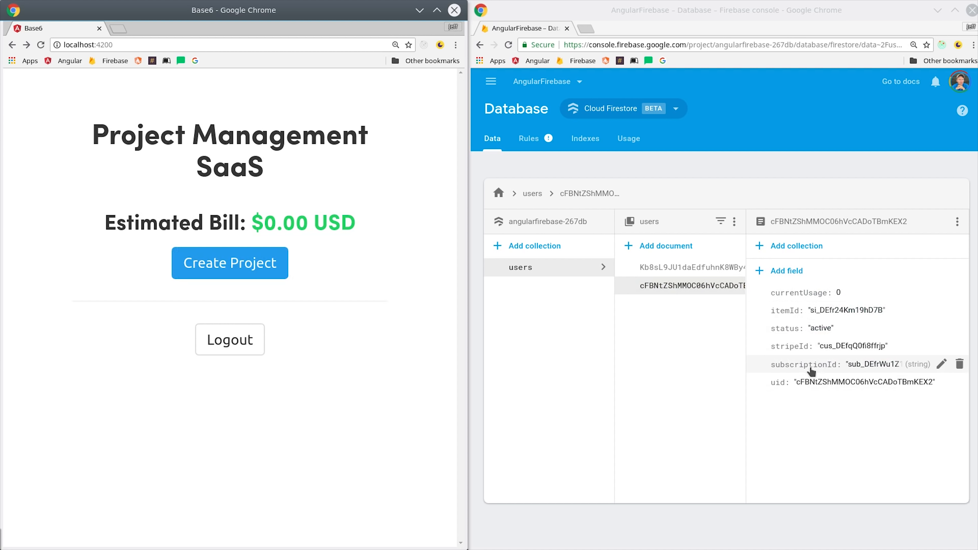
pyautogui.click(230, 263)
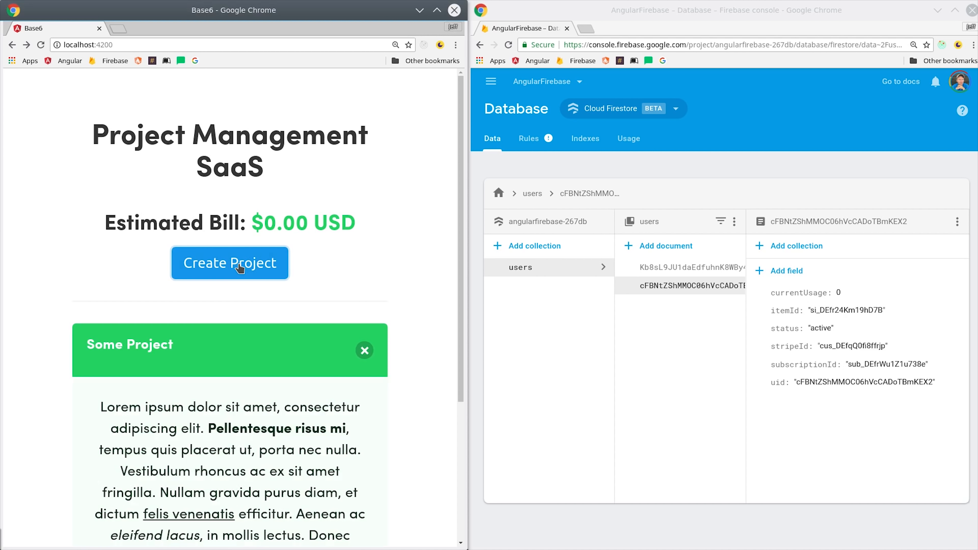
pyautogui.click(230, 263)
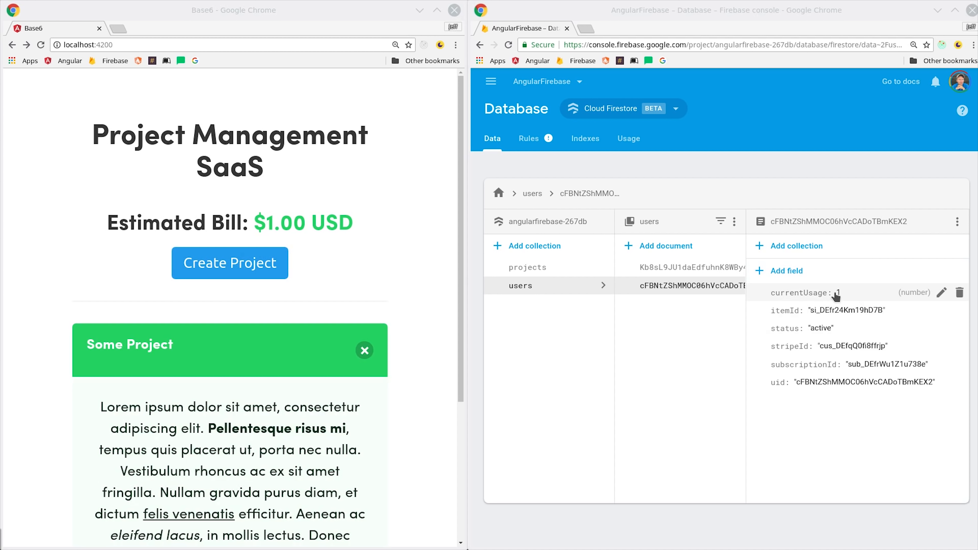
# Browse the user document and the new projects collection in Firestore, then return to users
pyautogui.click(686, 267)
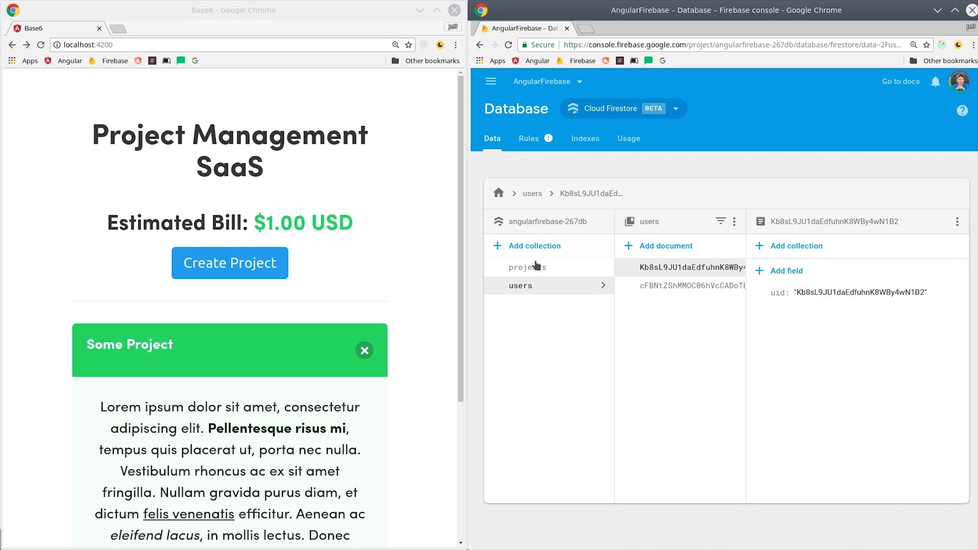
pyautogui.click(527, 267)
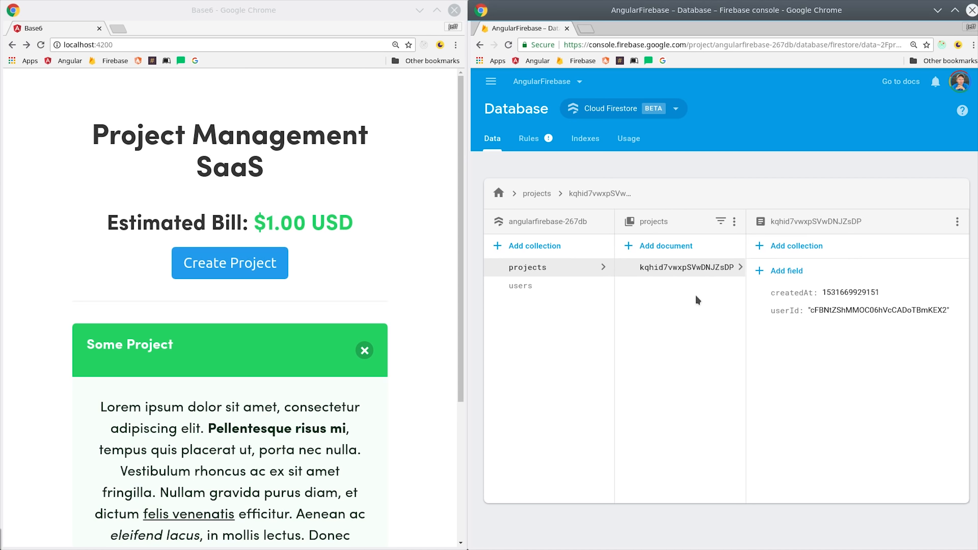
pyautogui.moveTo(672, 299)
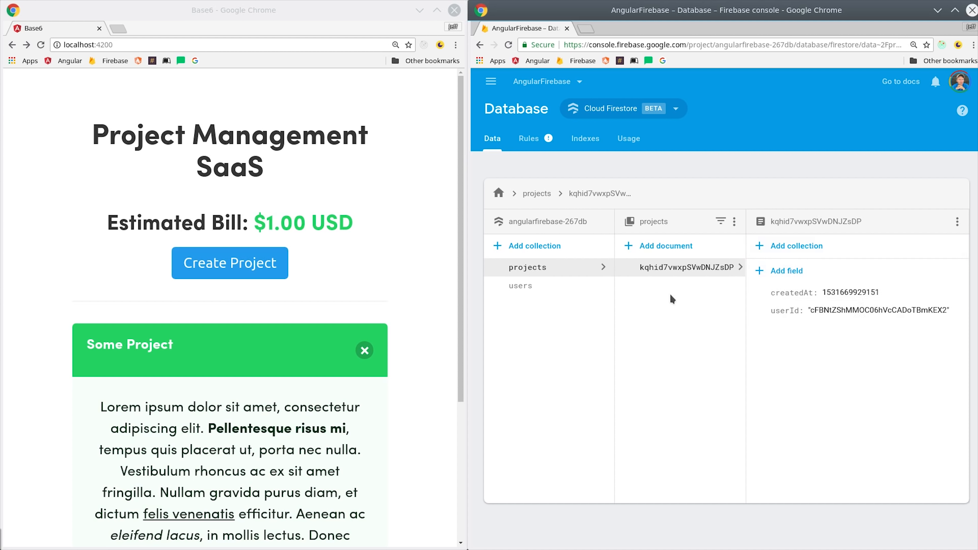
pyautogui.click(520, 286)
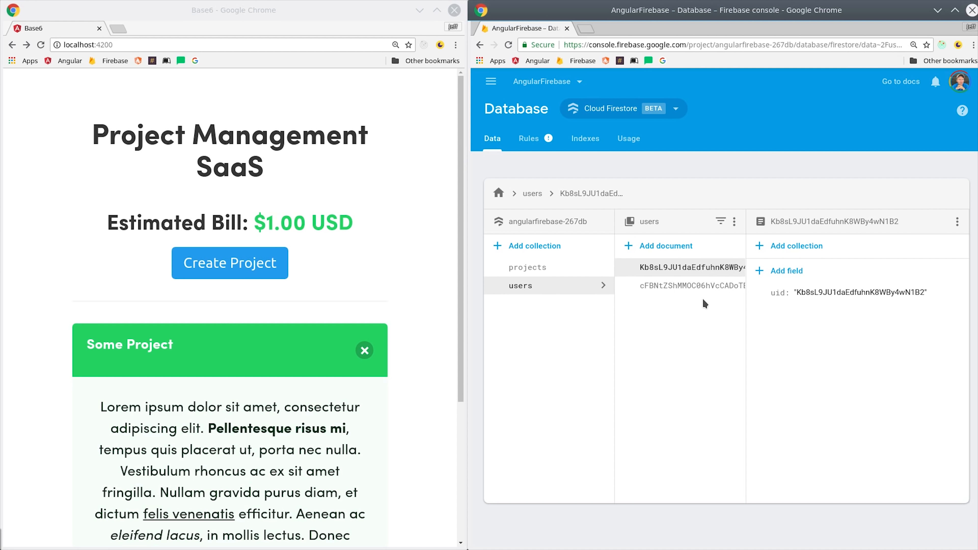
pyautogui.click(686, 286)
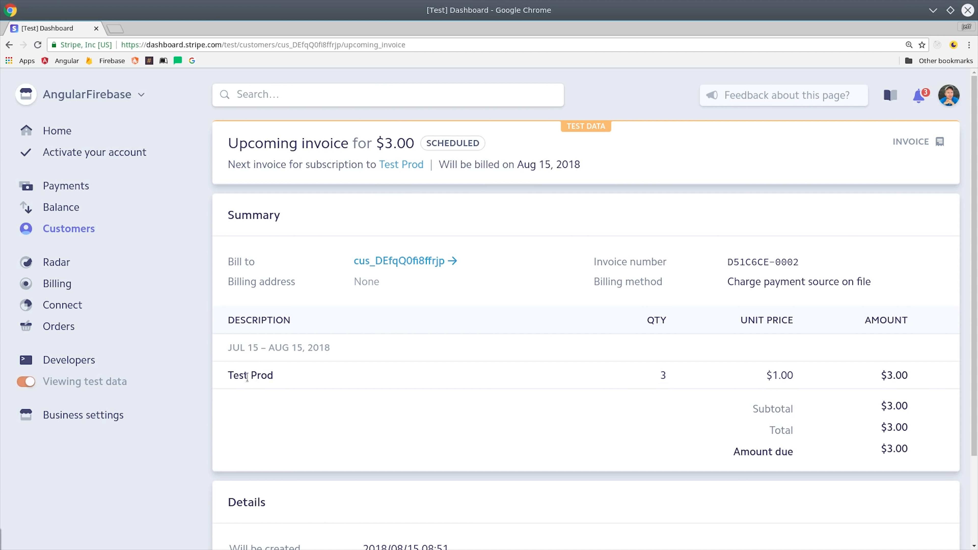
pyautogui.moveTo(405, 261)
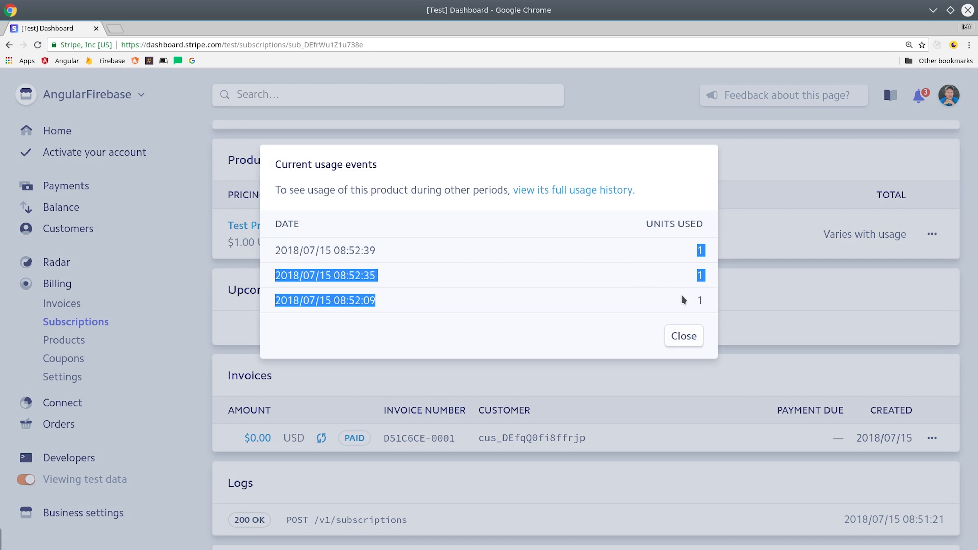
# Create a new Stripe product named SaaSProject from the Products list and submit it
pyautogui.click(57, 131)
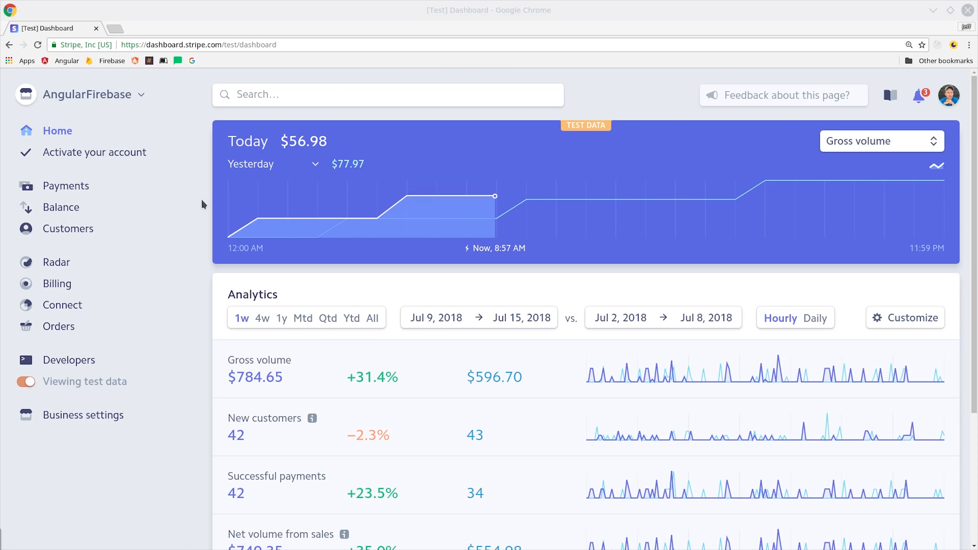
pyautogui.moveTo(91, 158)
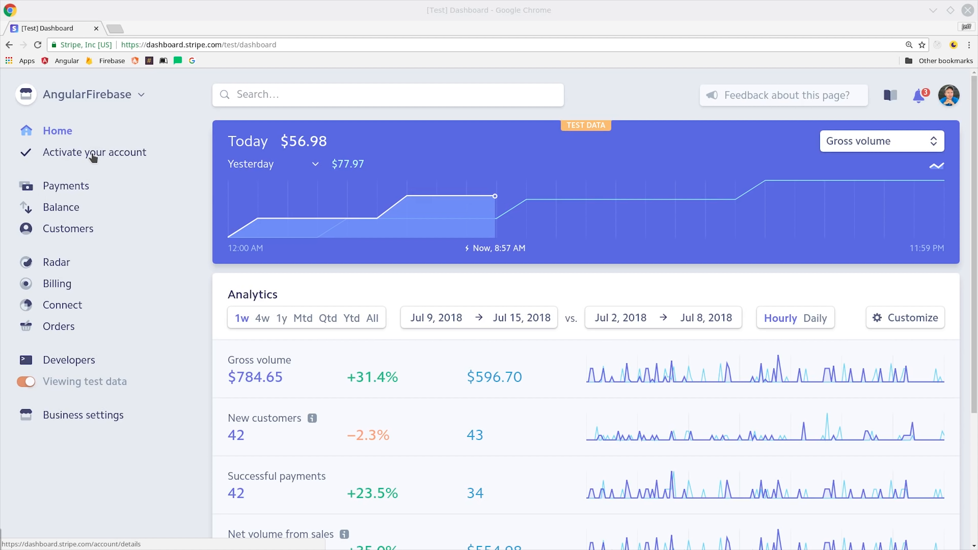
pyautogui.click(56, 284)
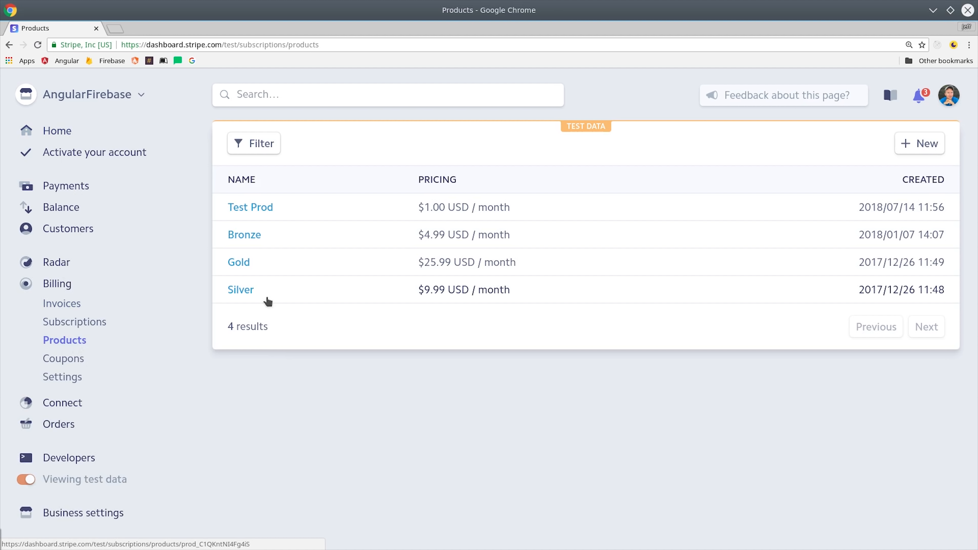
pyautogui.click(920, 143)
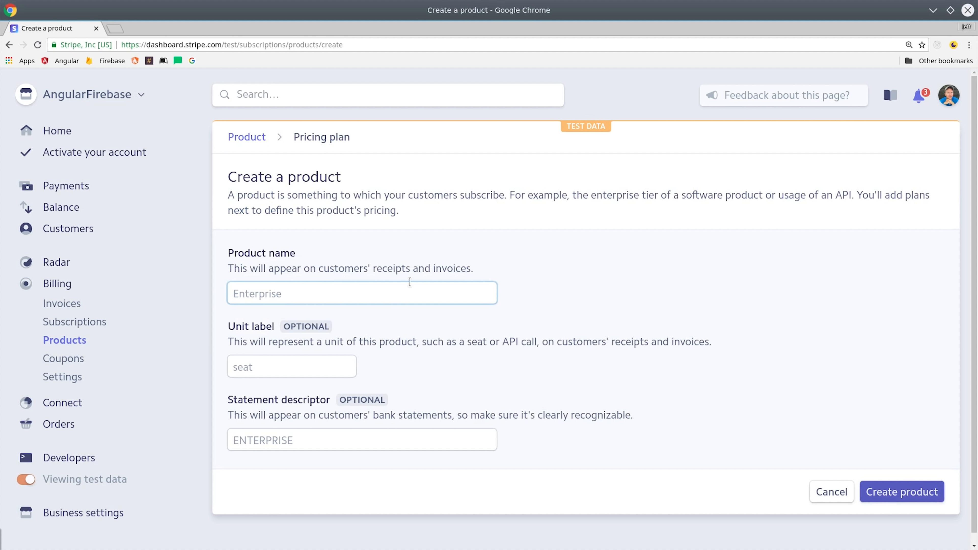
pyautogui.write('SaaSProject')
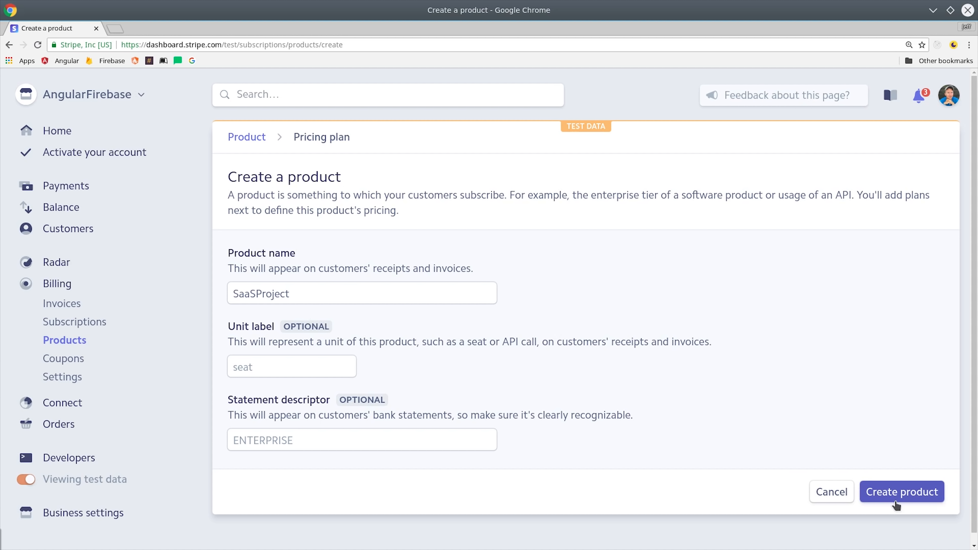
pyautogui.click(900, 491)
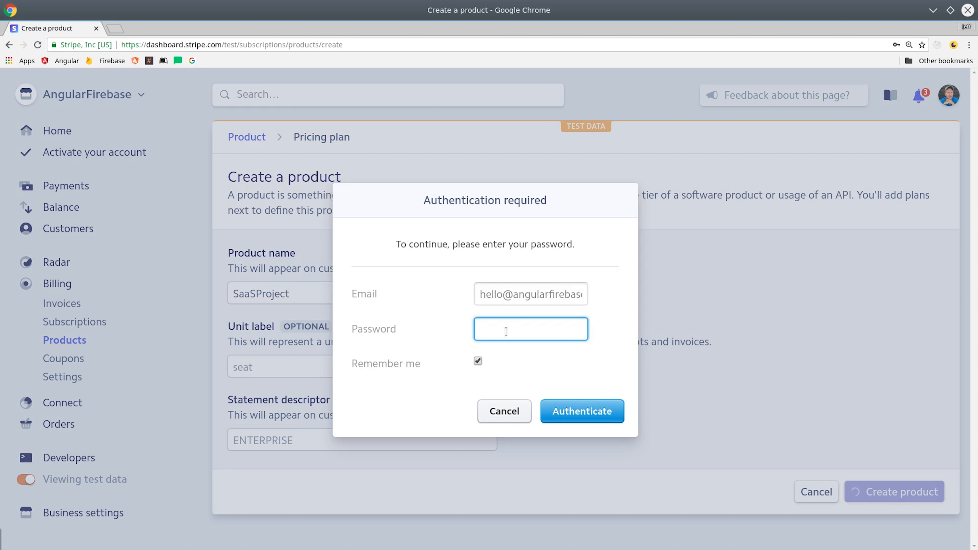
# Authenticate, then add a metered plan named Main at $1.00 USD per month summing usage during period
pyautogui.click(581, 412)
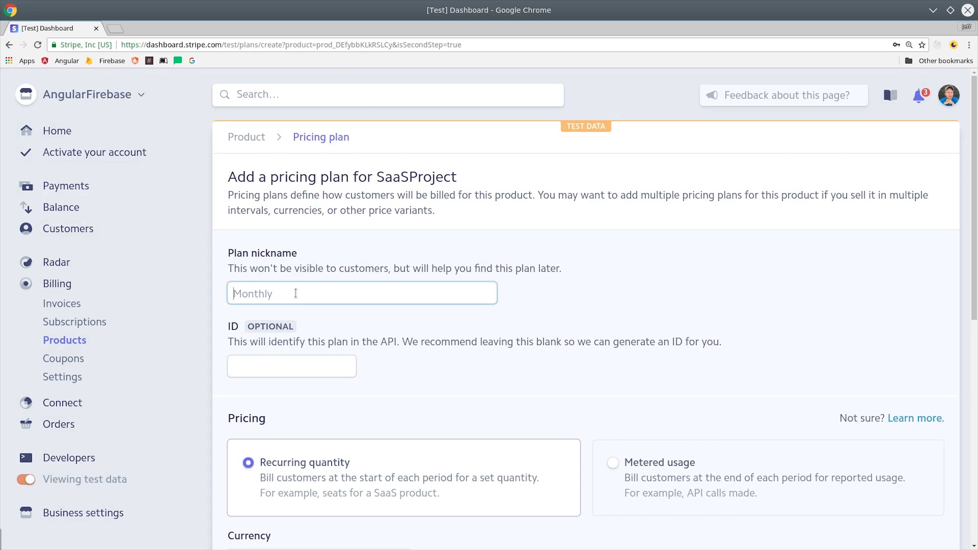
pyautogui.write('Main')
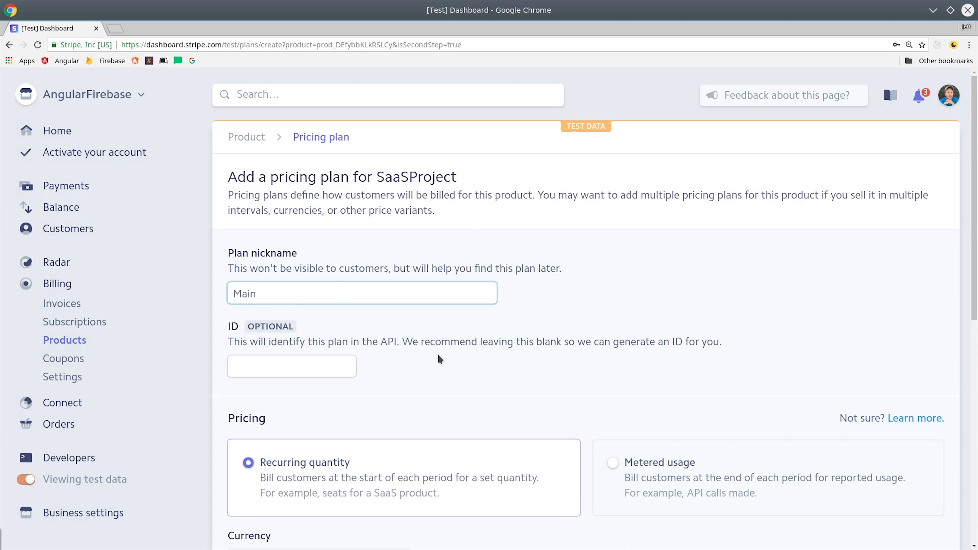
pyautogui.scroll(-3)
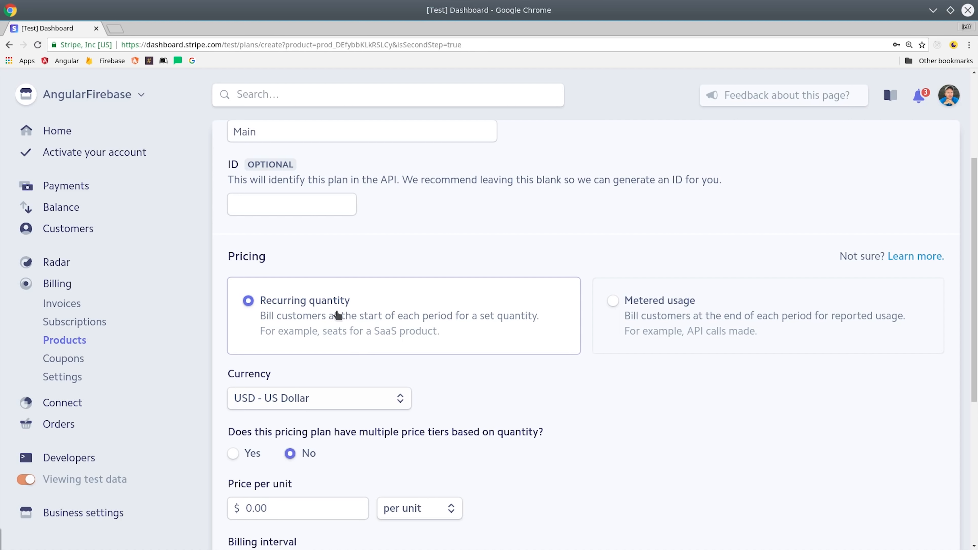
pyautogui.click(612, 300)
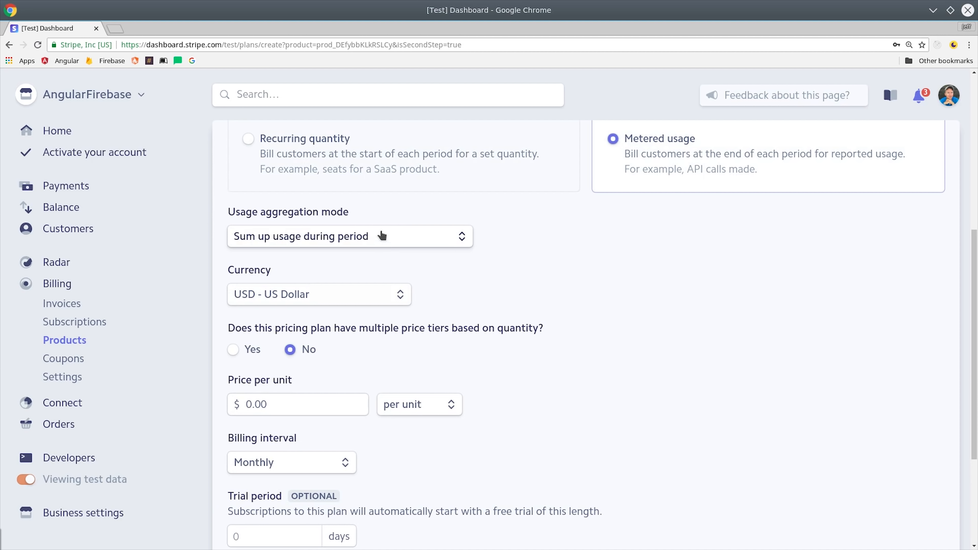
pyautogui.click(350, 236)
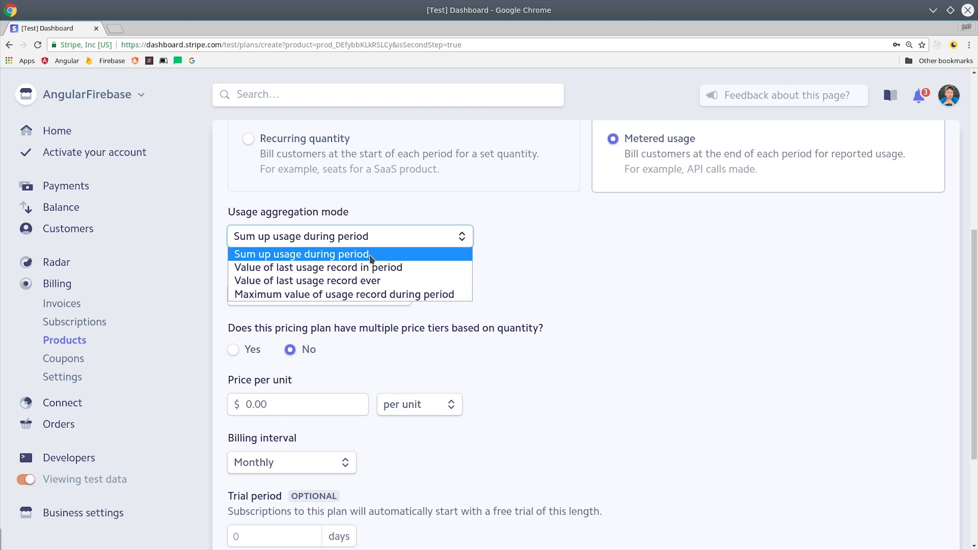
pyautogui.moveTo(319, 267)
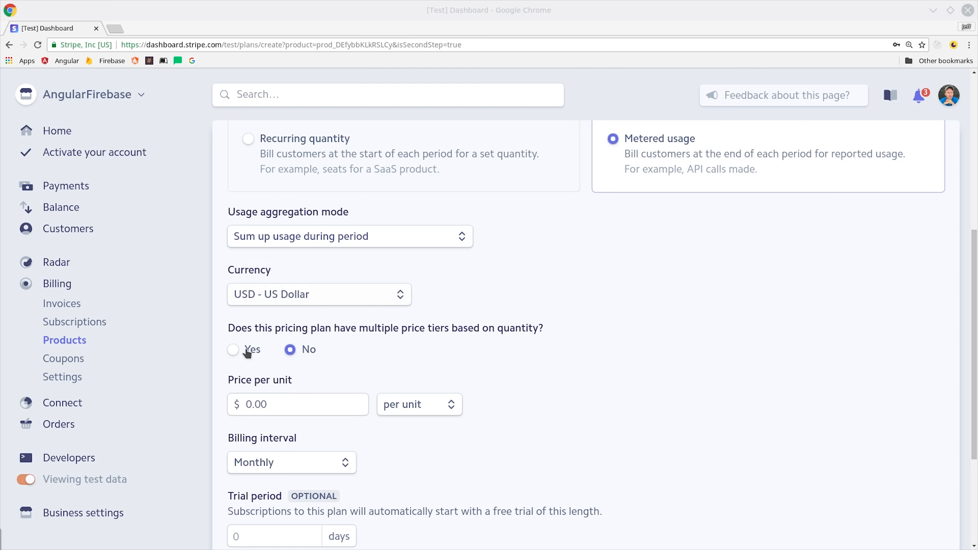
pyautogui.click(233, 350)
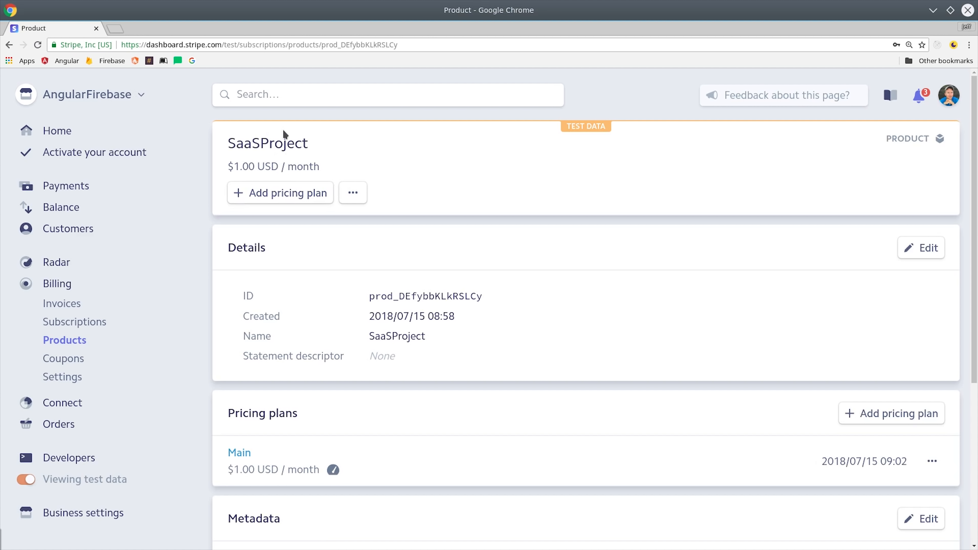
pyautogui.scroll(-3)
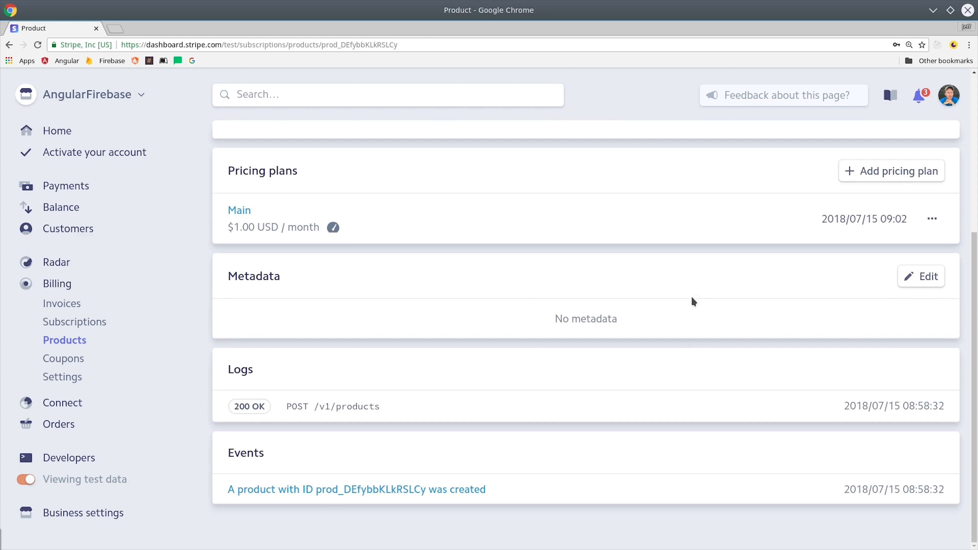
pyautogui.moveTo(240, 210)
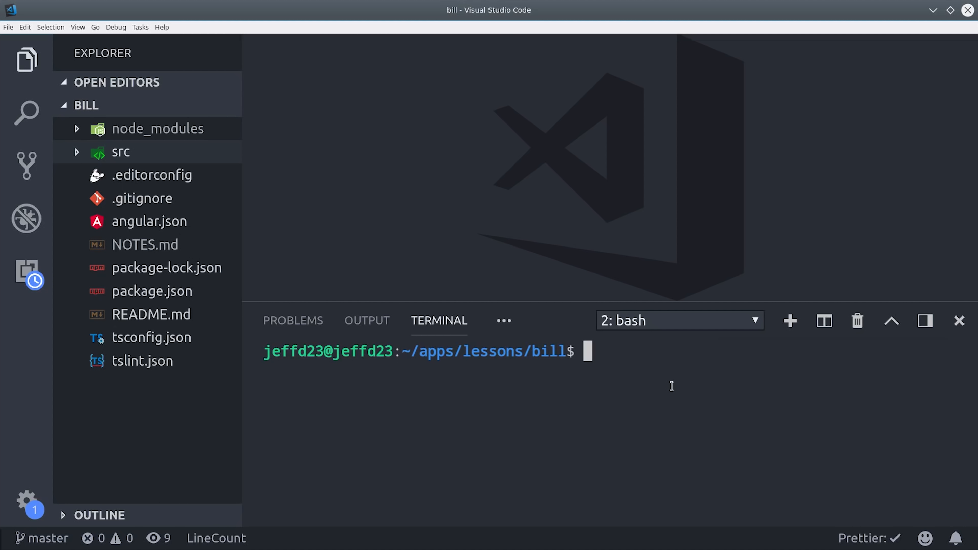
# Run firebase init with TypeScript functions, then npm install stripe in the functions folder
pyautogui.write('firebase init')
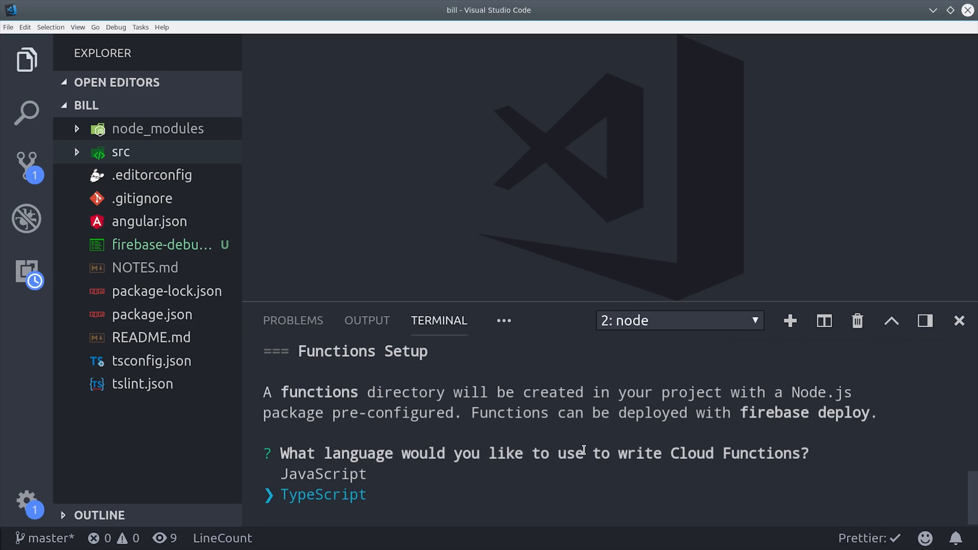
pyautogui.press('Enter')
pyautogui.write('cd functions')
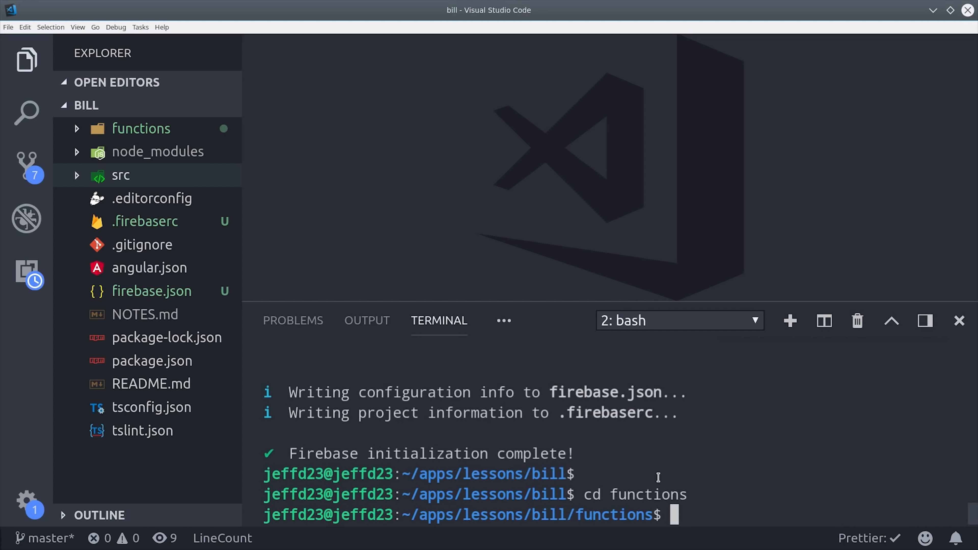
pyautogui.write('npm install stripe')
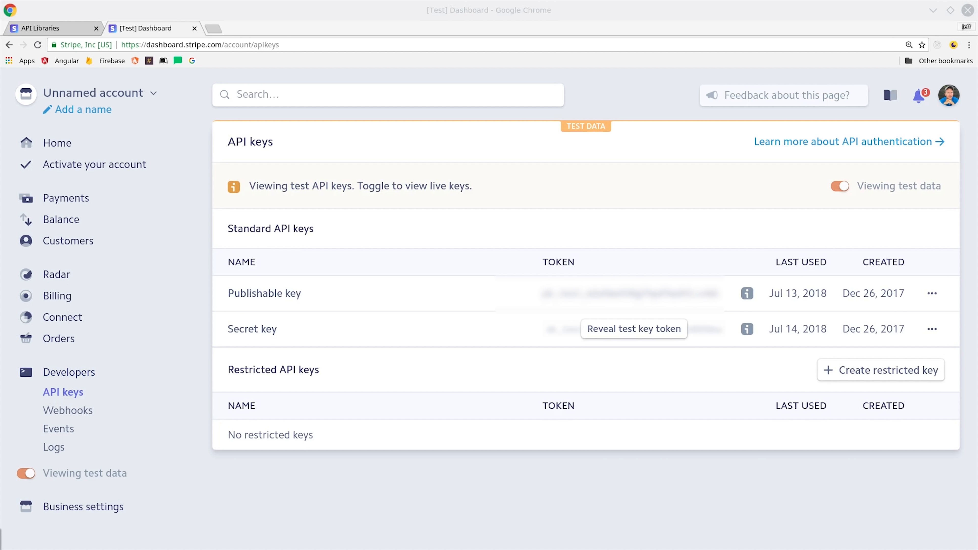
pyautogui.moveTo(399, 211)
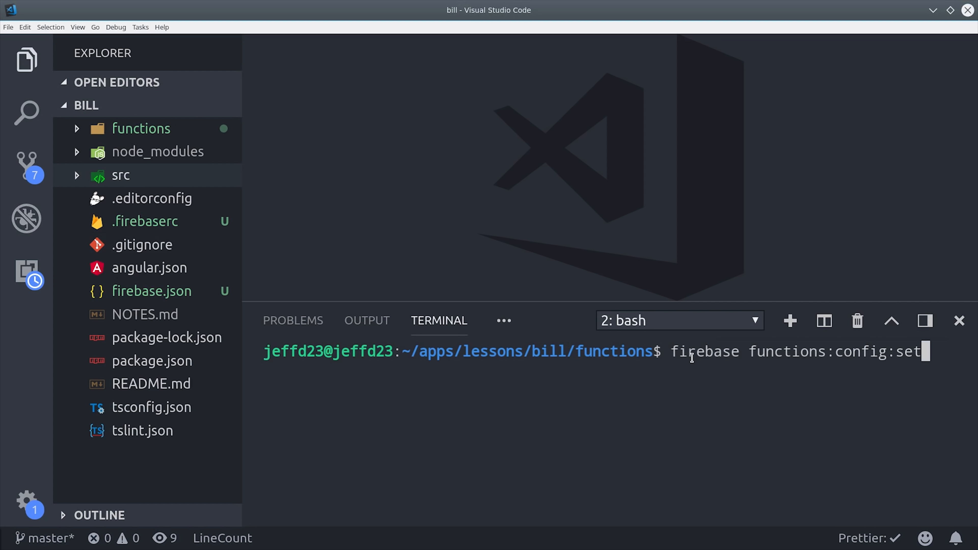
# Set stripe.secret="YOUR_SECRET_KEY" in the Firebase functions configuration
pyautogui.write('stripe.secre')
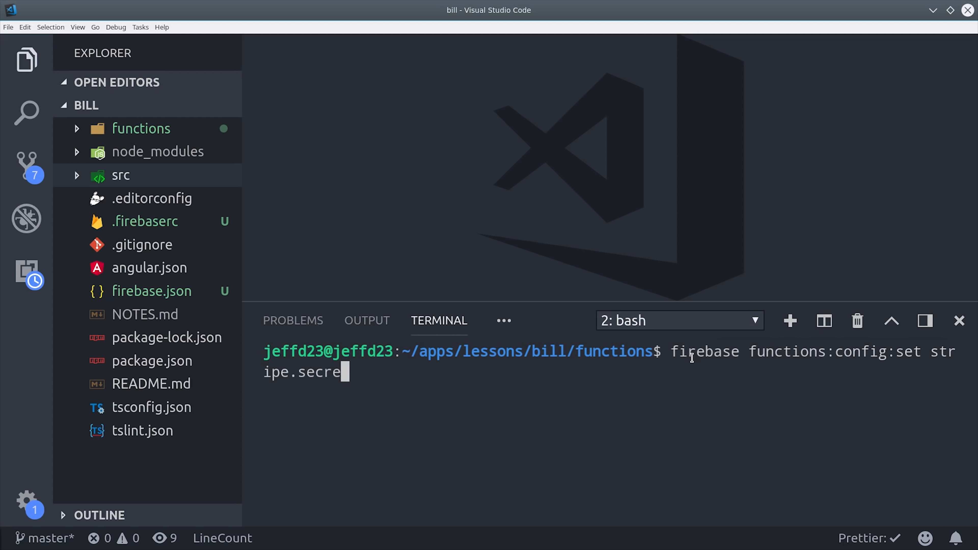
pyautogui.write('t="YOUR')
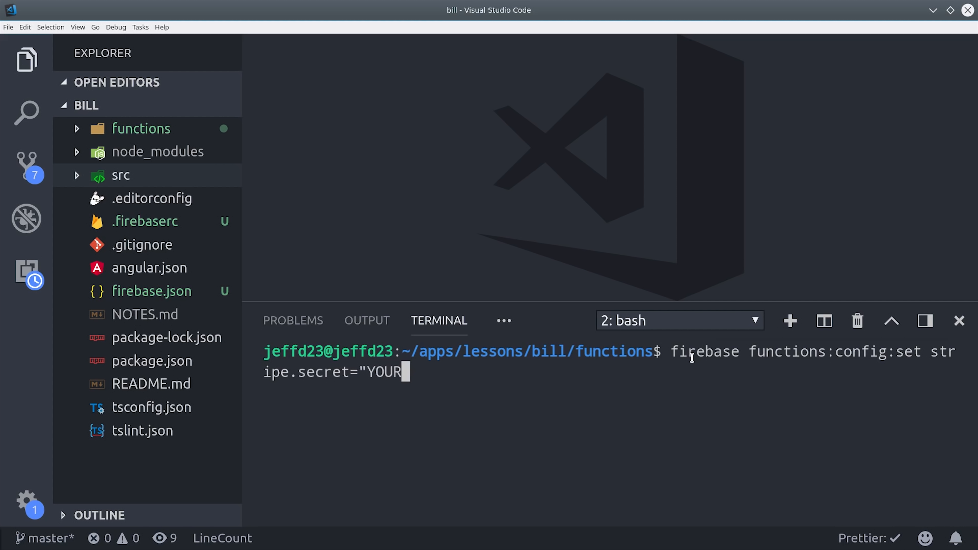
pyautogui.write('_SECRET_KE')
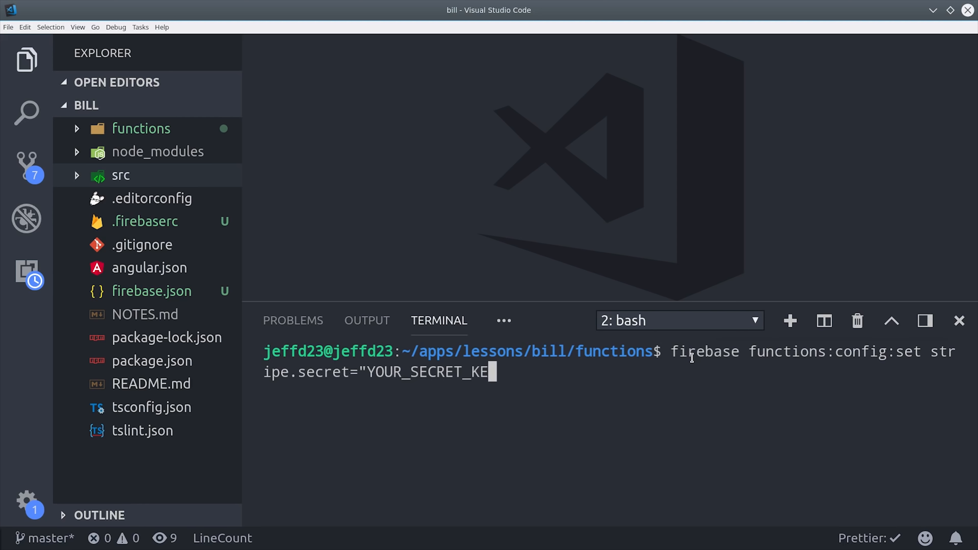
pyautogui.write('Y"')
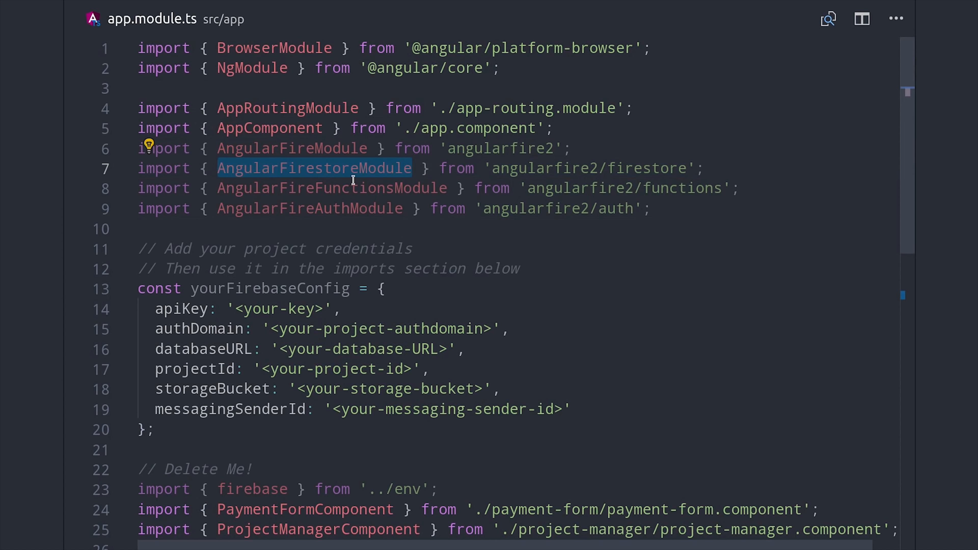
# Select the AngularFirestoreModule import name on line 7 of app.module.ts
pyautogui.doubleClick(333, 188)
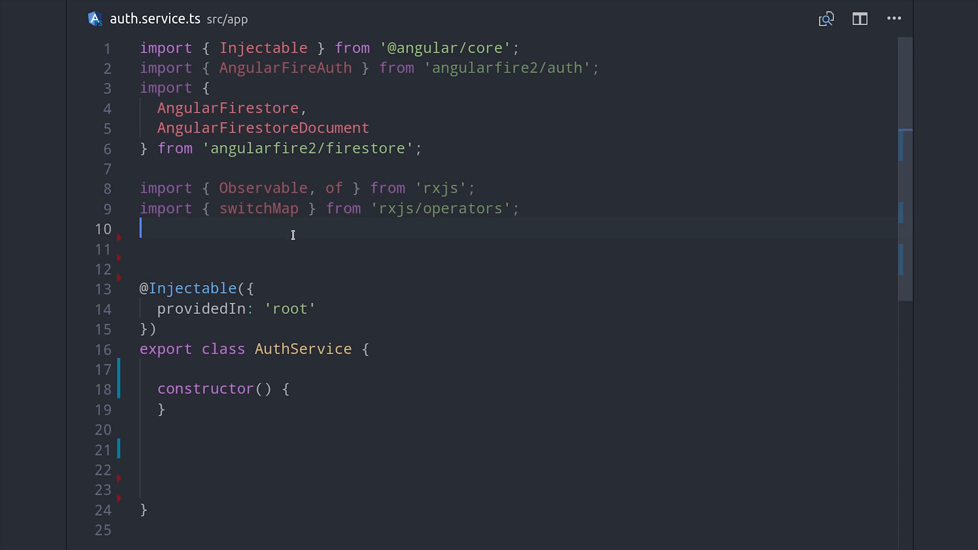
# Start the User interface in auth.service.ts with the uid: string field
pyautogui.scroll(-3)
pyautogui.write('interface User {')
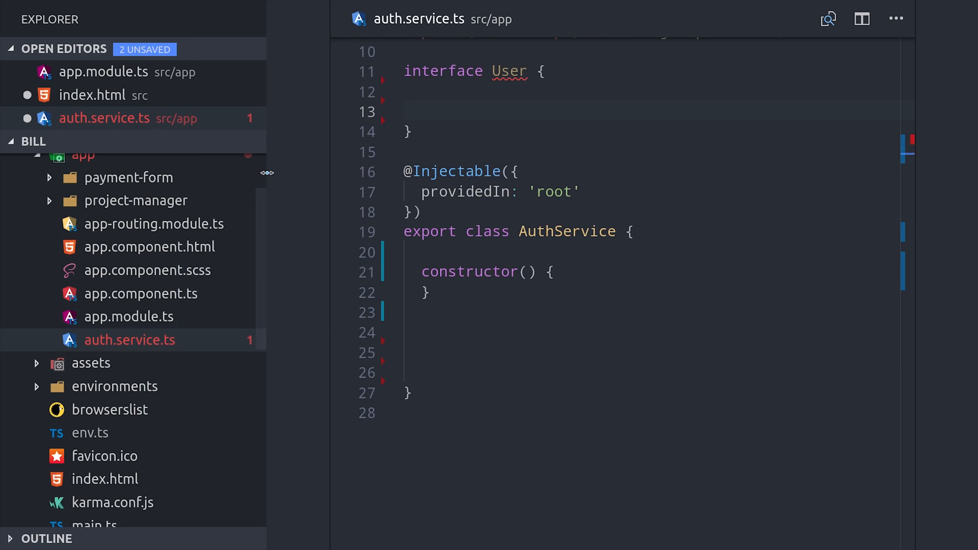
pyautogui.write('uid: string;')
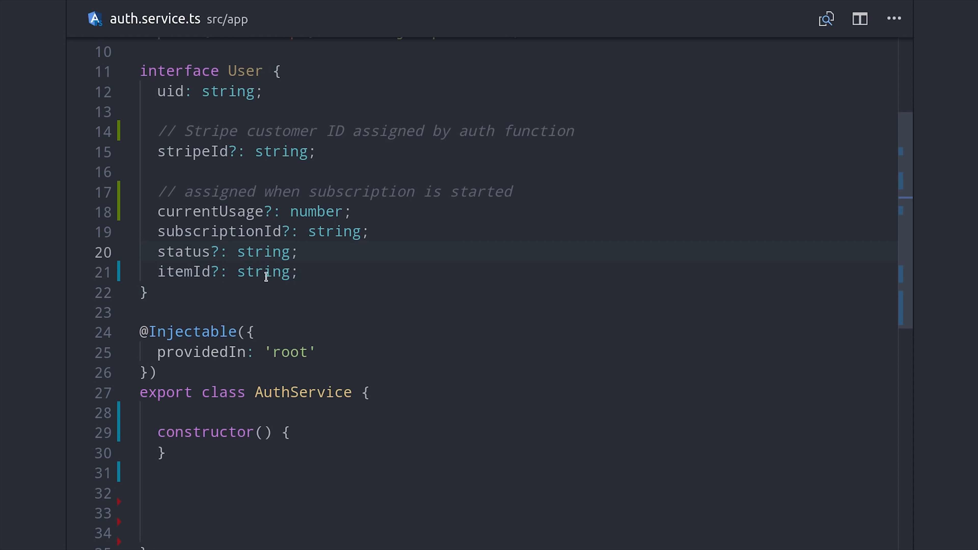
pyautogui.moveTo(363, 343)
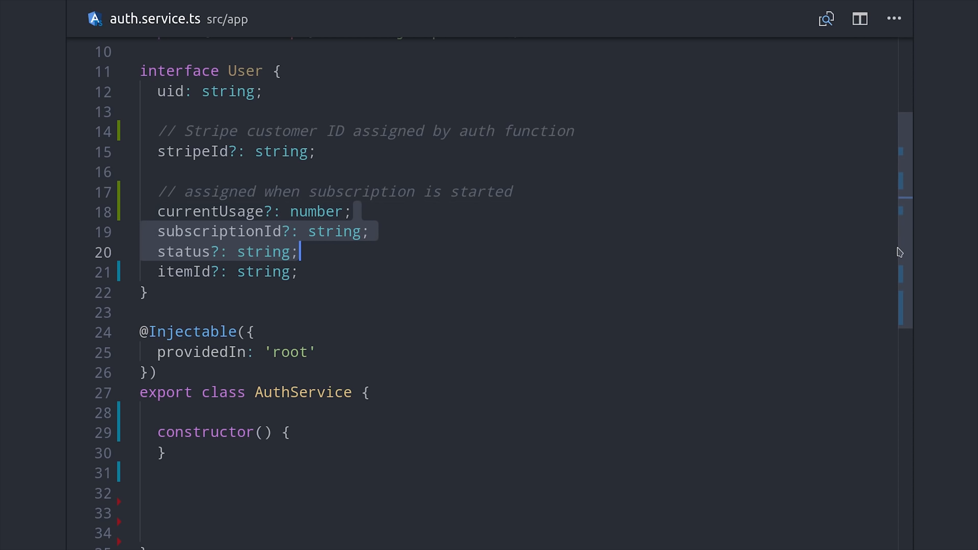
# Map afAuth.authState to the users/${user.uid} Firestore document's valueChanges when a user exists
pyautogui.scroll(-3)
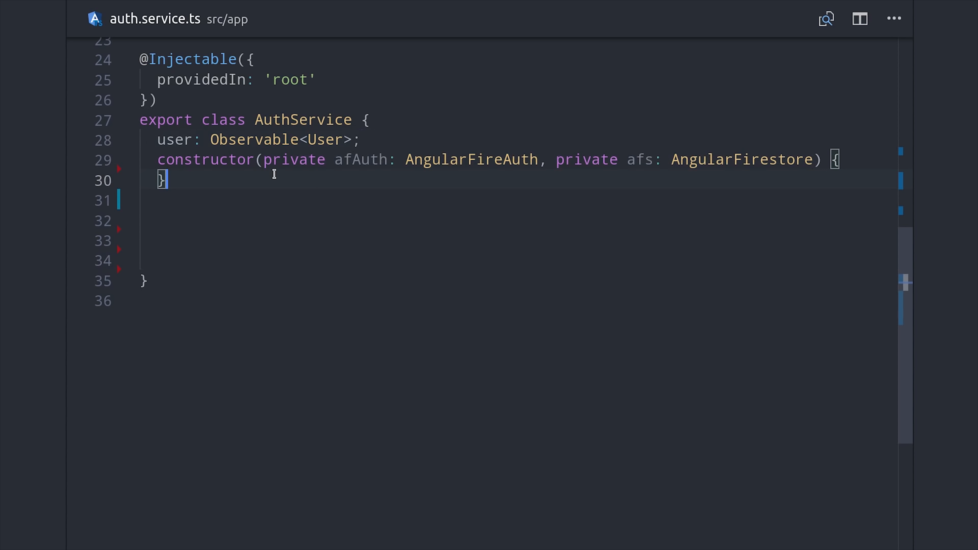
pyautogui.write('this.user = this.afAuth.authState.pipe(')
pyautogui.write('switchMap(user => {')
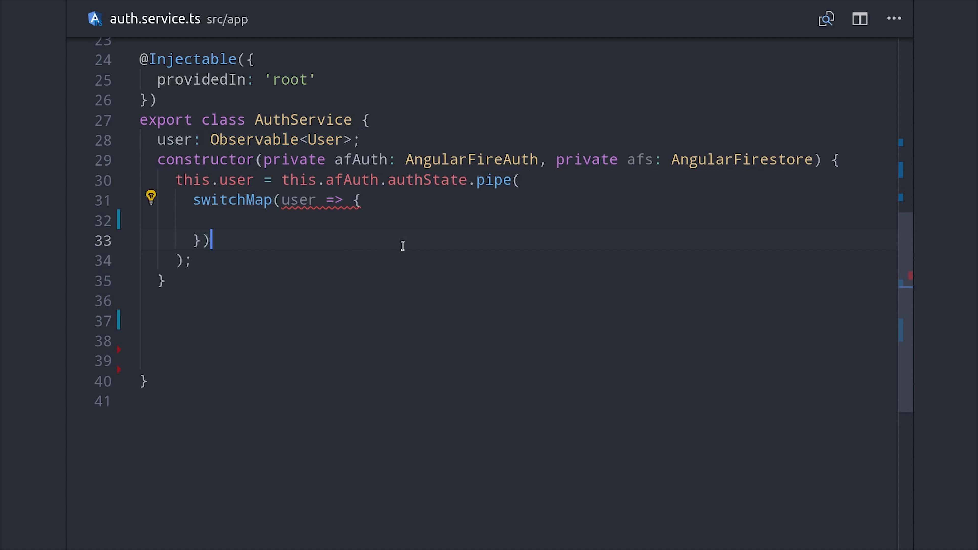
pyautogui.write('if (user) {')
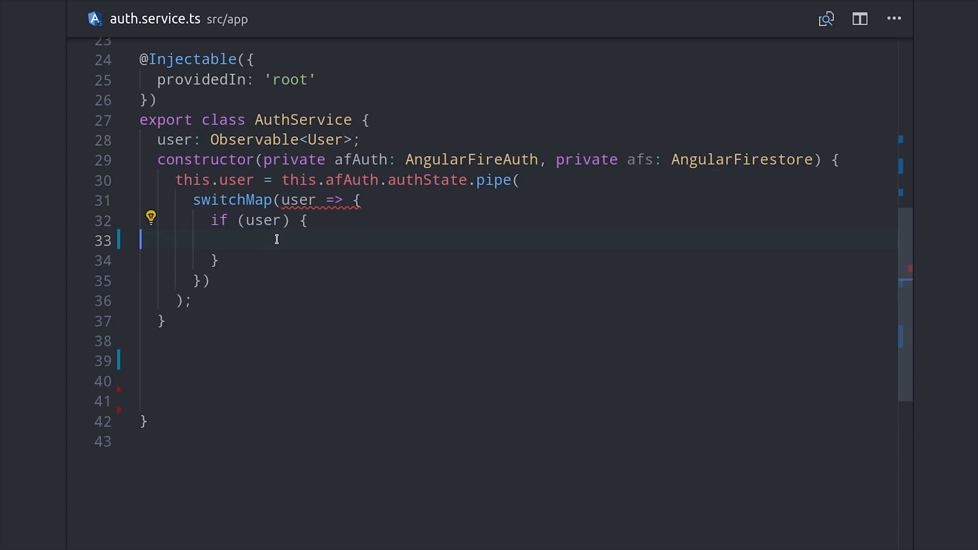
pyautogui.write('return this.afs.doc<User>(`users/${user.uid}`)')
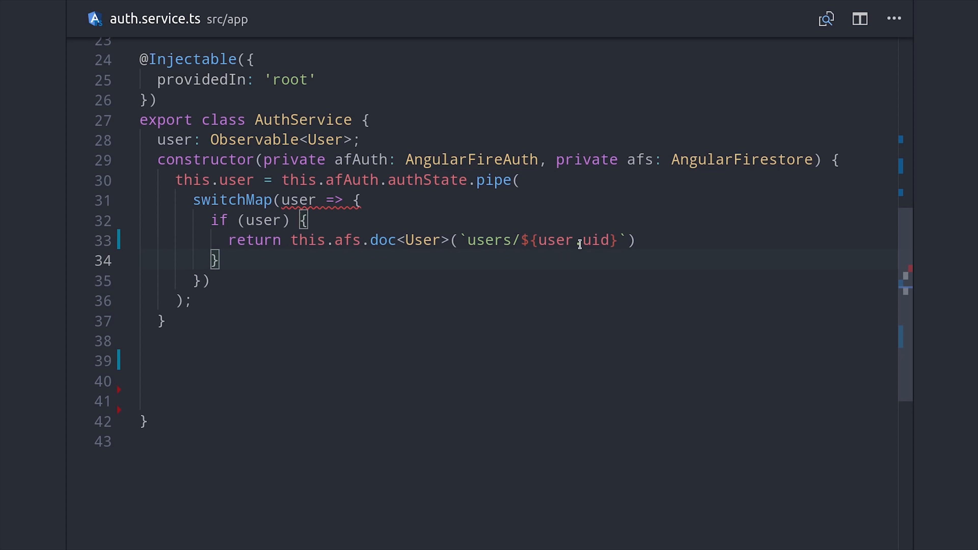
pyautogui.write('.valueChanges();')
pyautogui.write(' else {')
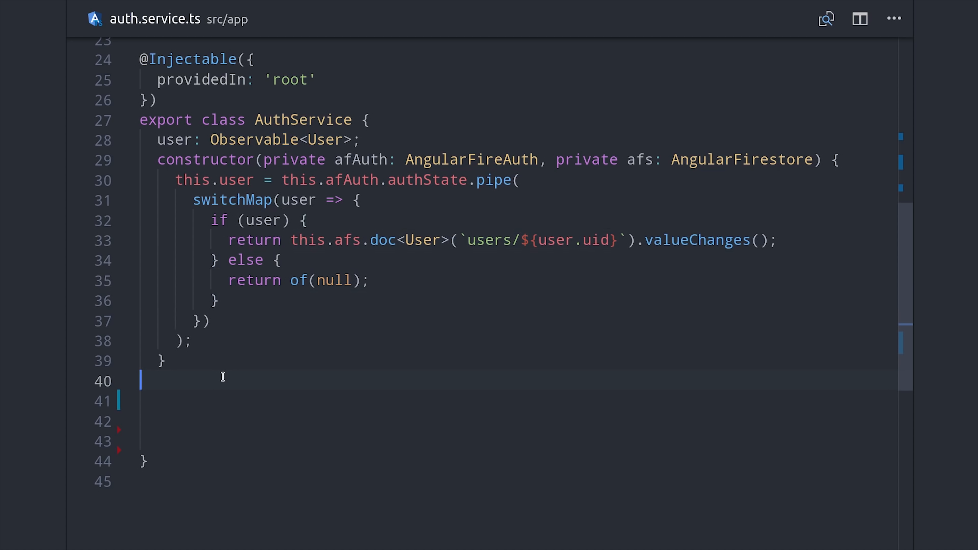
# Begin the async anonymousLogin() method
pyautogui.write('async anonymousLogin() {')
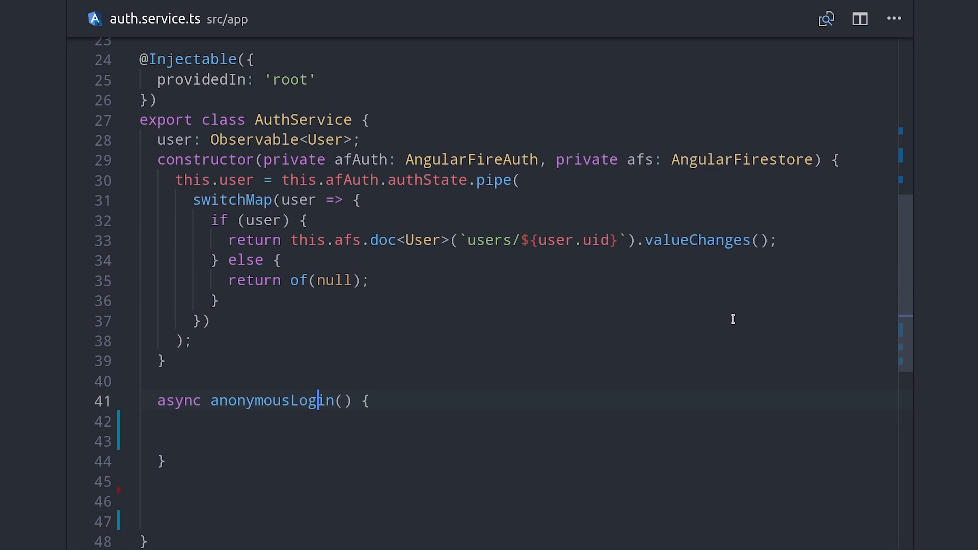
# Await afAuth.auth.signInAnonymously() into credential and return await this.updateUserData()
pyautogui.scroll(-3)
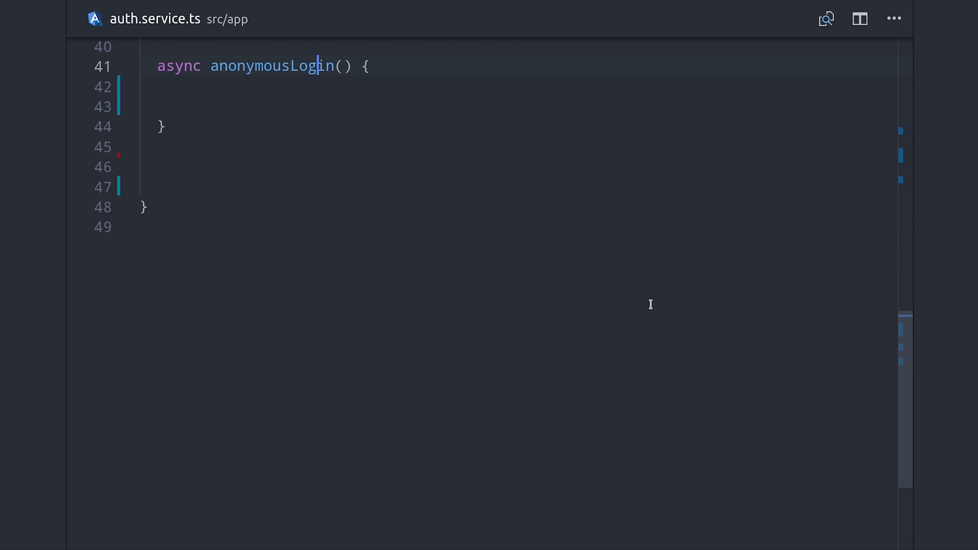
pyautogui.write('const credential = await this.afAuth.auth')
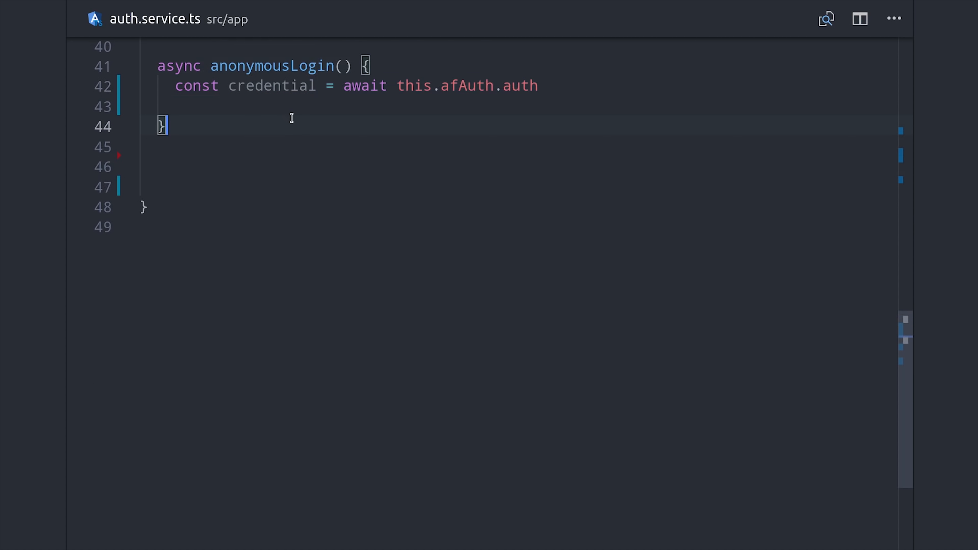
pyautogui.write('.signInAnonymously();')
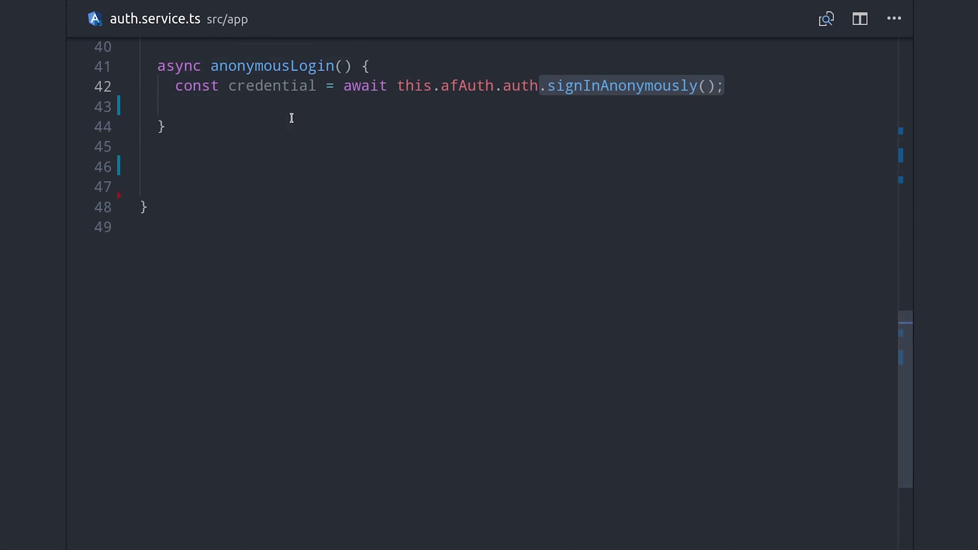
pyautogui.write('return await this.updateUserData();')
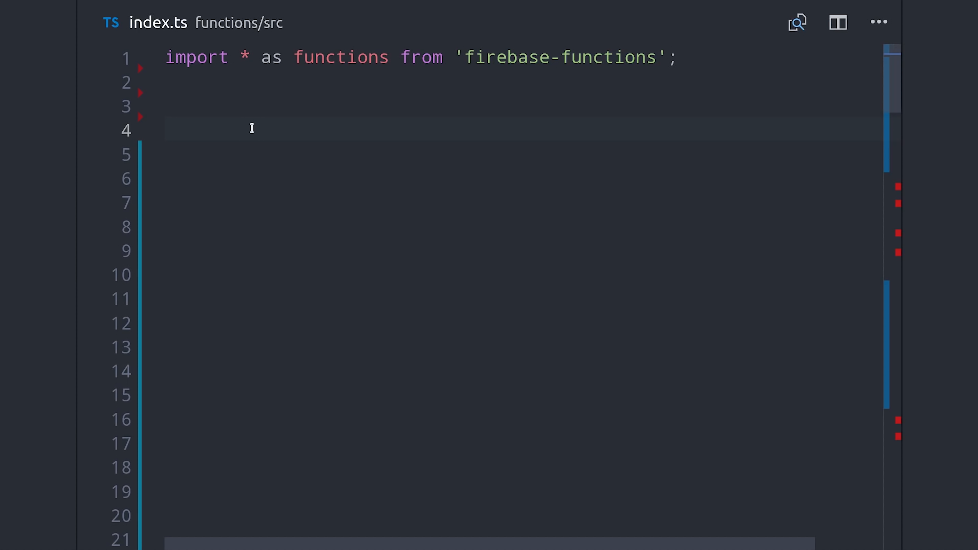
# Import firebase-admin, call admin.initializeApp() and create db = admin.firestore()
pyautogui.write("import * as admin from 'firebase-admin';")
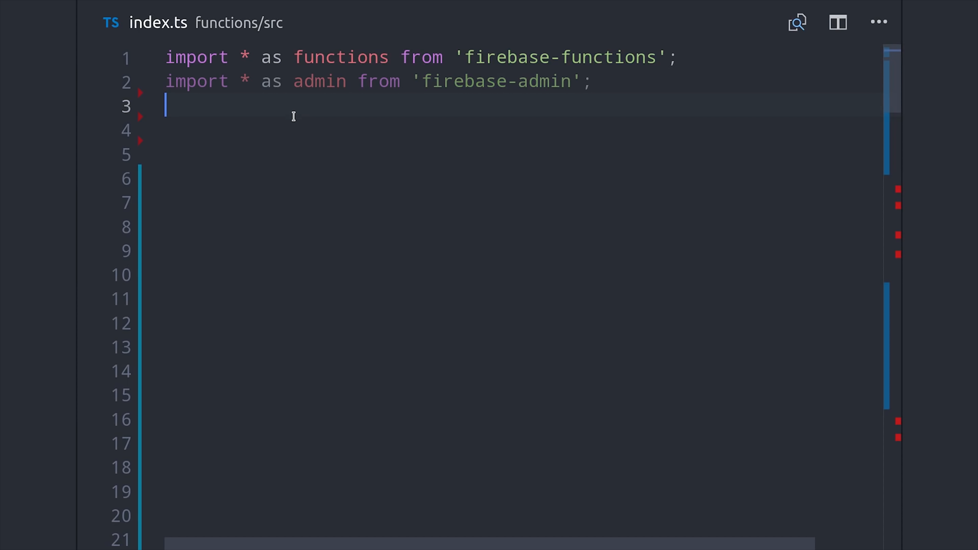
pyautogui.write('admin.initializeApp();')
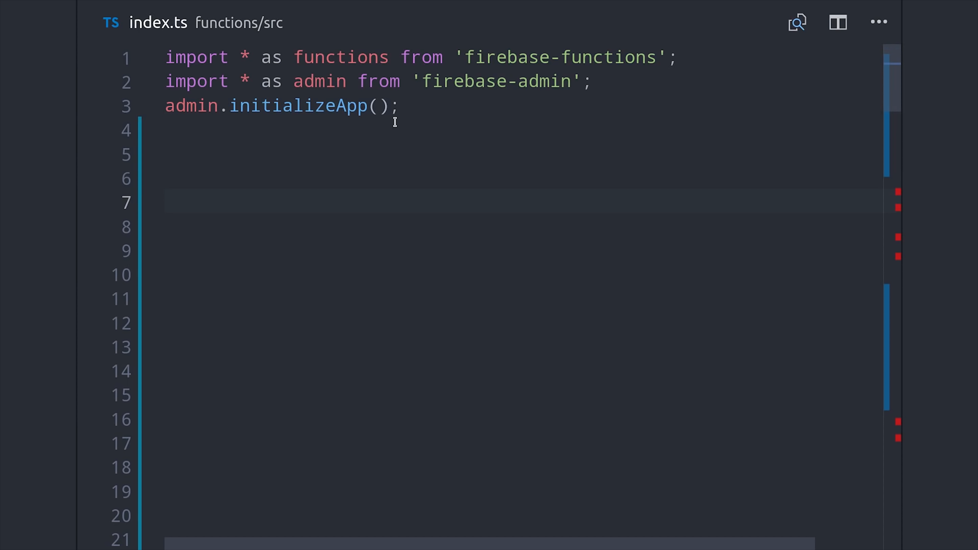
pyautogui.write('const db')
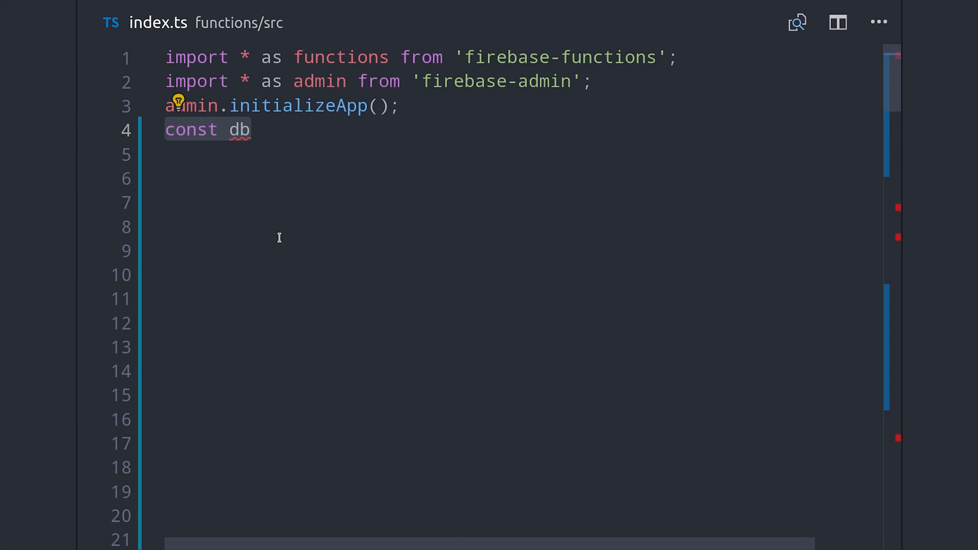
pyautogui.write('= admin.firestore();')
pyautogui.click(524, 177)
pyautogui.write("import * as Stripe from 'stripe';")
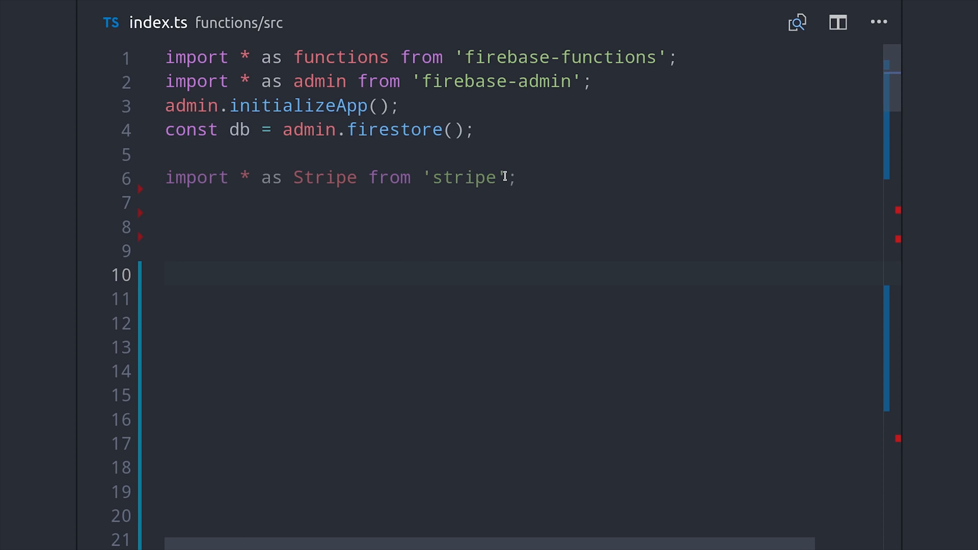
# Create the stripe client with new Stripe(functions.config().stripe.secret)
pyautogui.write('const stripe = new Stripe();')
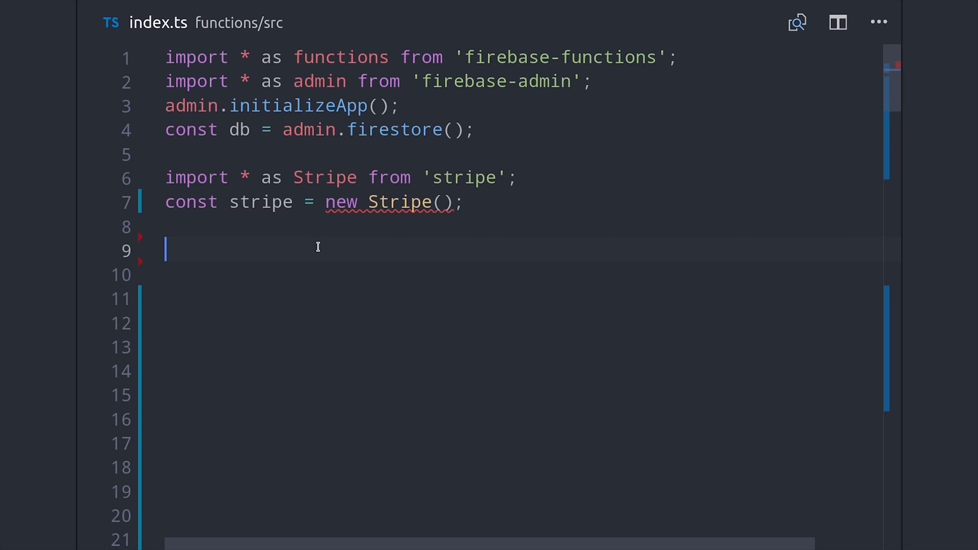
pyautogui.write('functions.config()')
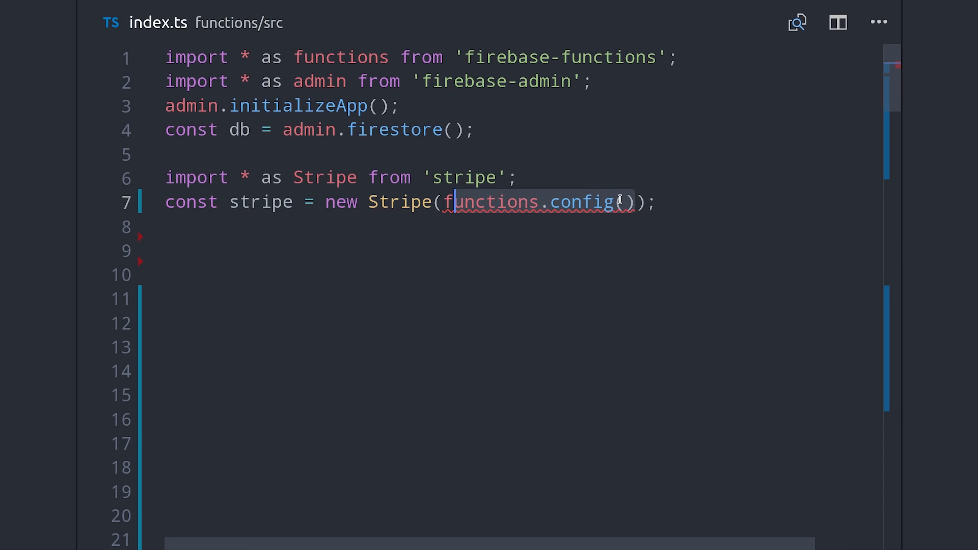
pyautogui.write('.stripe')
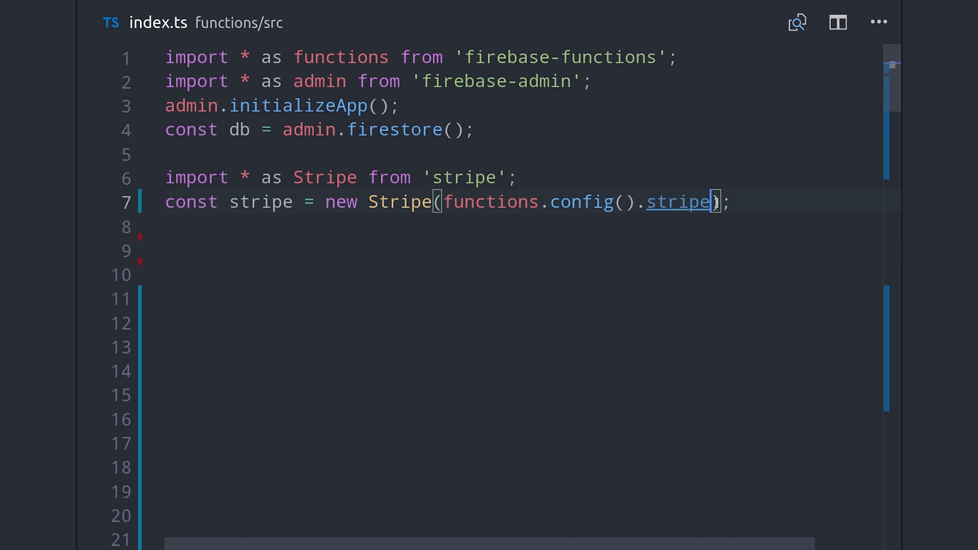
pyautogui.write('.secret')
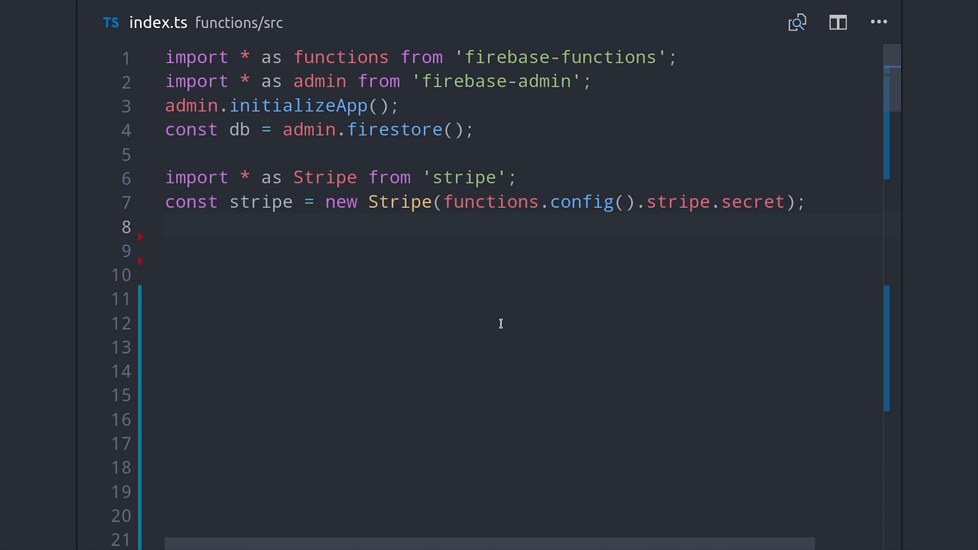
# Start export const createStripeCustomer = functions.auth.user()
pyautogui.write('export const createStripeCustomer')
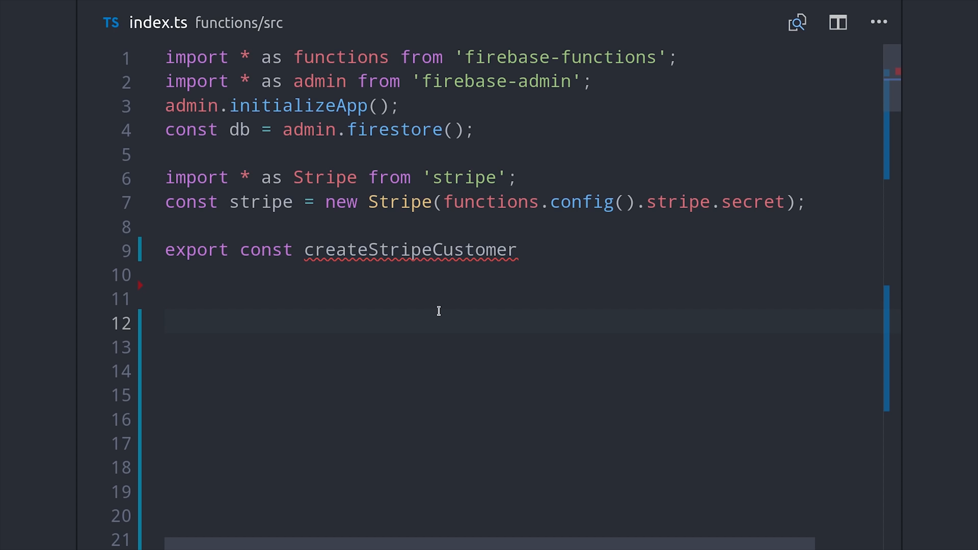
pyautogui.write('= functions.auth')
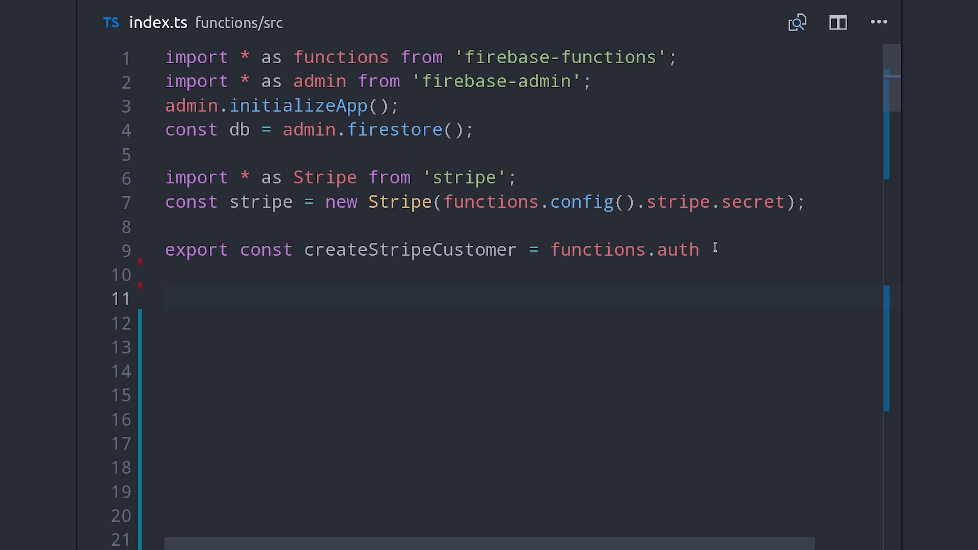
pyautogui.write('.user()')
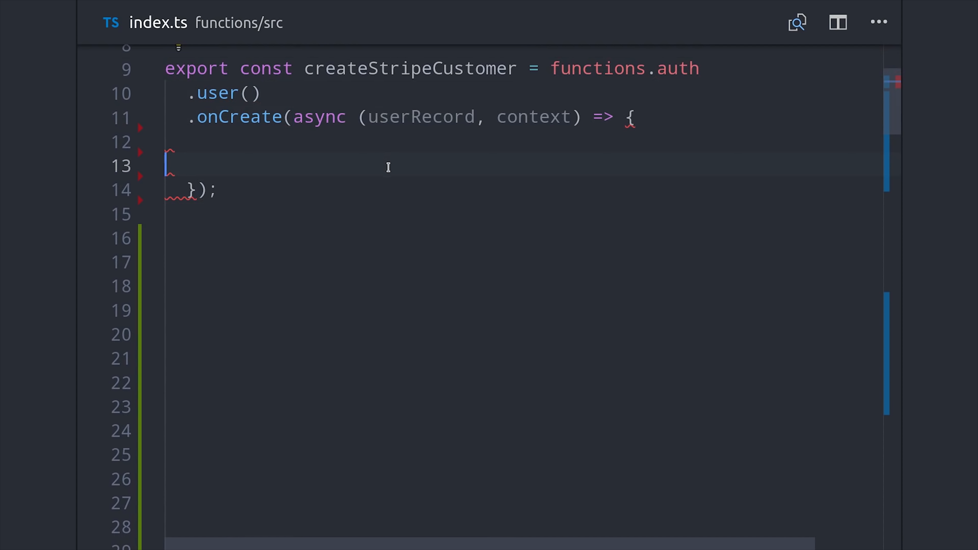
# Read firebaseUID from userRecord.uid and create a Stripe customer with stripe.customers.create({ firebaseUID })
pyautogui.doubleClick(421, 117)
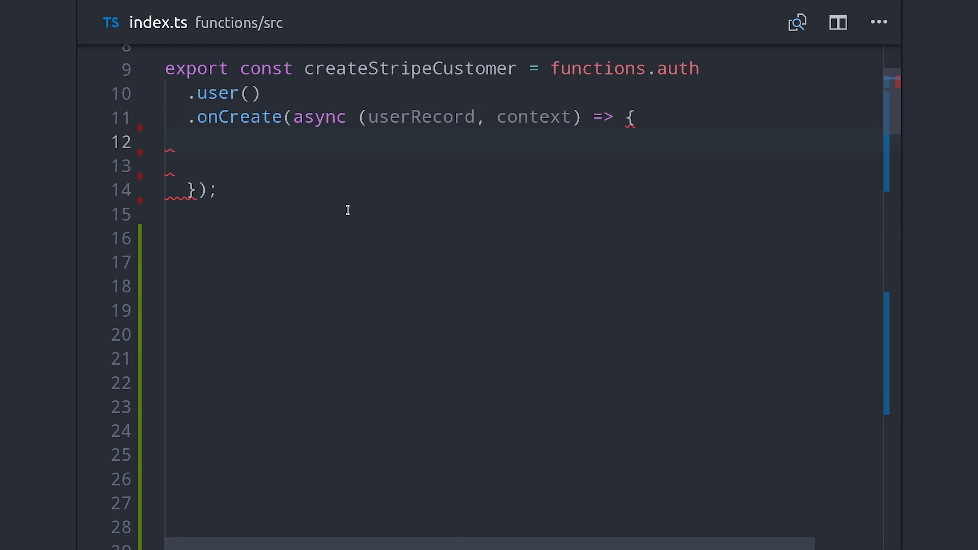
pyautogui.write('const firebaseUID')
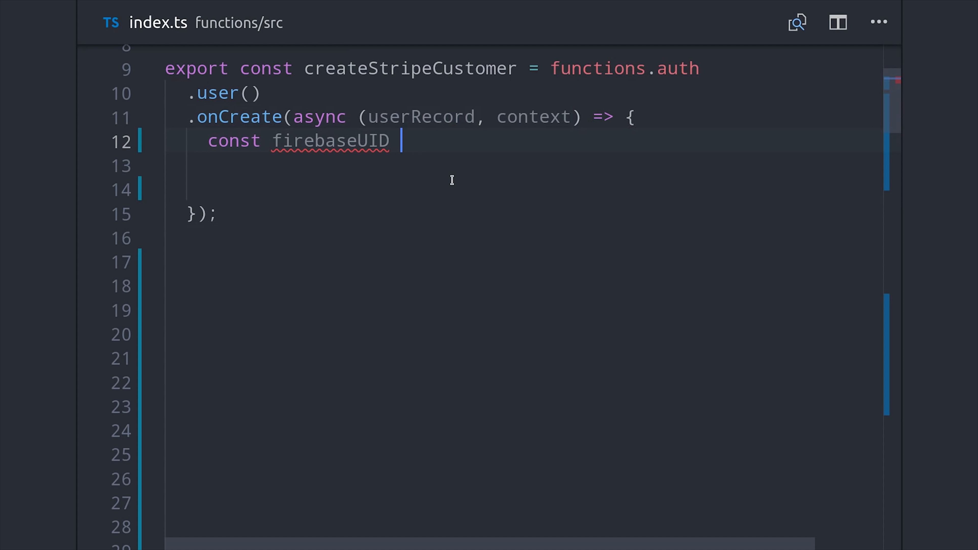
pyautogui.write('= userRecord;')
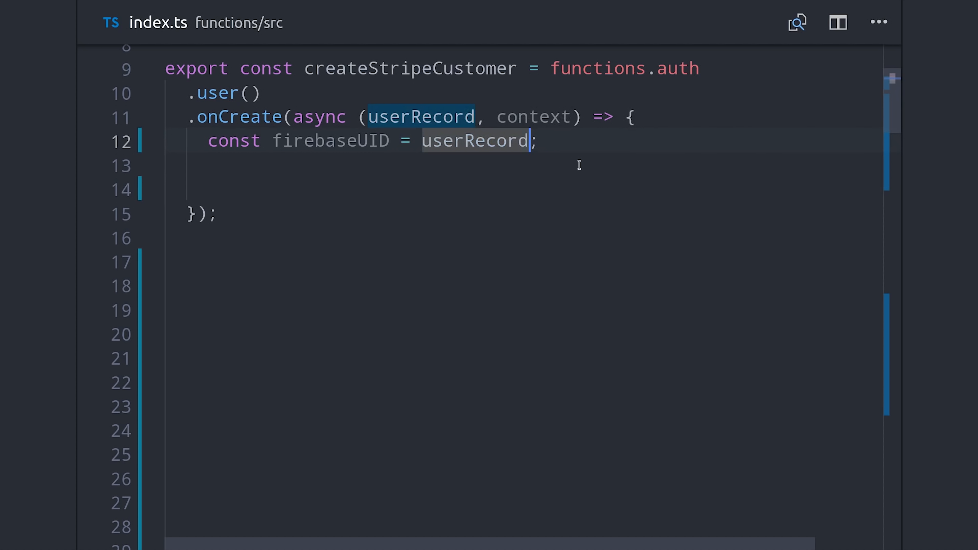
pyautogui.write('.uid')
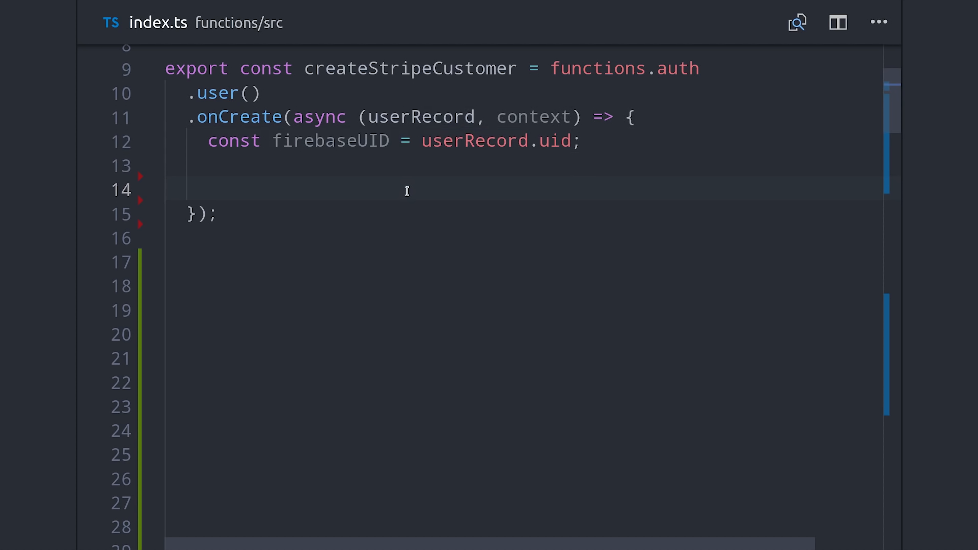
pyautogui.write('const customer = await stripe.customers')
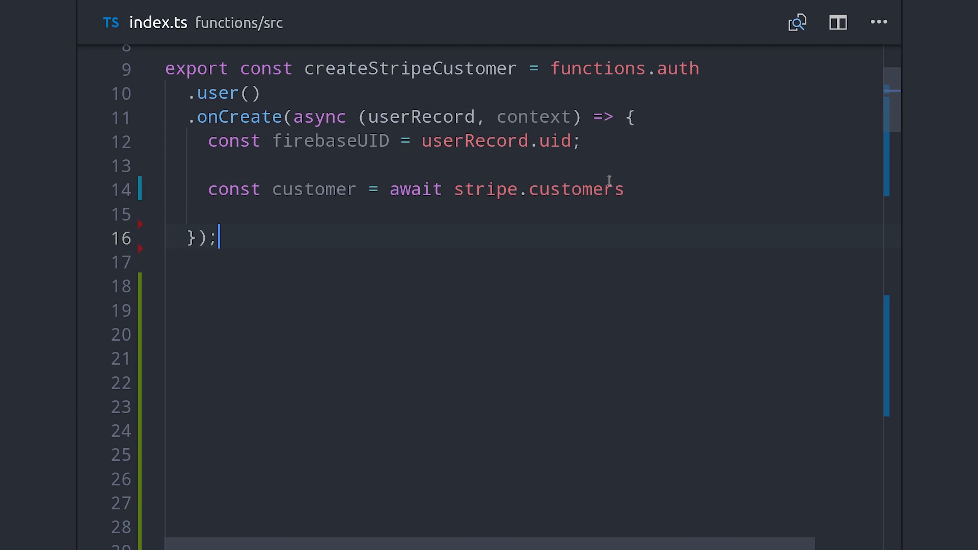
pyautogui.doubleClick(576, 189)
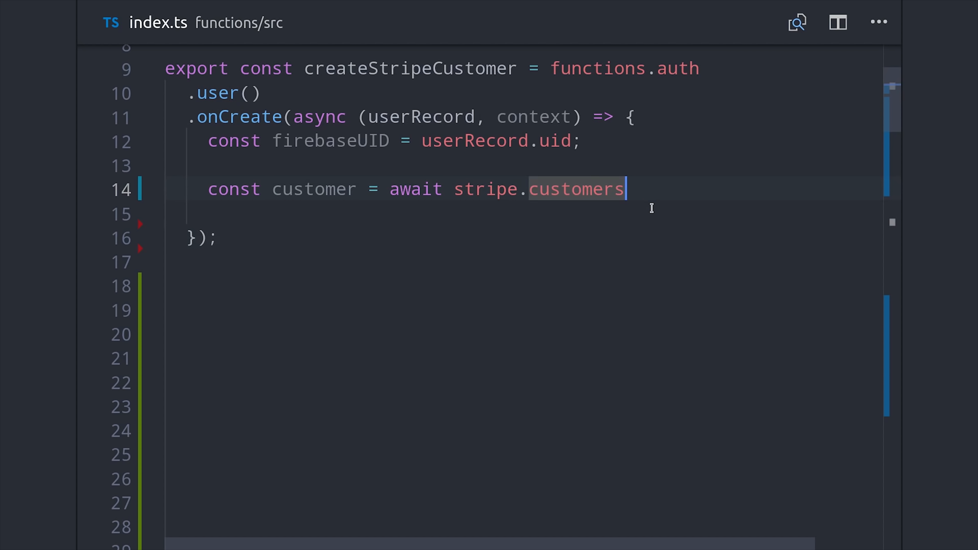
pyautogui.write('.create();')
pyautogui.click(512, 214)
pyautogui.write('metadata:')
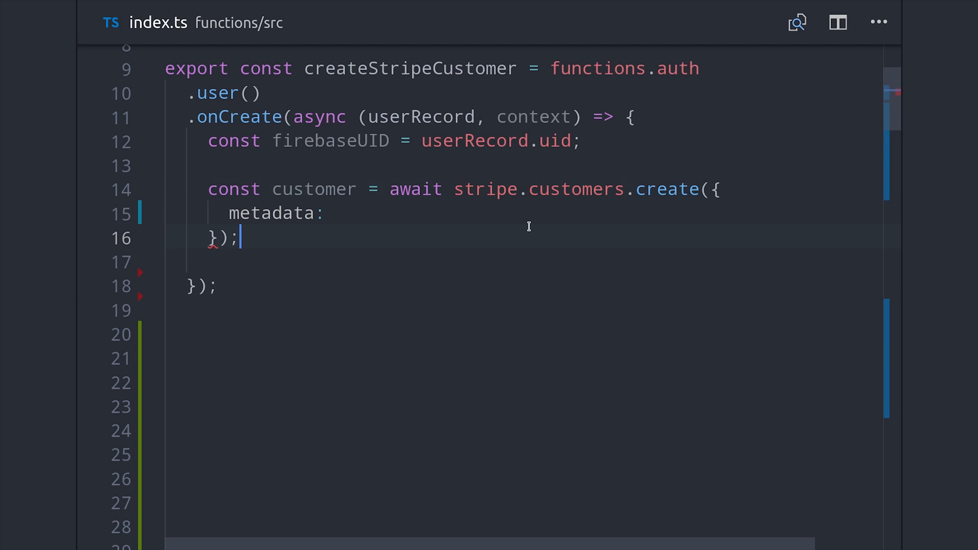
pyautogui.write('{ firebaseUID }')
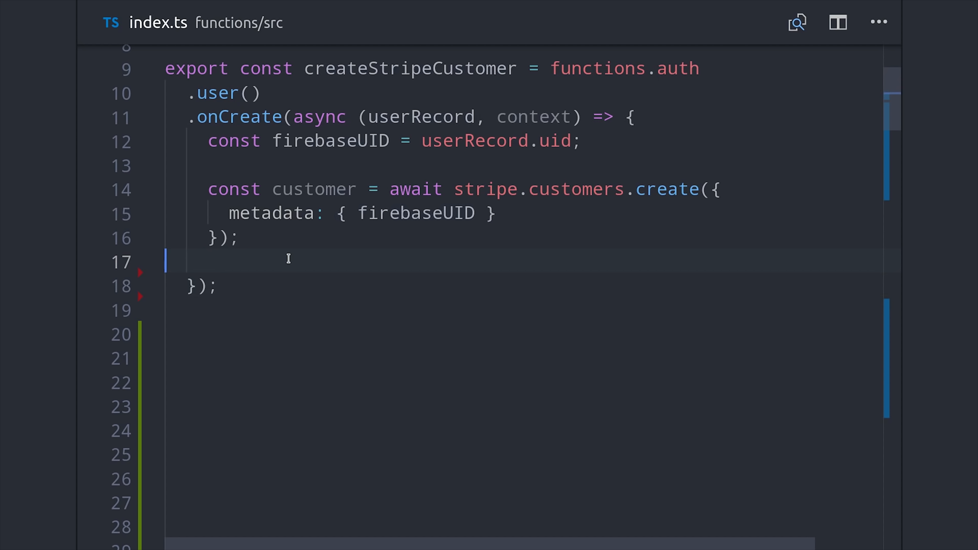
# Return db.doc(`users/${firebaseUID}`).update with stripeId: customer.id
pyautogui.write('return db.doc()')
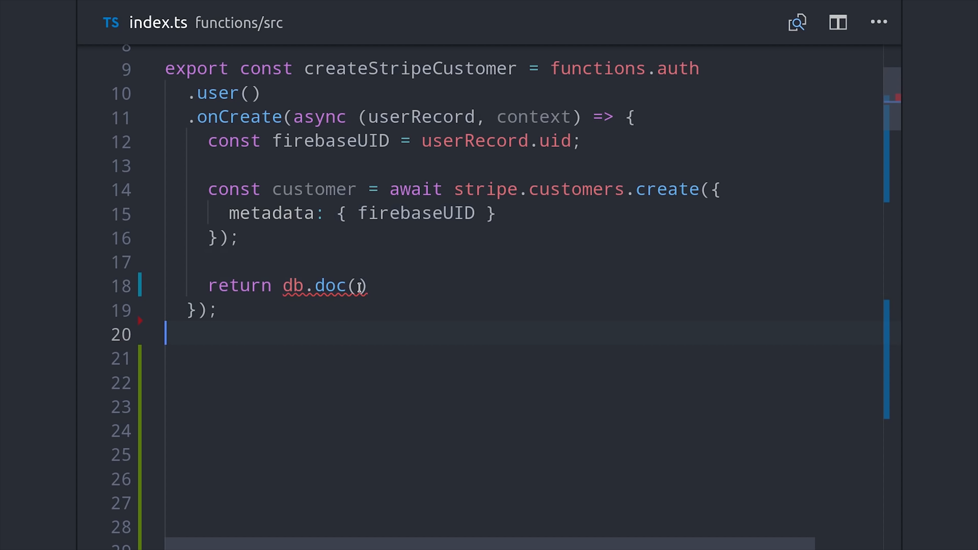
pyautogui.write('`users/${firebaseUID}`')
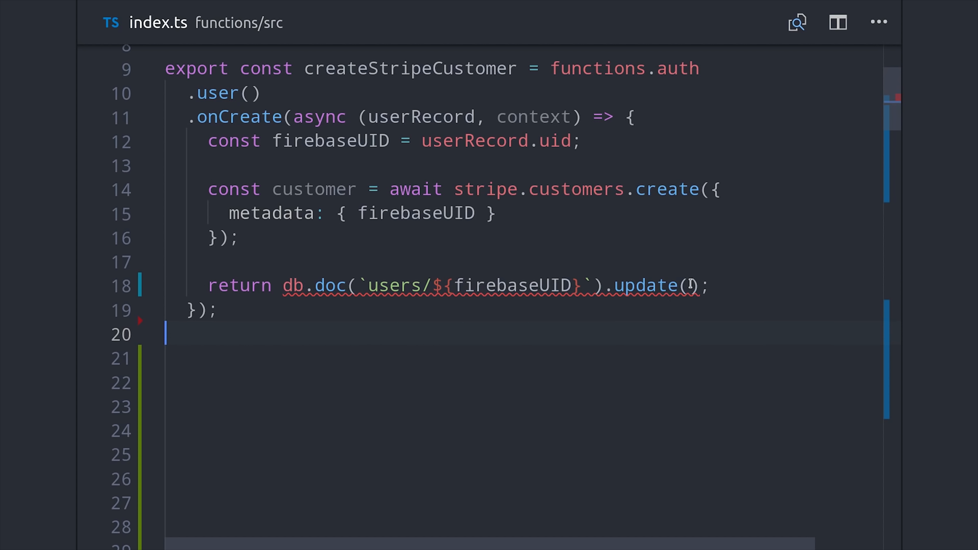
pyautogui.write('{')
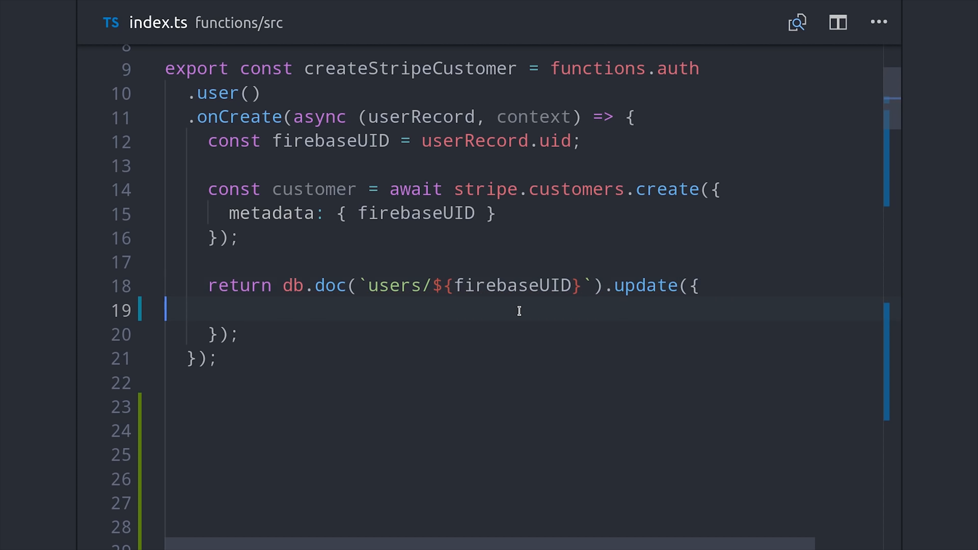
pyautogui.write('stripeId: customer.id')
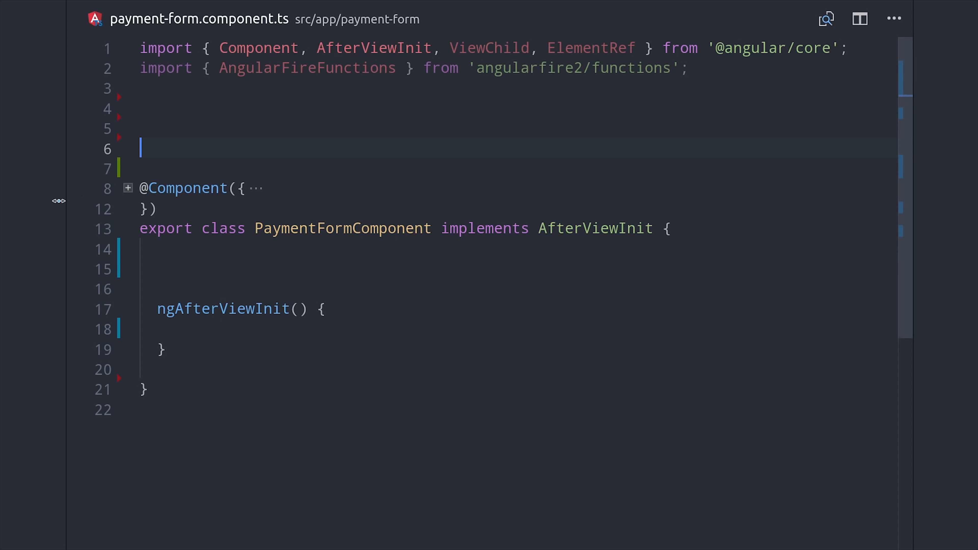
# Declare Stripe, create stripe with the pk_test key, elements, and card = elements.create('card')
pyautogui.click(278, 103)
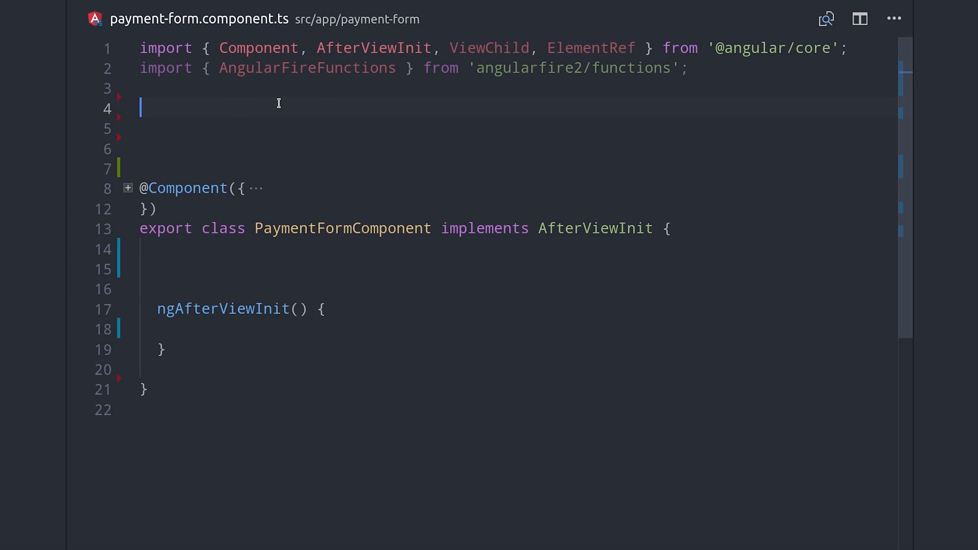
pyautogui.write('declare var Stripe: any;')
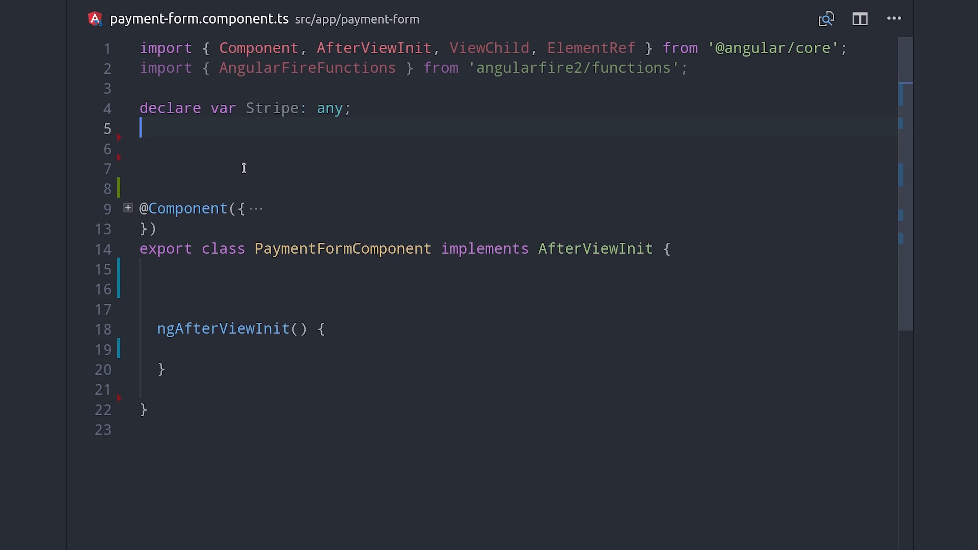
pyautogui.write("const stripe = Stripe('pk_test_...');")
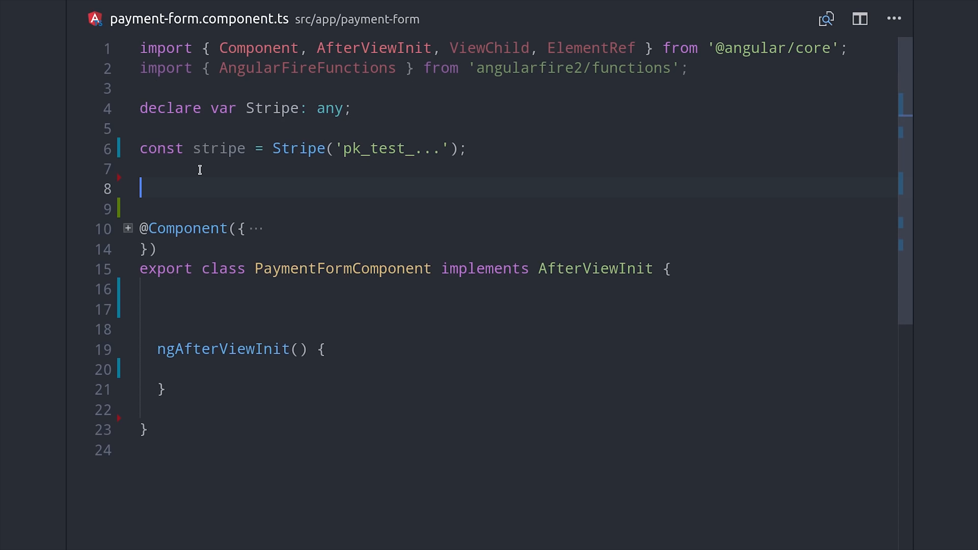
pyautogui.write('const elements = stripe.elements();')
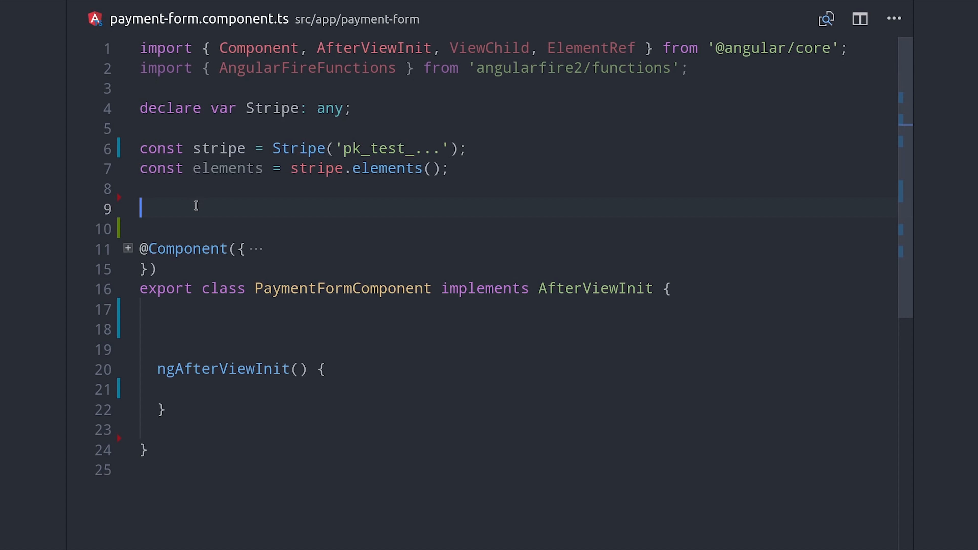
pyautogui.write('const card =')
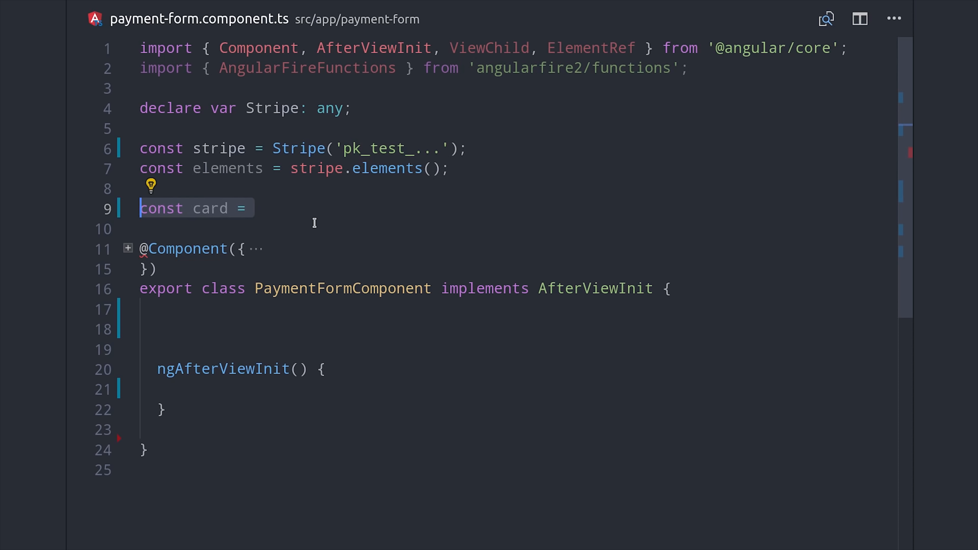
pyautogui.write("elements.create('card');")
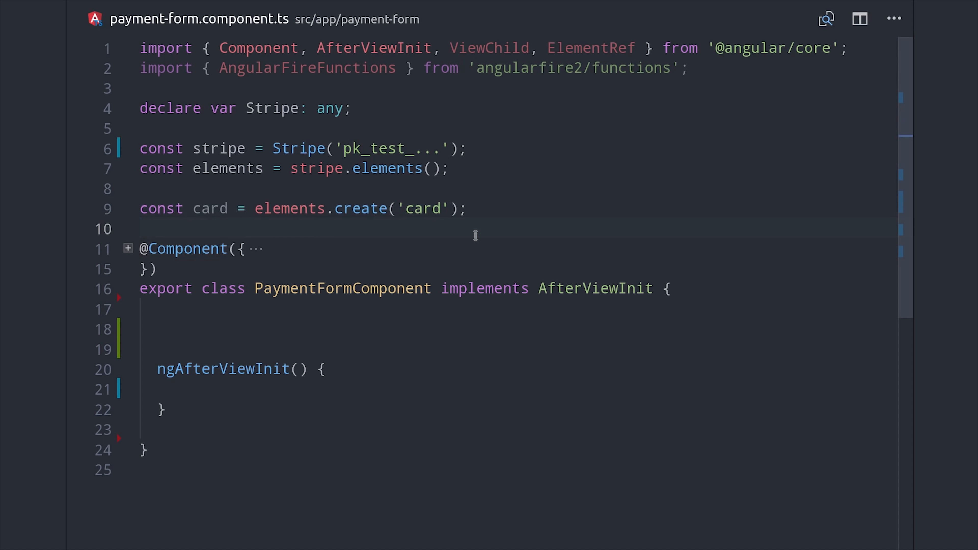
pyautogui.moveTo(306, 334)
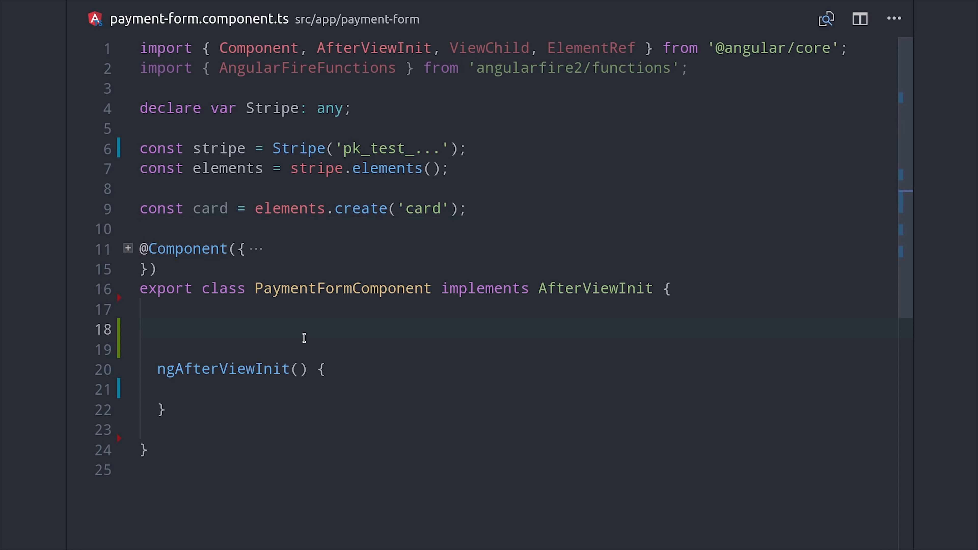
pyautogui.write("@ViewChild('cardForm');")
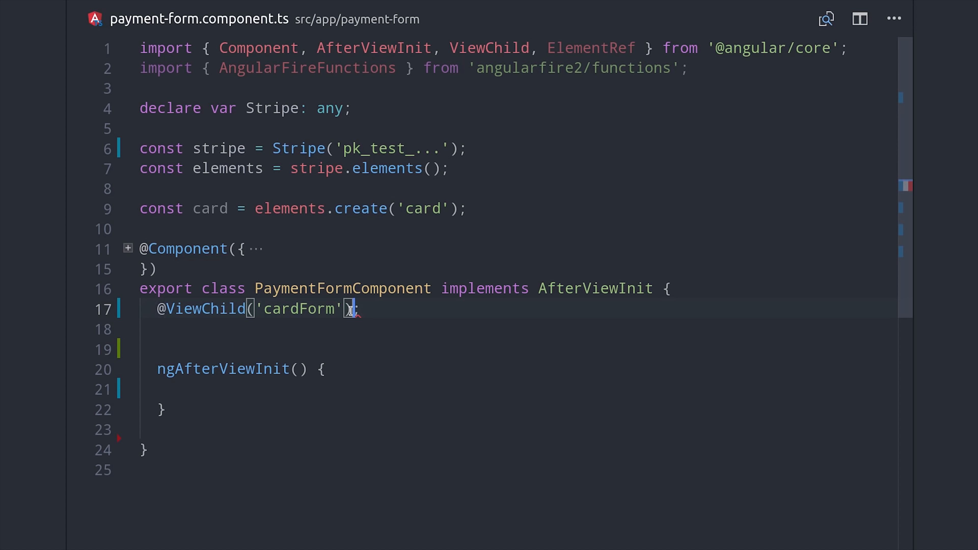
pyautogui.write('cardForm: ElementRef;')
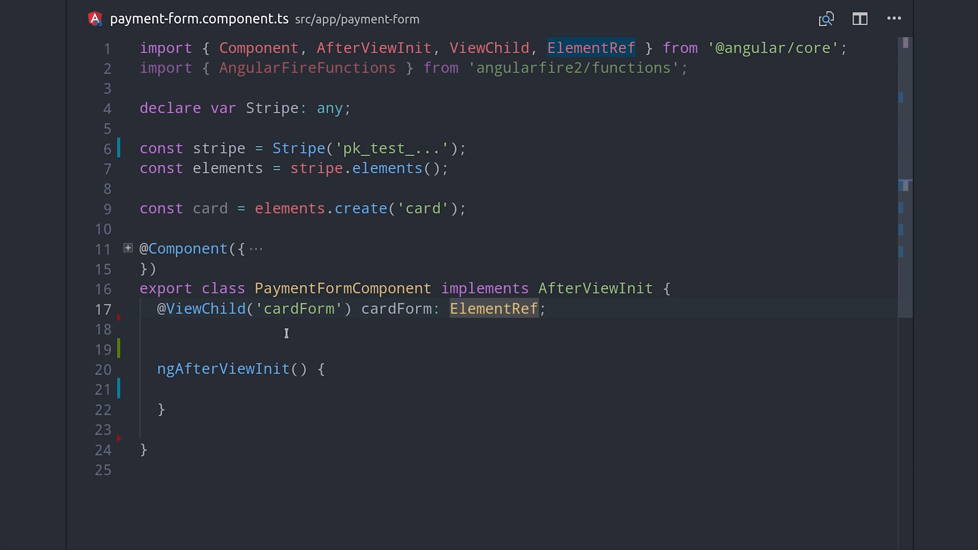
pyautogui.write('constructor() {}')
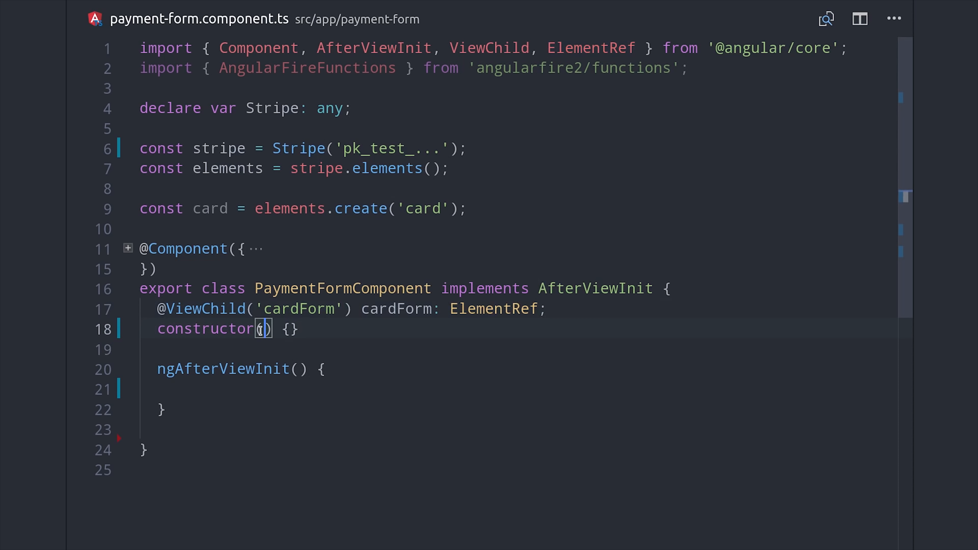
pyautogui.write('private fun: AngularFireFunctions')
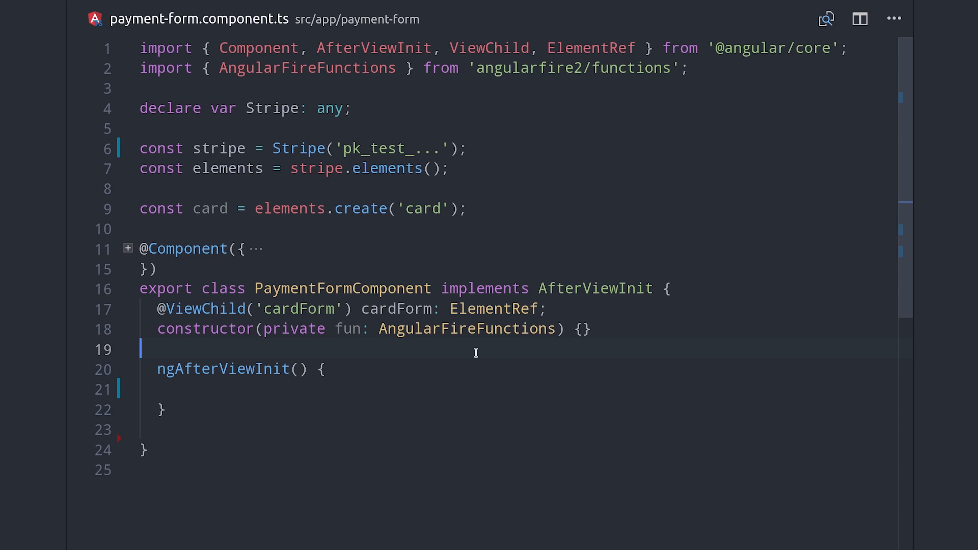
pyautogui.scroll(-3)
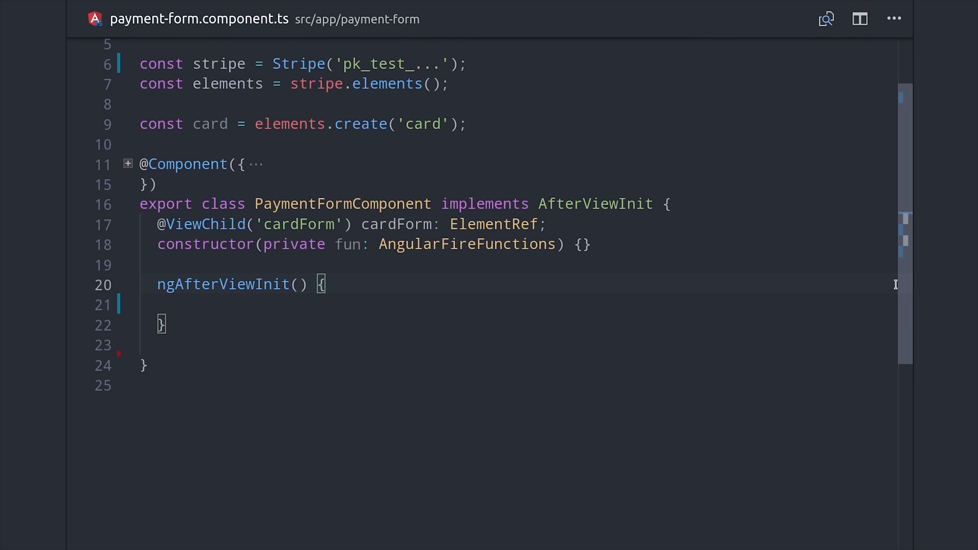
# Mount card on this.cardForm.nativeElement and destructure { token, error } from await stripe.createToken(card)
pyautogui.write('card.mount();')
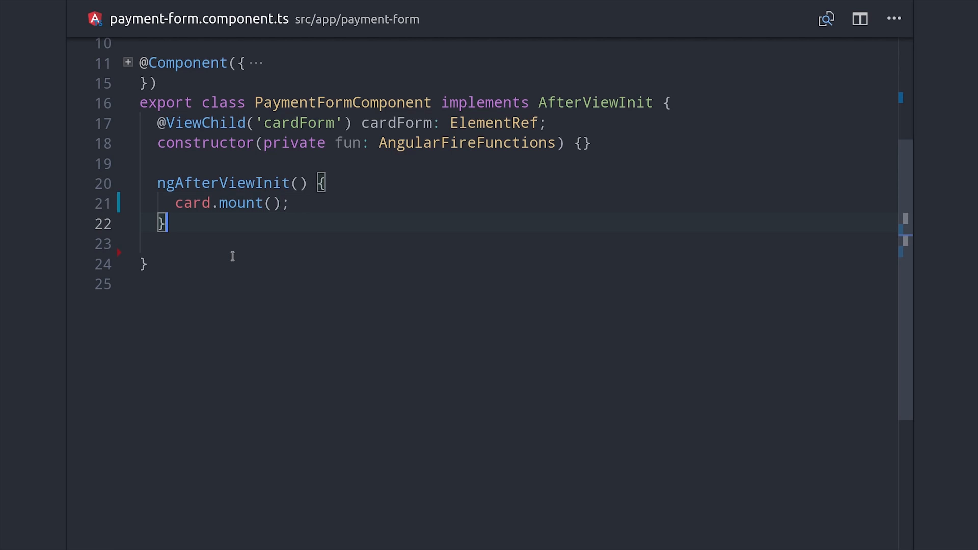
pyautogui.write('this.cardForm.nativeElement')
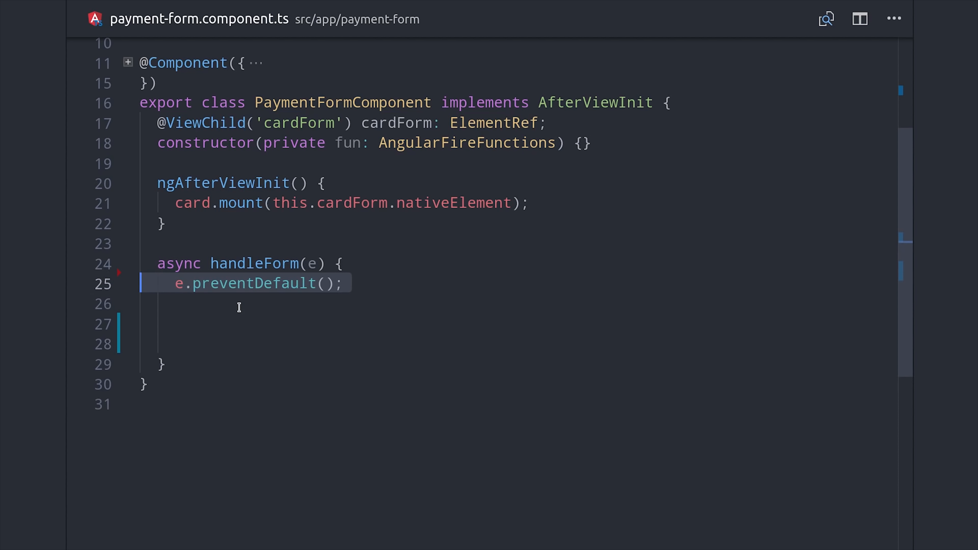
pyautogui.write('const { token, error } = ;')
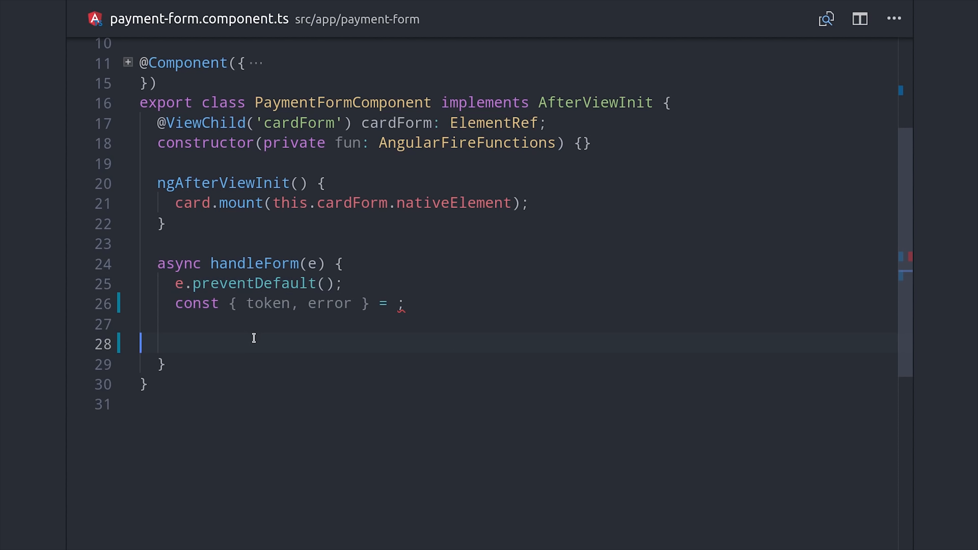
pyautogui.click(399, 303)
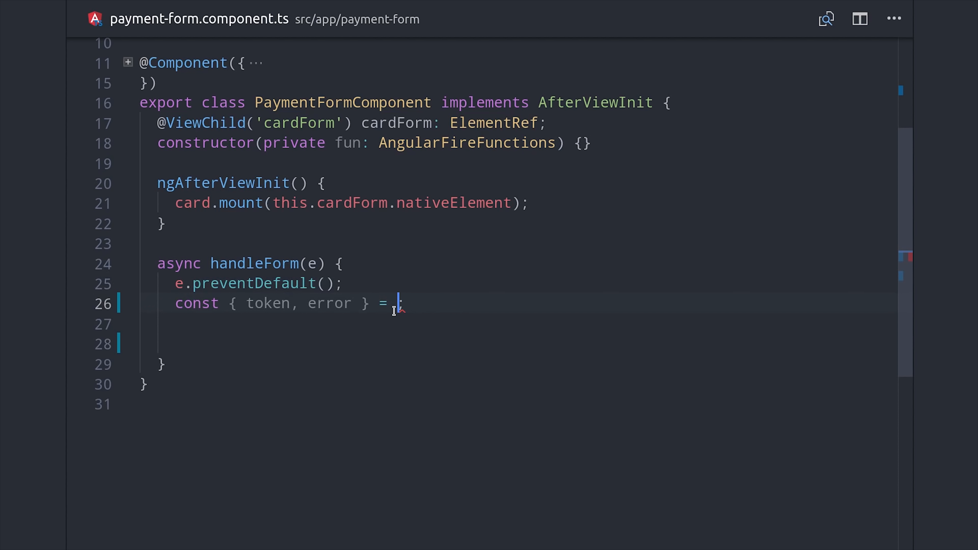
pyautogui.write('await stripe.createToken();')
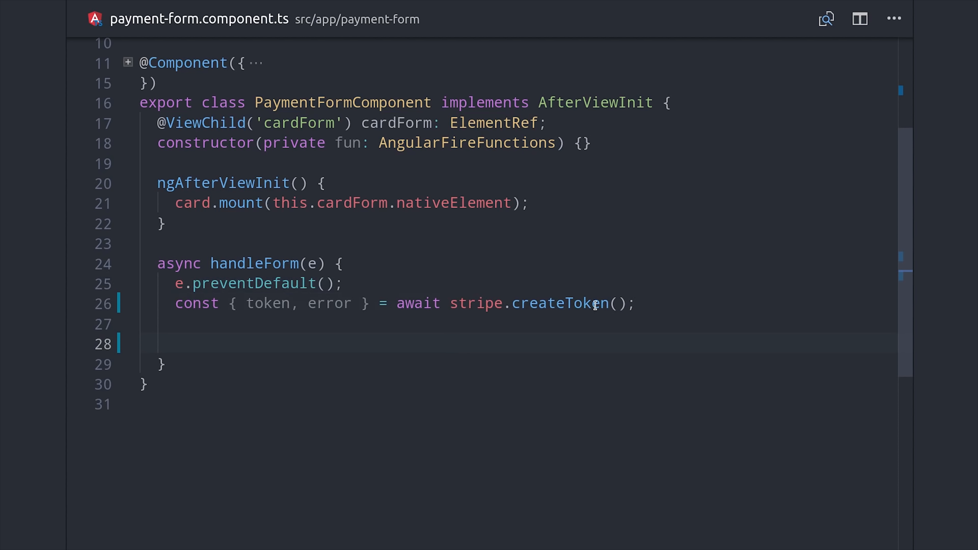
pyautogui.write('card')
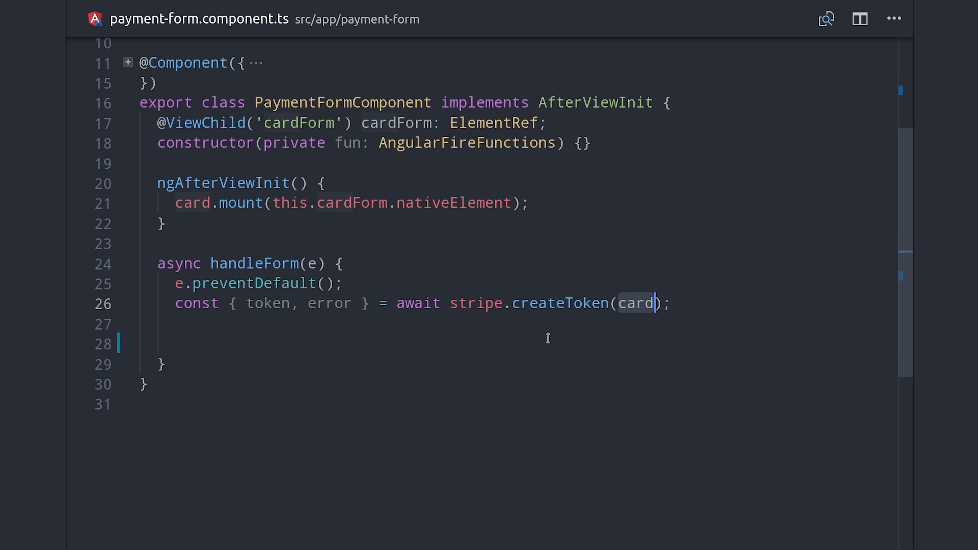
# Call this.fun.httpsCallable('startSubscription') with { source: token.id }
pyautogui.write('await this.fun')
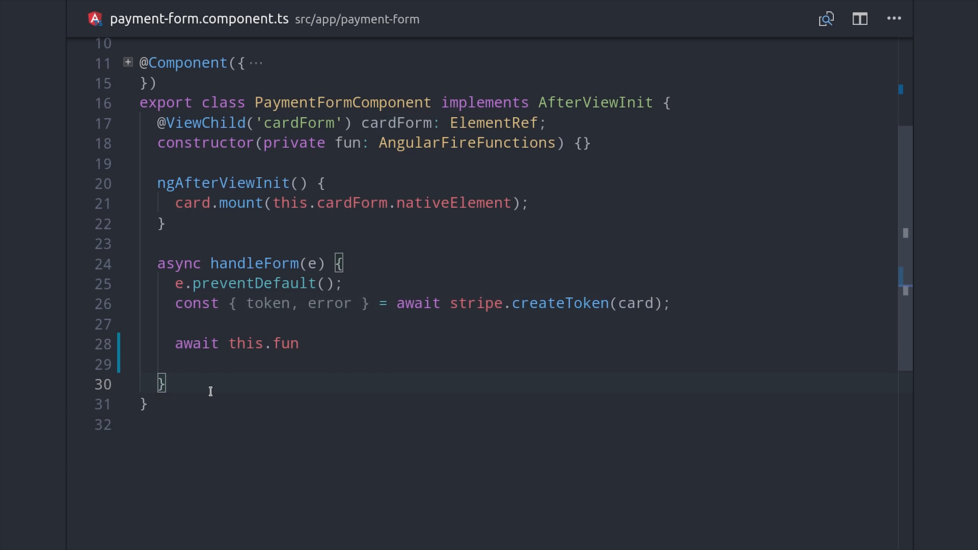
pyautogui.write('.httpsCallable()')
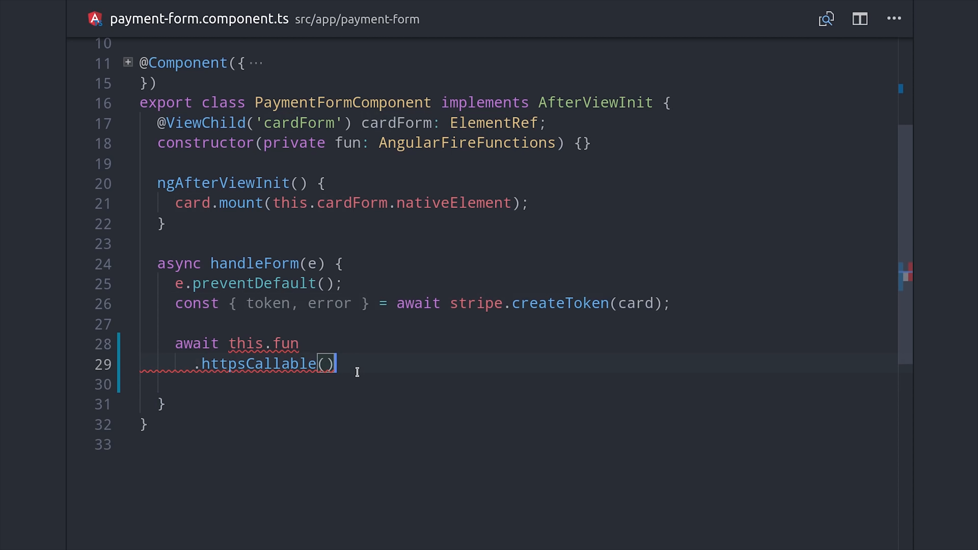
pyautogui.write("'startSubscription'")
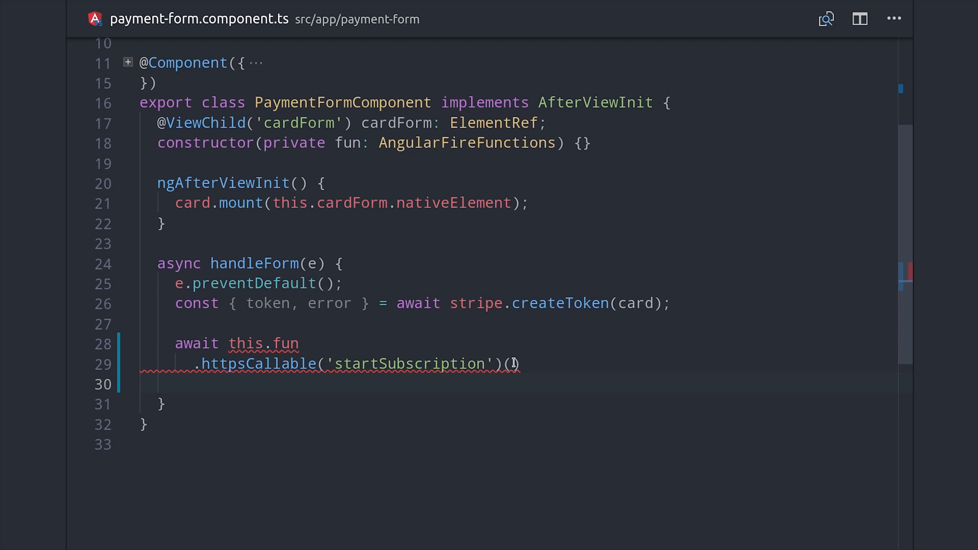
pyautogui.write('{ source: token.id }')
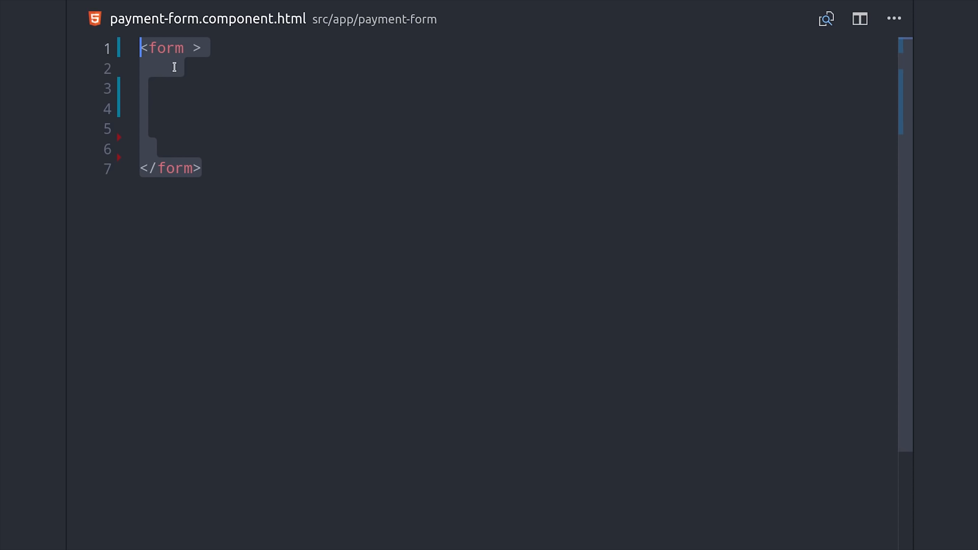
# Give the form action="/charge" method="post" and (submit)="handleForm()"
pyautogui.write('action="/charge" method="post"')
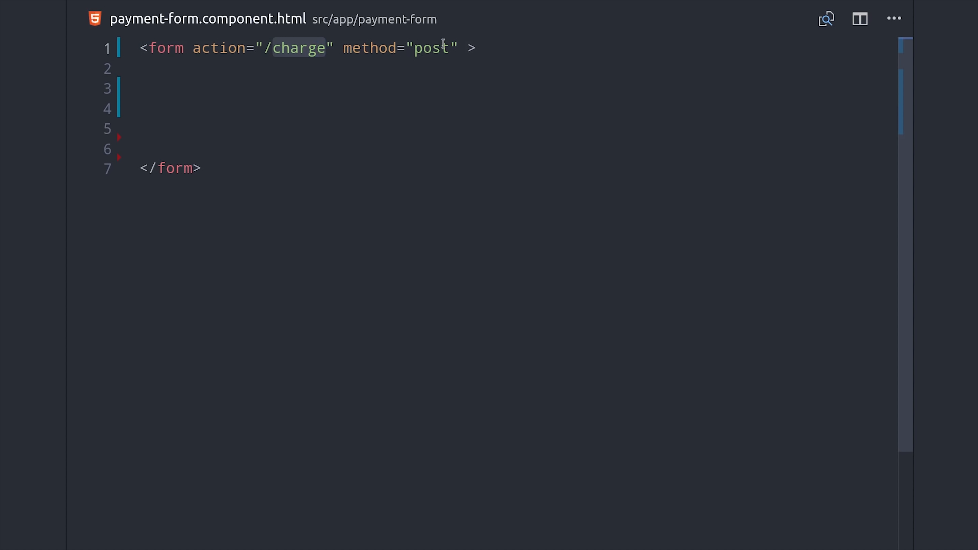
pyautogui.write('(submit)="handleForm()"')
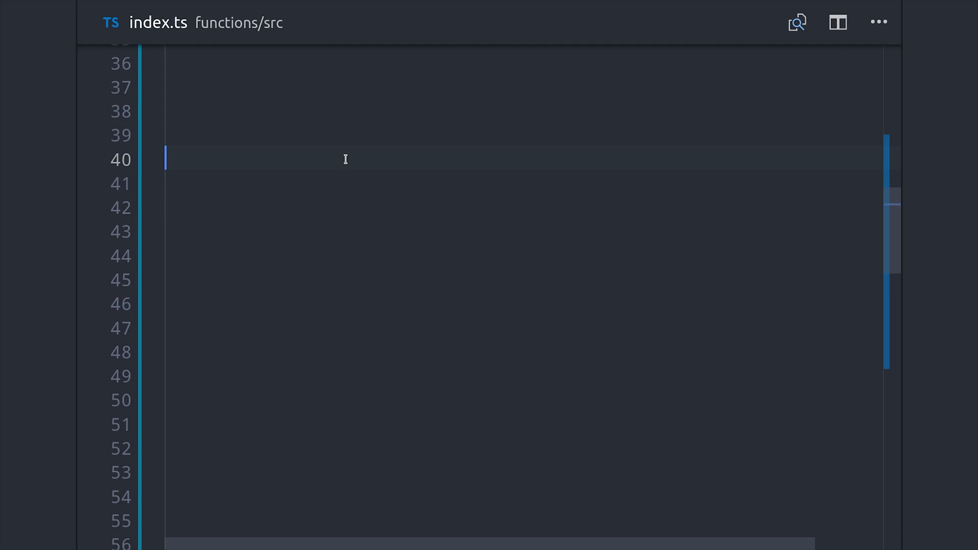
# Export startSubscription = functions.https.onCall() and read userId from context.auth.uid
pyautogui.write('export const startSubscription')
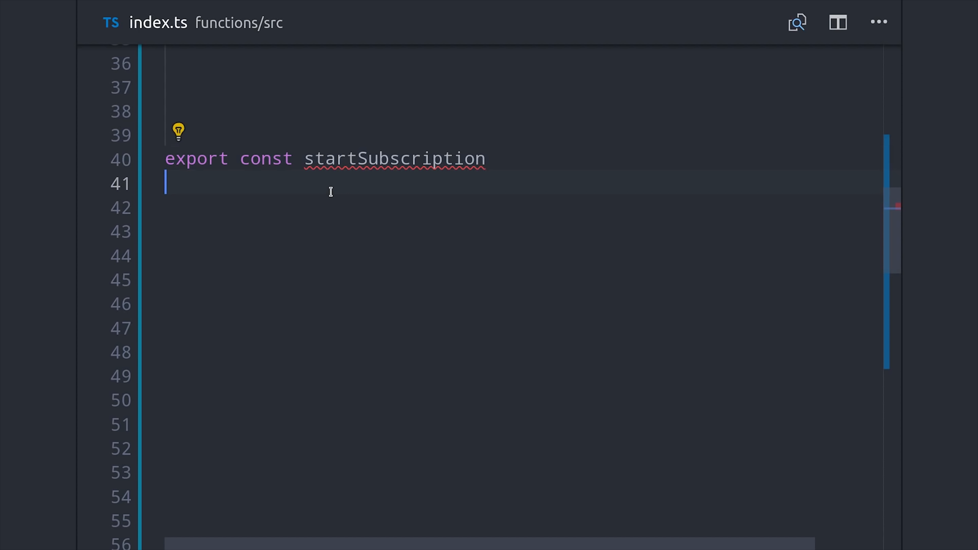
pyautogui.write('= functions.https')
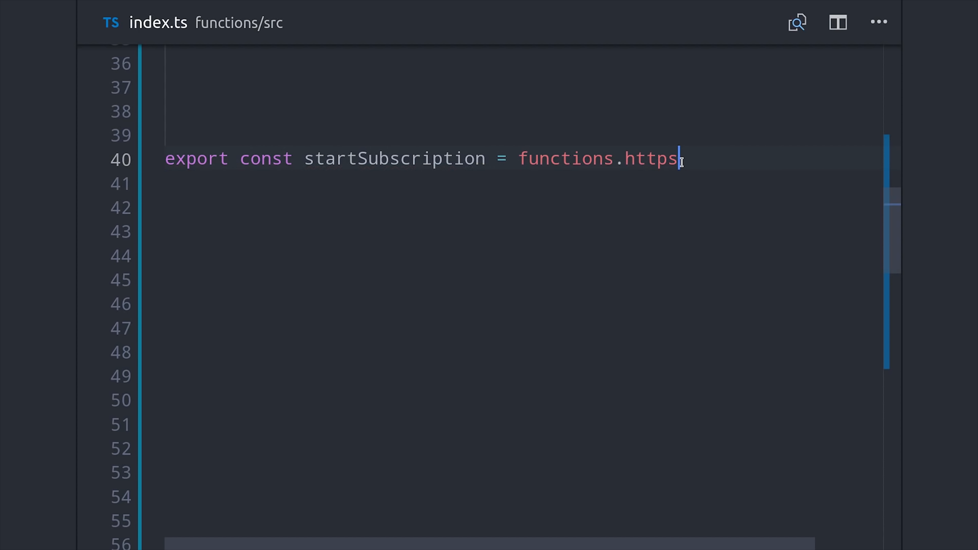
pyautogui.write('.onCall();')
pyautogui.click(523, 184)
pyautogui.write('async (data, context) => {')
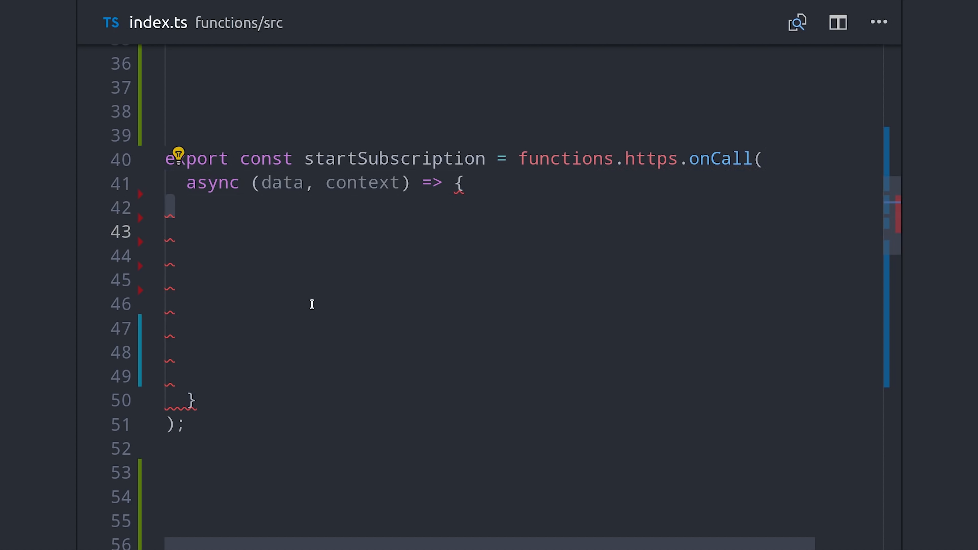
pyautogui.write('const userId = context.auth.uid;')
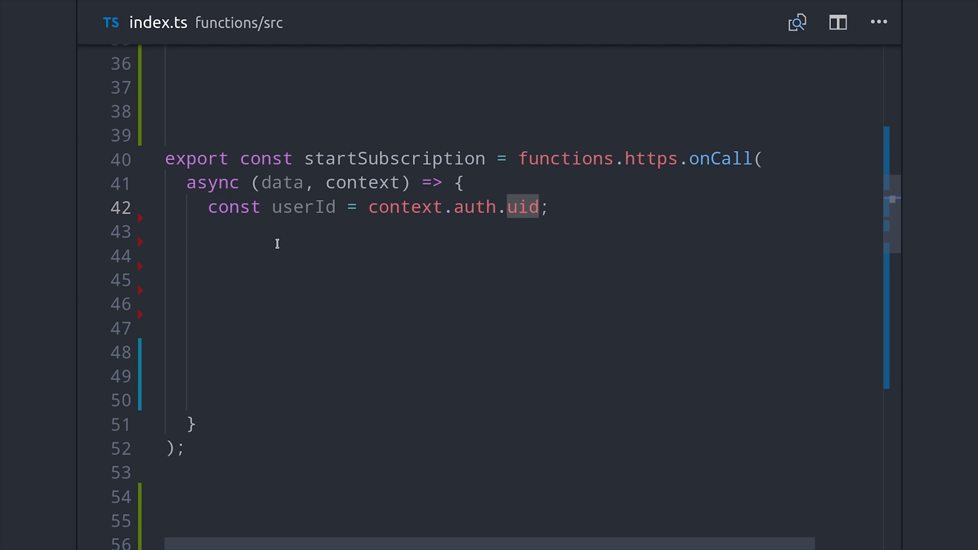
pyautogui.moveTo(243, 244)
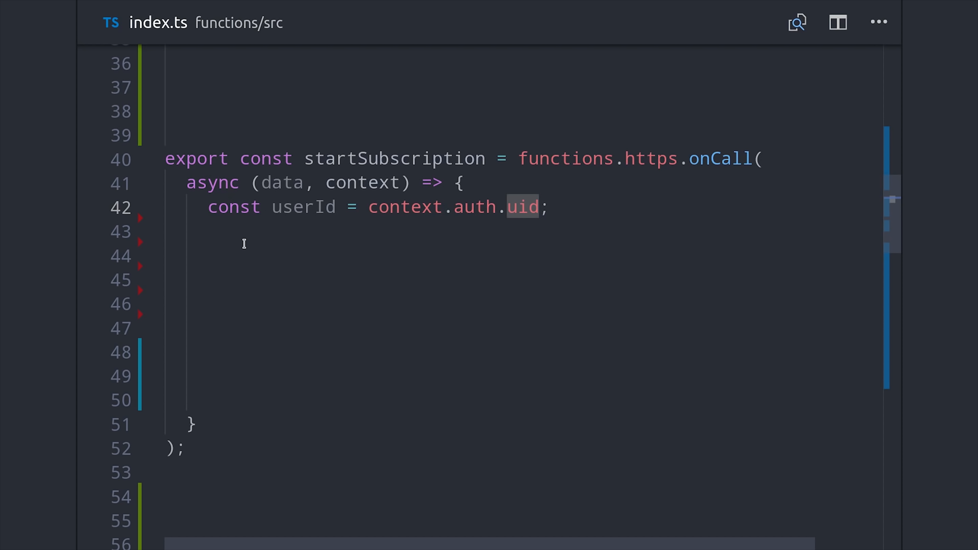
# Fetch userDoc with await db.doc(`users/${userId}`).get()
pyautogui.write('const userDoc = await db.doc(`users/${userId}`)')
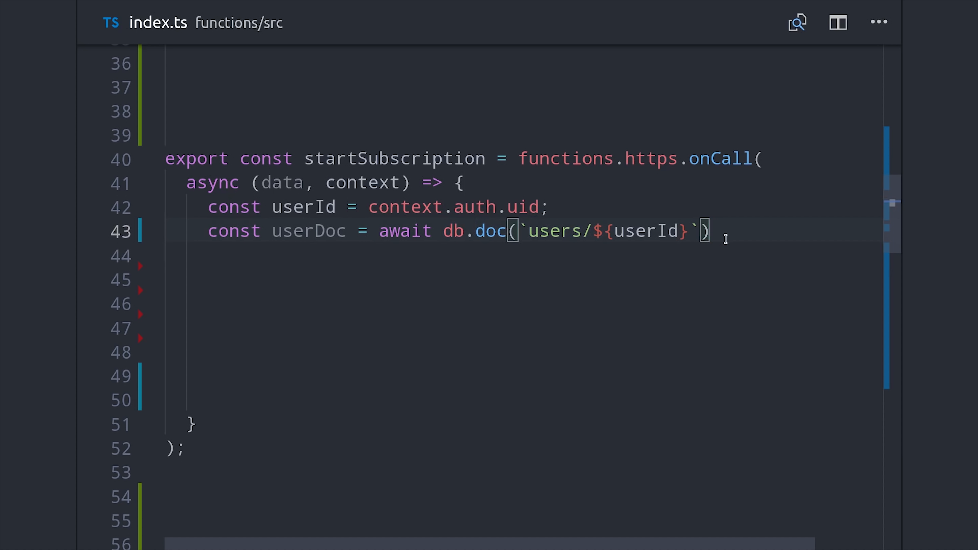
pyautogui.write('.get();')
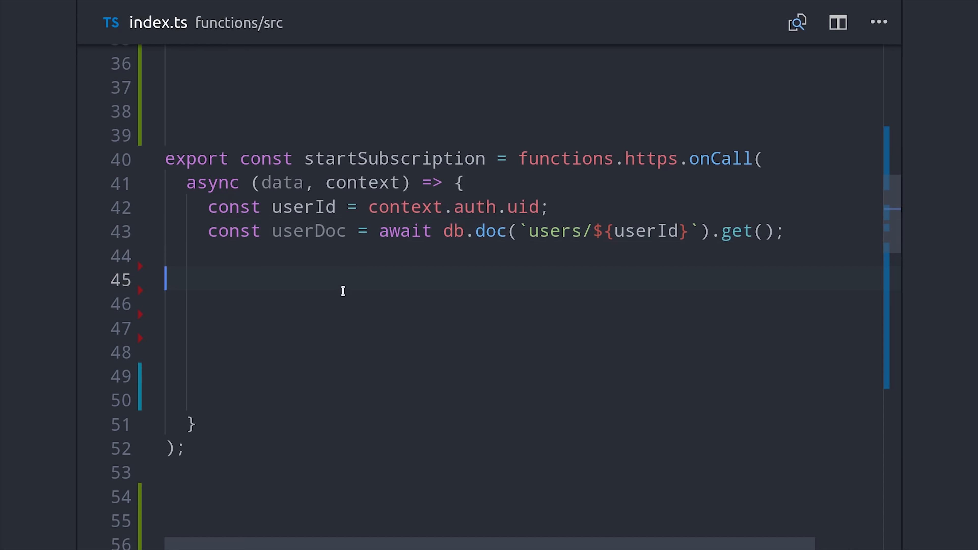
# Read user = userDoc.data() and begin the createSource options object
pyautogui.write('const user = userDoc.data();')
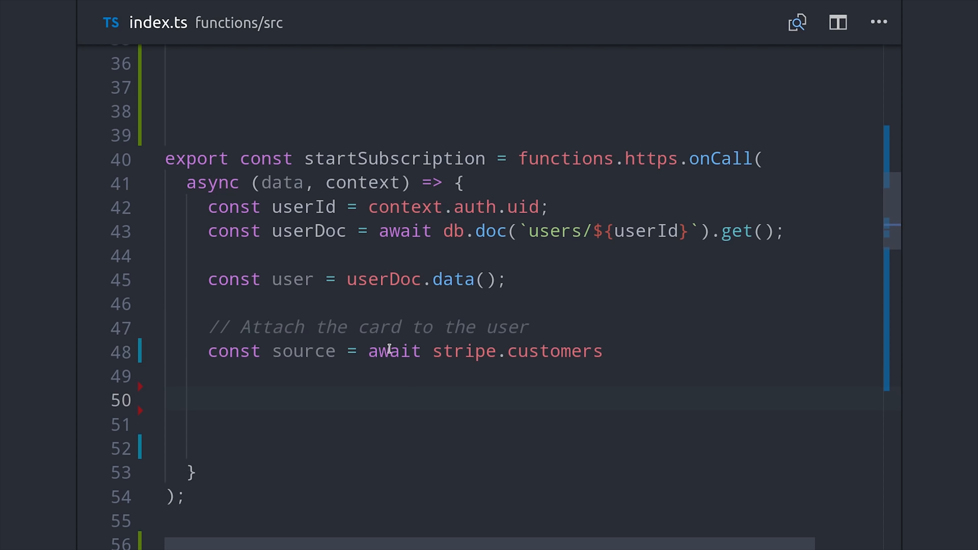
pyautogui.moveTo(282, 183)
pyautogui.write('.createSource(user.stripeId);')
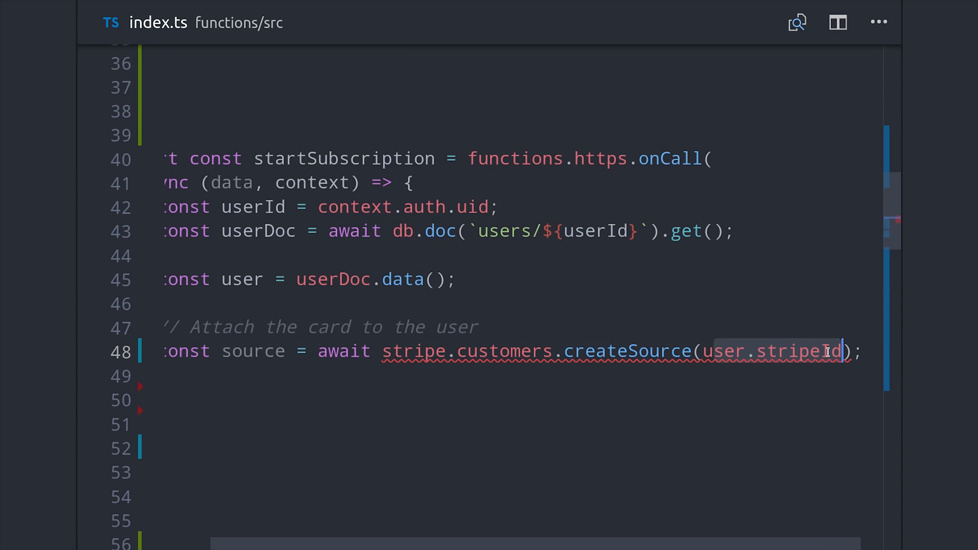
pyautogui.write(', {')
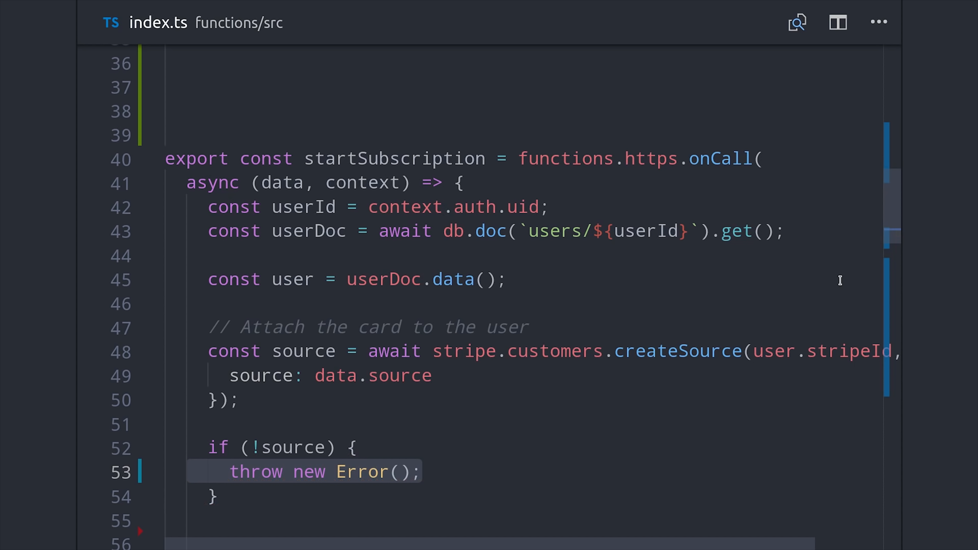
# Throw the 'Stripe failed to attach card' error message
pyautogui.scroll(-3)
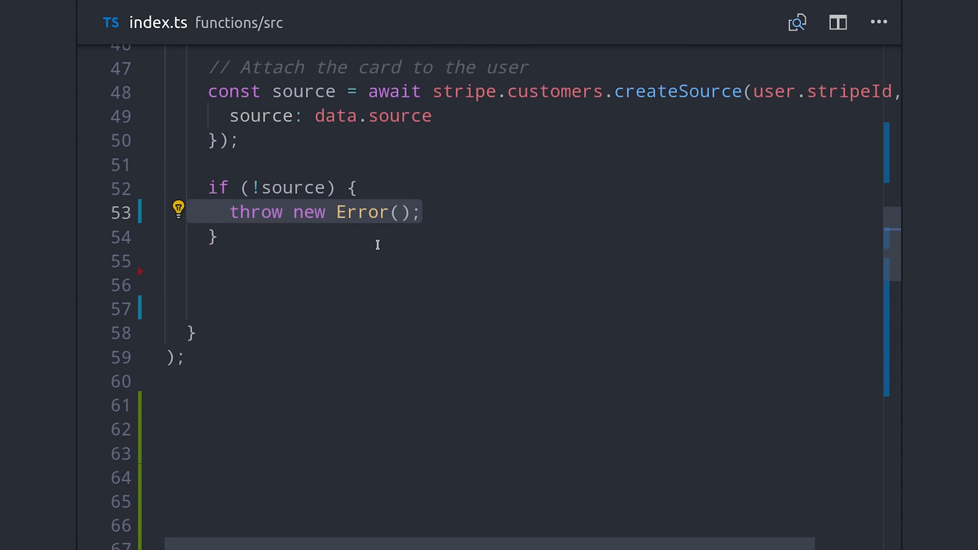
pyautogui.write("'Stripe failed to attach card'")
pyautogui.click(526, 309)
pyautogui.write('const sub')
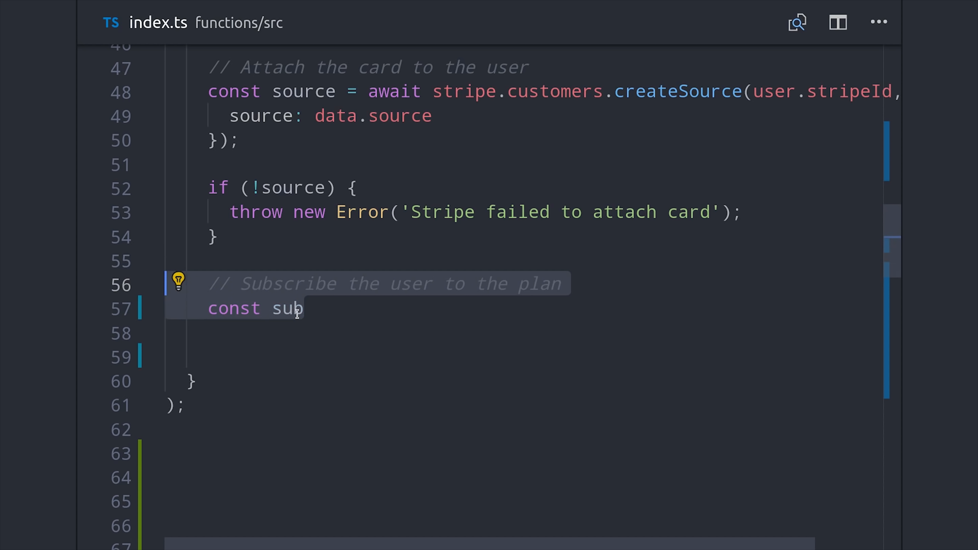
# Create a subscription for user.stripeId on plan 'plan_DELd0Jgt7IVwF7' and record status: sub.status
pyautogui.write('= await stripe')
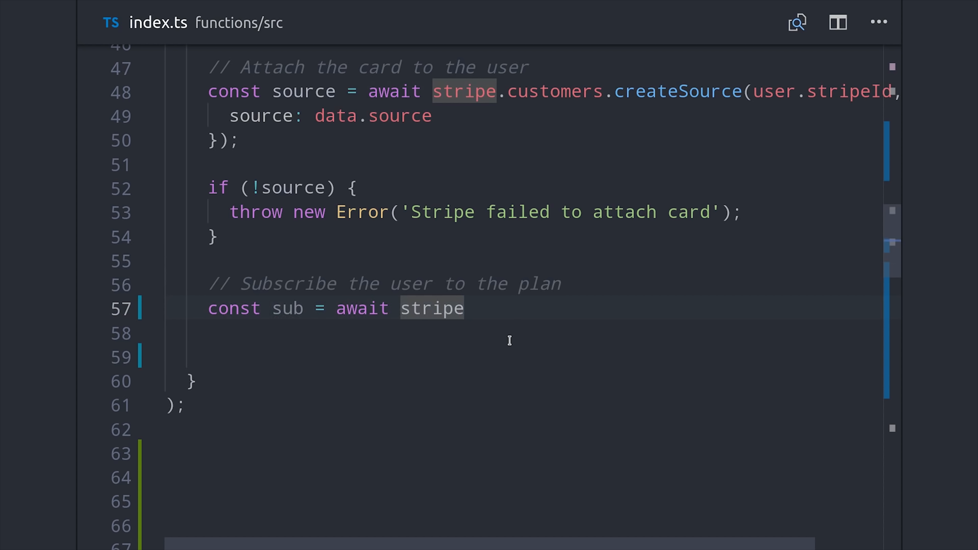
pyautogui.write('.subscriptions;')
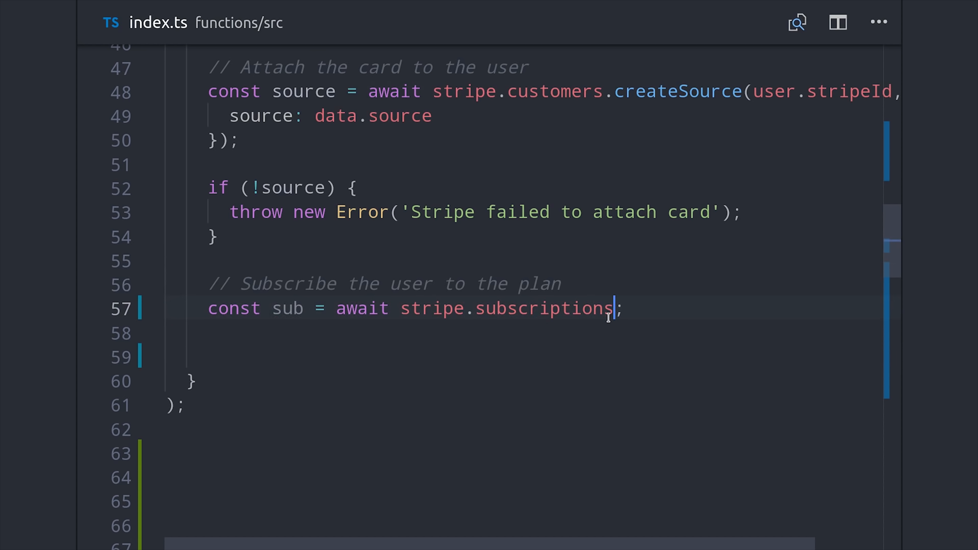
pyautogui.write('.create({')
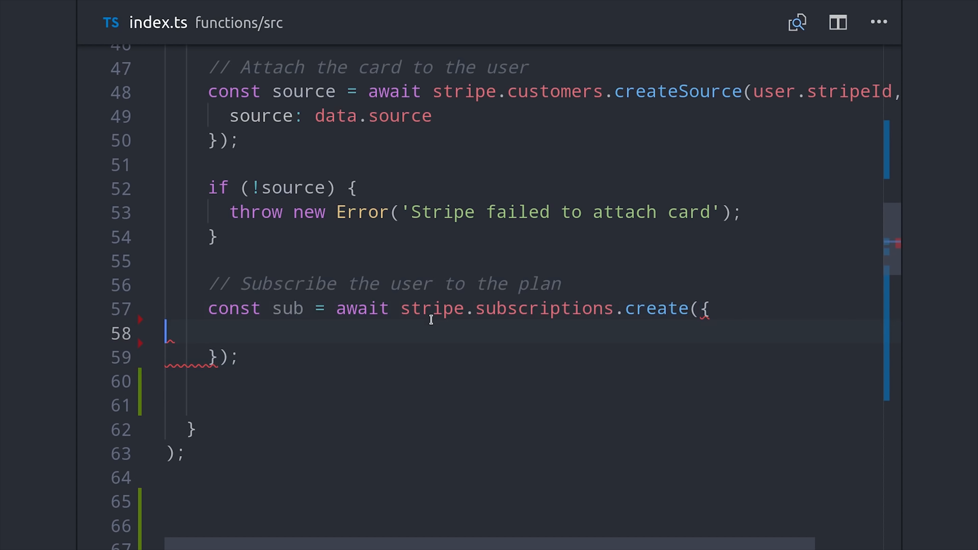
pyautogui.write('customer: user.stripeId,')
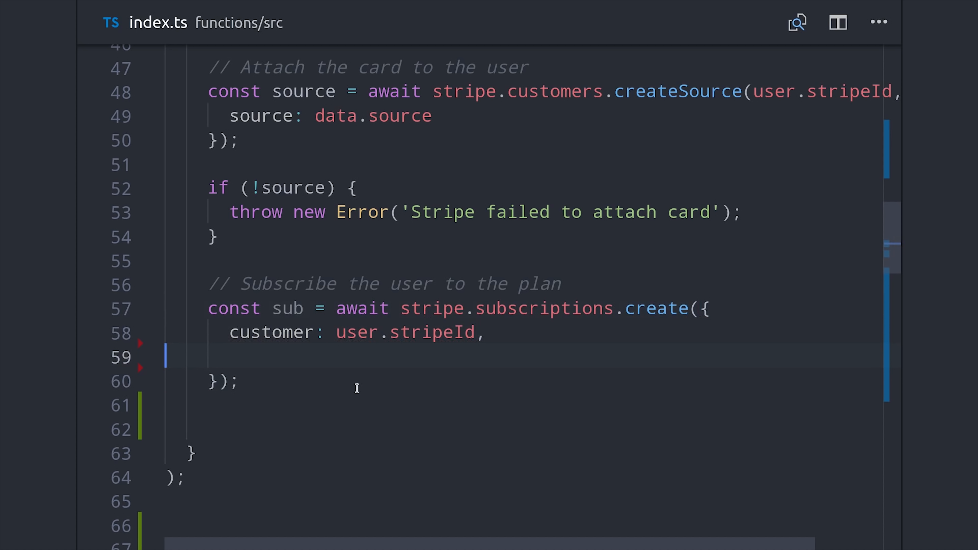
pyautogui.write('items: [')
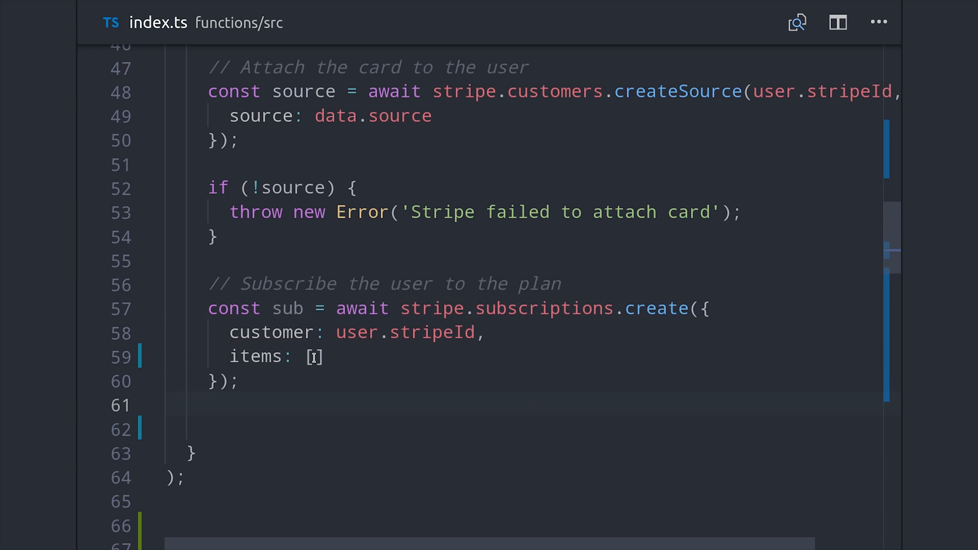
pyautogui.write("{ plan: 'plan_DELd0Jgt7IVwF7' }")
pyautogui.write('return db.doc(`users/${userId}`).update({')
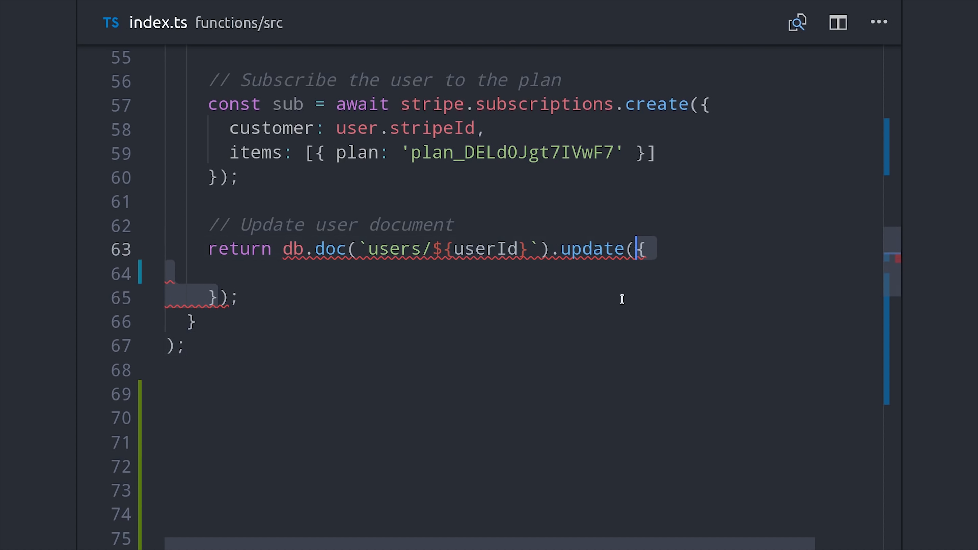
pyautogui.write('status: sub.status,')
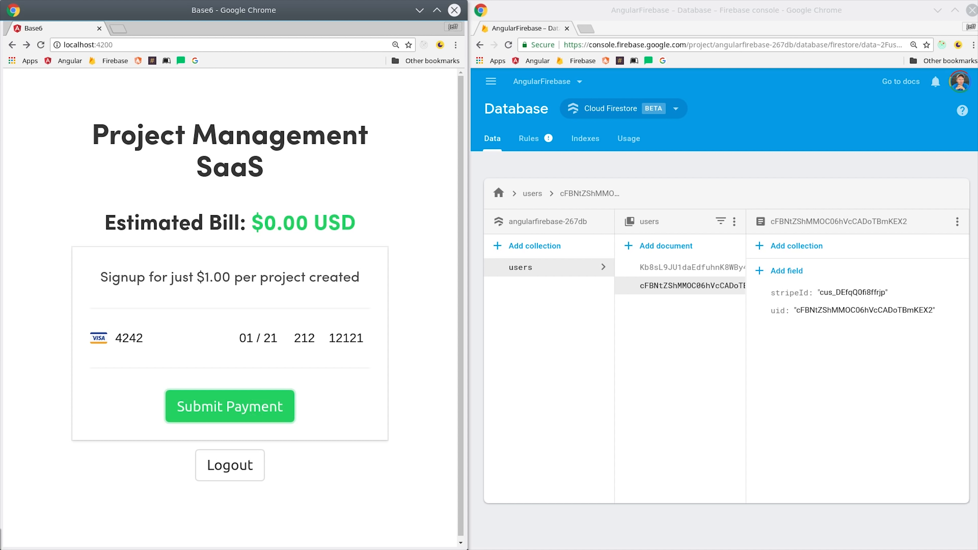
# Submit the card payment to start the subscription, then create a new project in the app
pyautogui.click(230, 407)
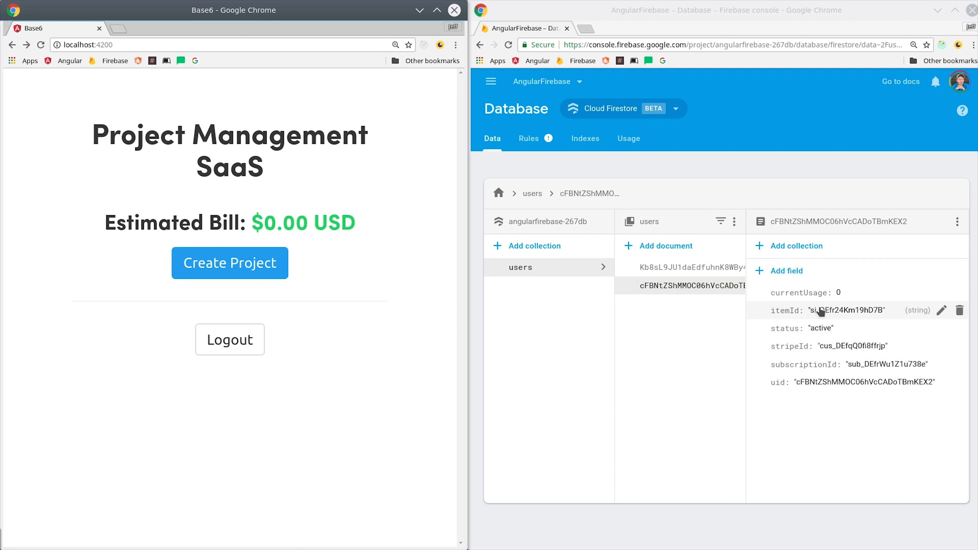
pyautogui.moveTo(811, 371)
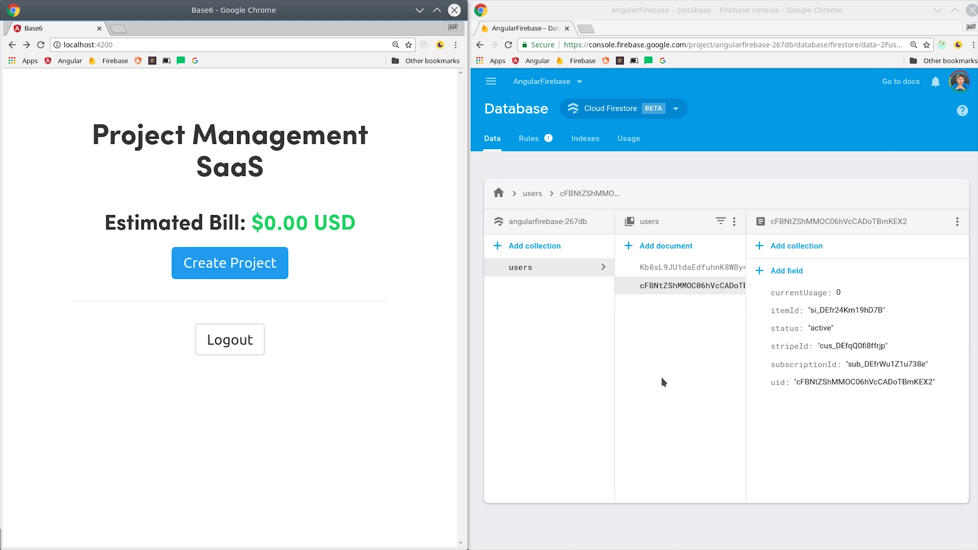
pyautogui.moveTo(667, 383)
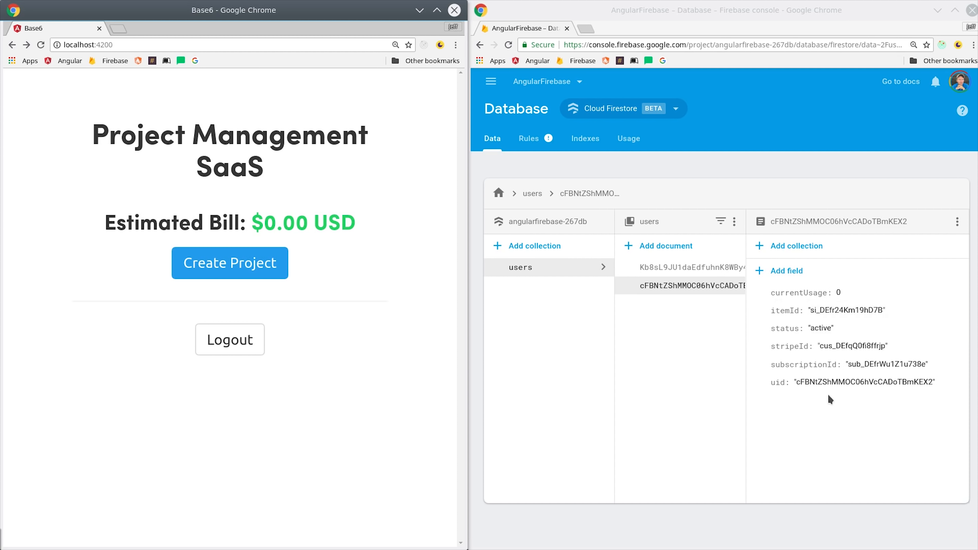
pyautogui.moveTo(836, 381)
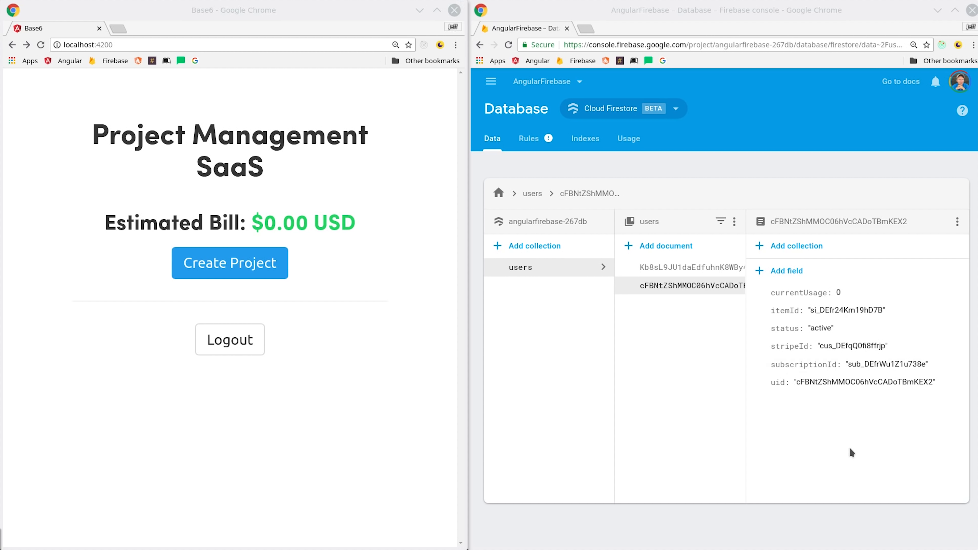
pyautogui.click(230, 263)
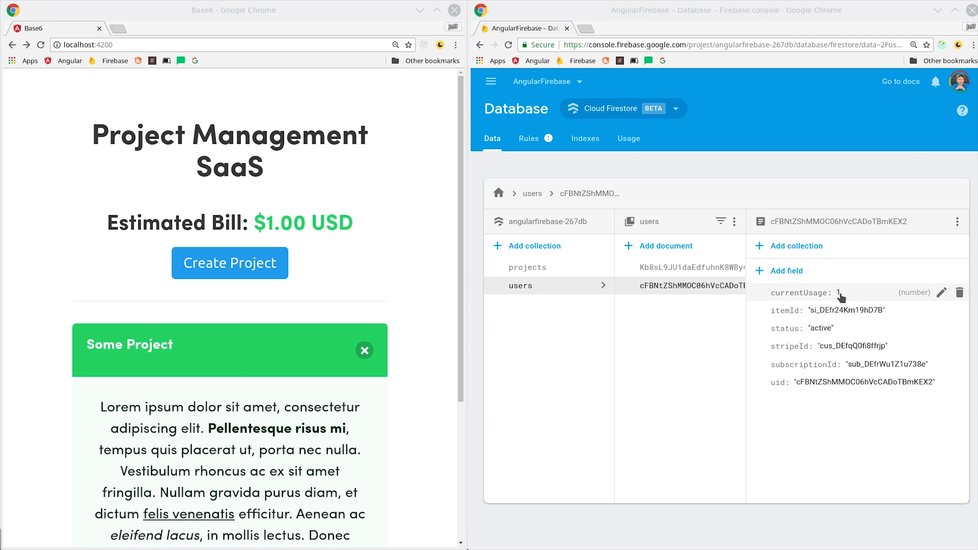
# Inspect the users collection in Firestore and view the other user's document
pyautogui.click(692, 267)
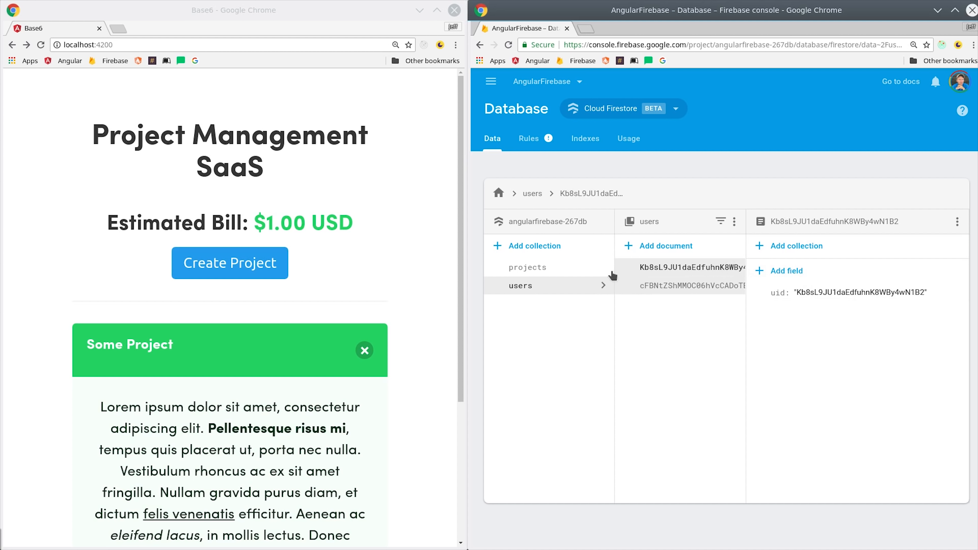
pyautogui.click(528, 267)
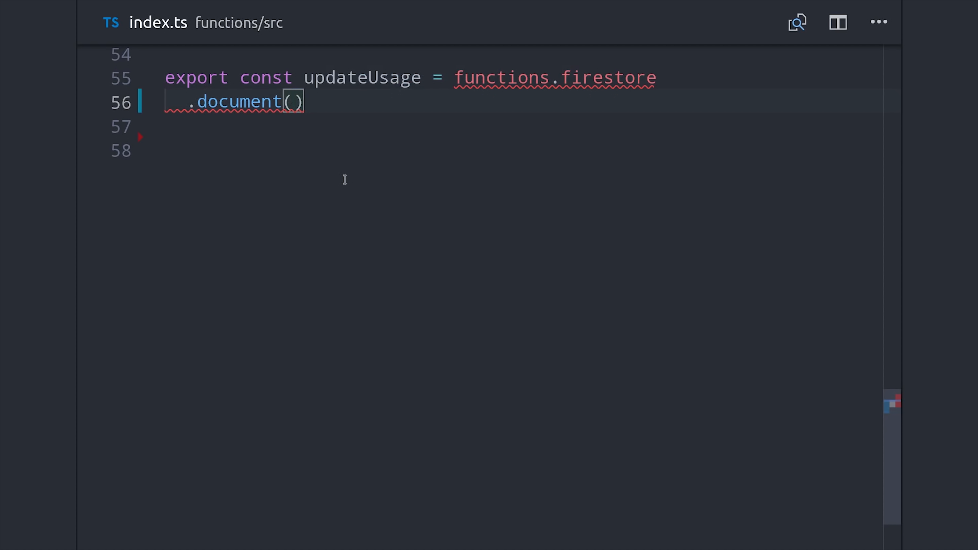
# Trigger updateUsage on creation of 'projects/{projectId}' with an async snap handler
pyautogui.write("'projects/{projectId}'")
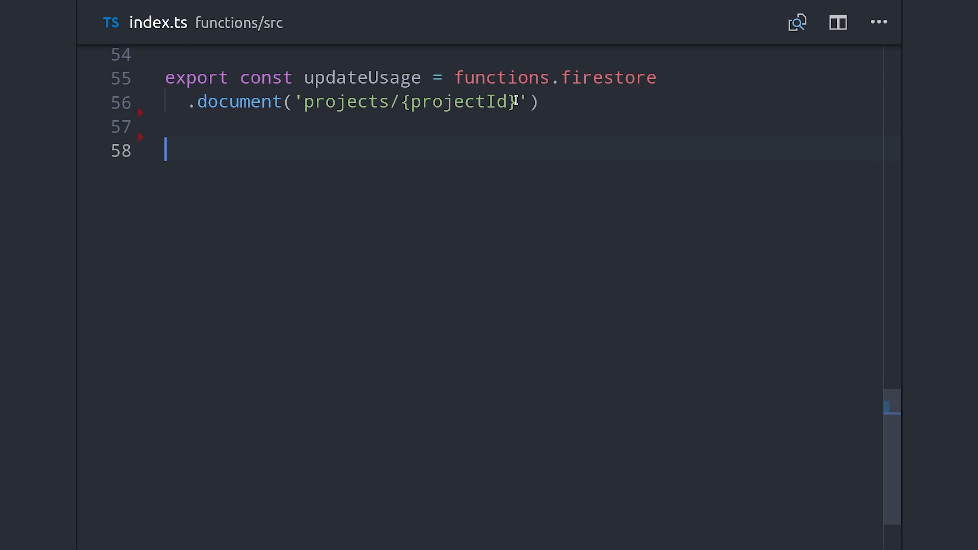
pyautogui.write('.onCreate();')
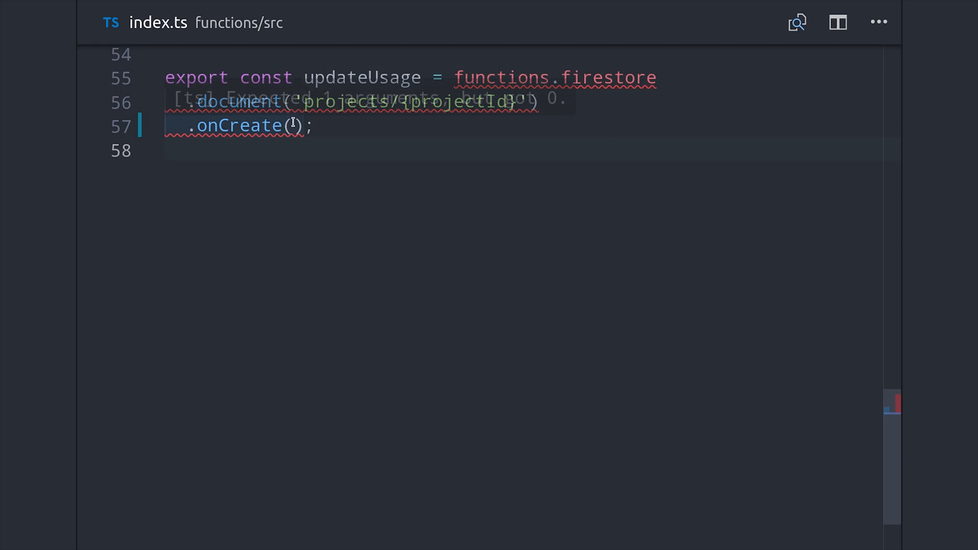
pyautogui.write('async snap => {')
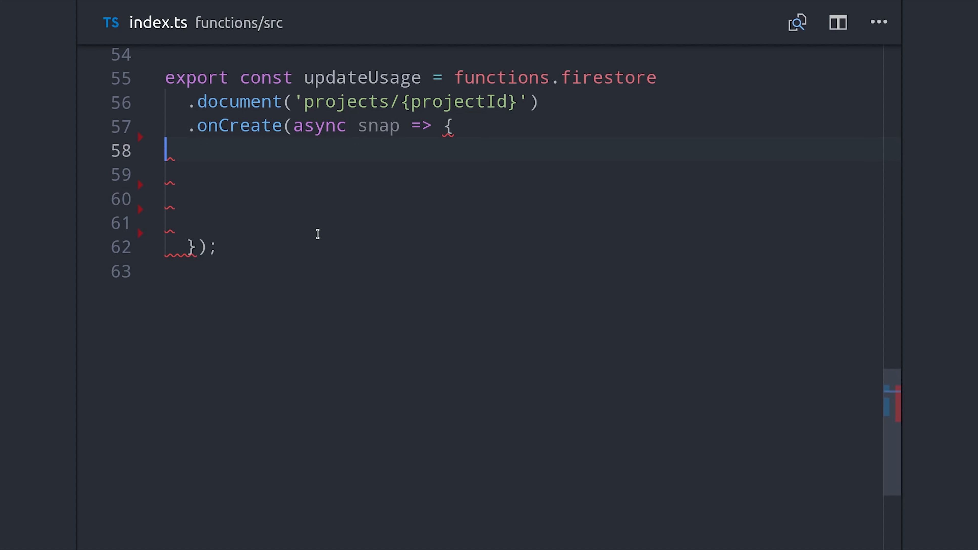
# Build userRef as db.doc(`users/${snap.data().userId}`) and begin the Stripe usage record call
pyautogui.write('const userRef')
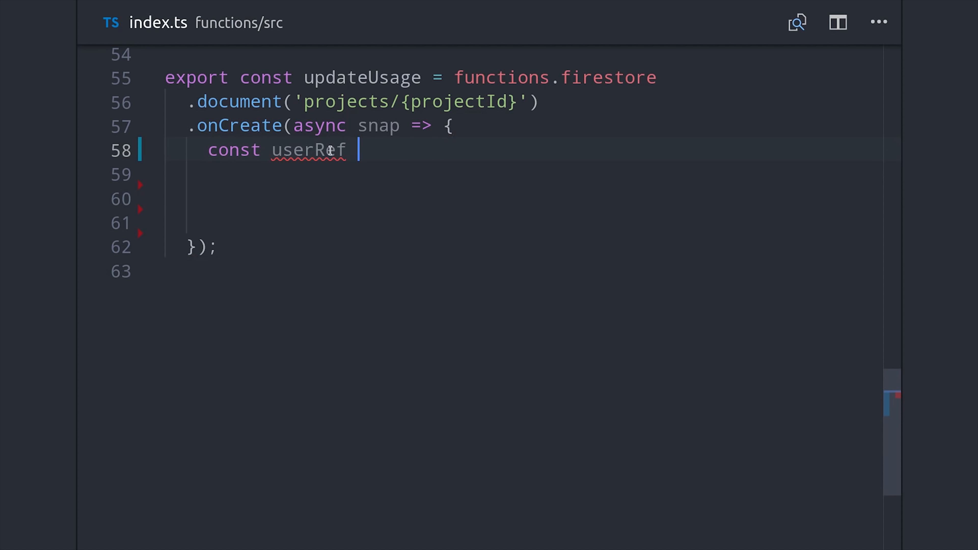
pyautogui.write('= db.doc();')
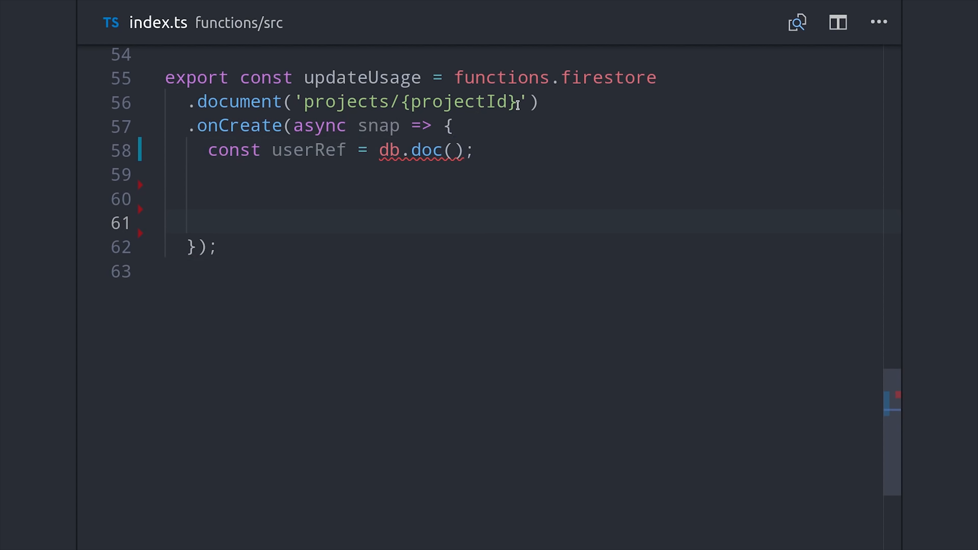
pyautogui.write('`users`')
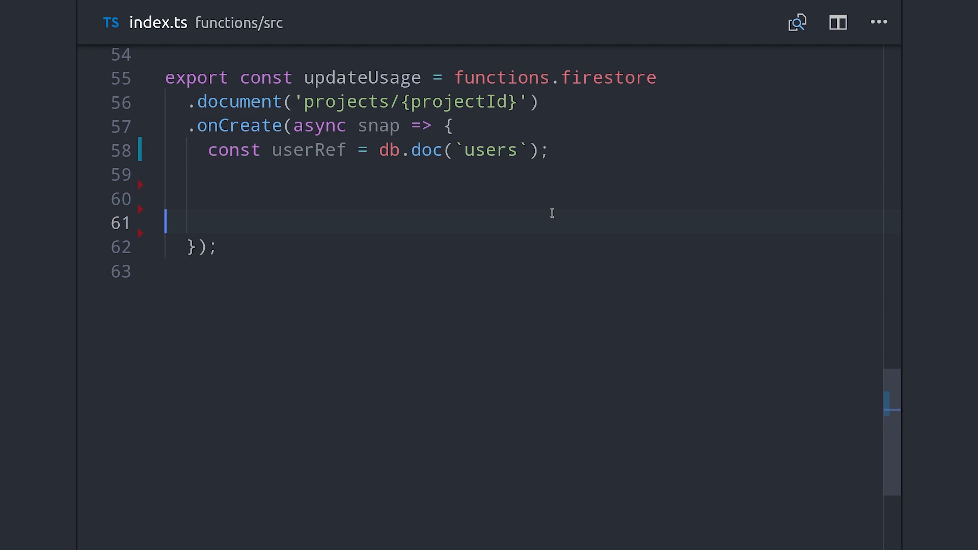
pyautogui.write('/${}')
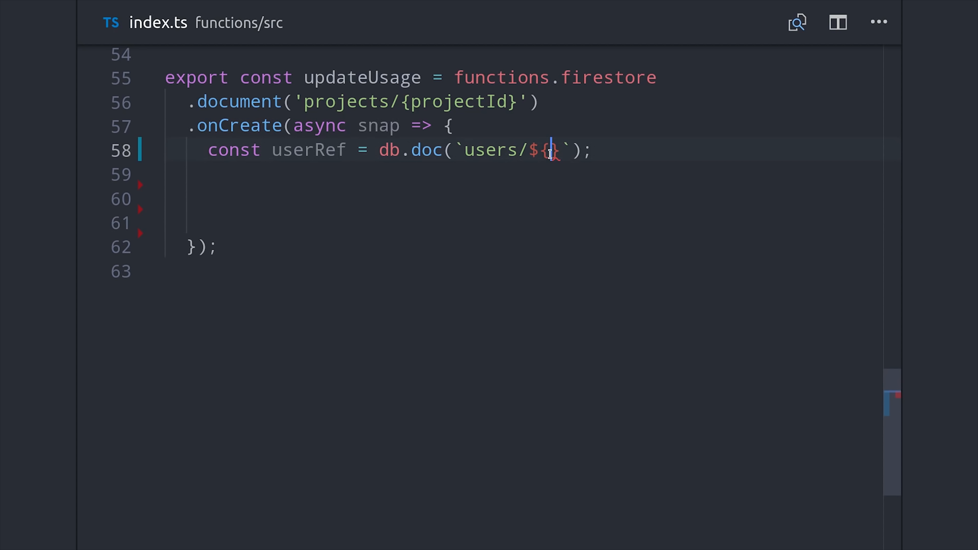
pyautogui.write('snap.data()')
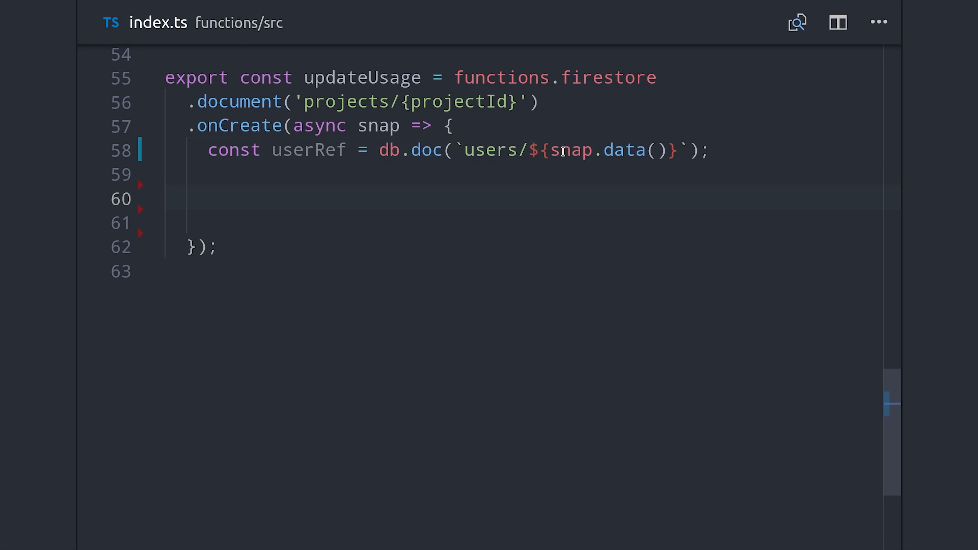
pyautogui.write('.userId')
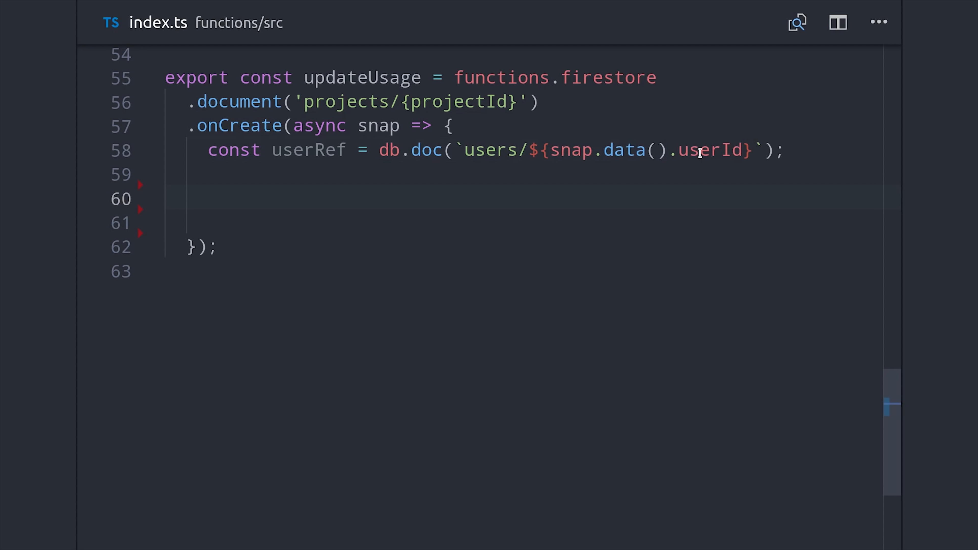
pyautogui.doubleClick(710, 150)
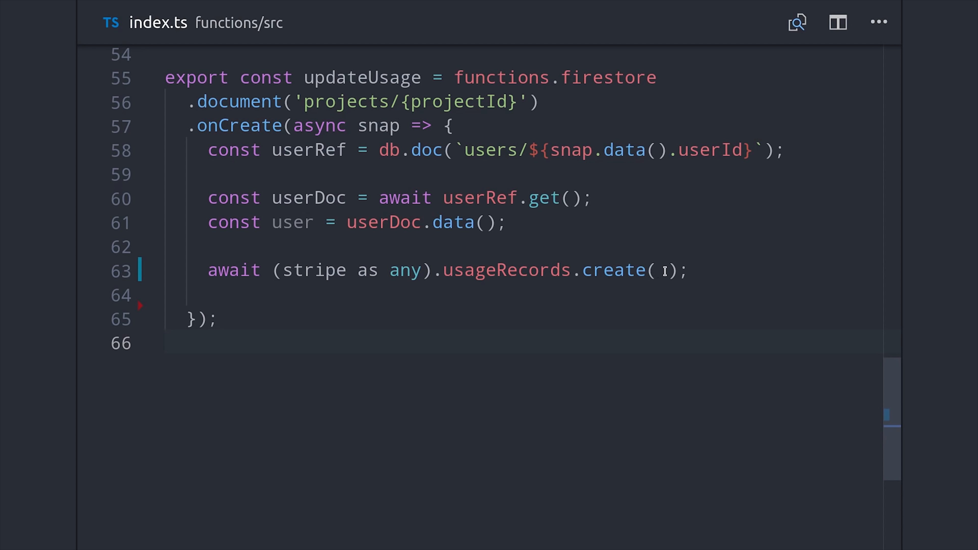
# Pass user.itemId with quantity 1 and a timestamp of Date.parse(snap.createTime) / 1000 seconds
pyautogui.press('Enter')
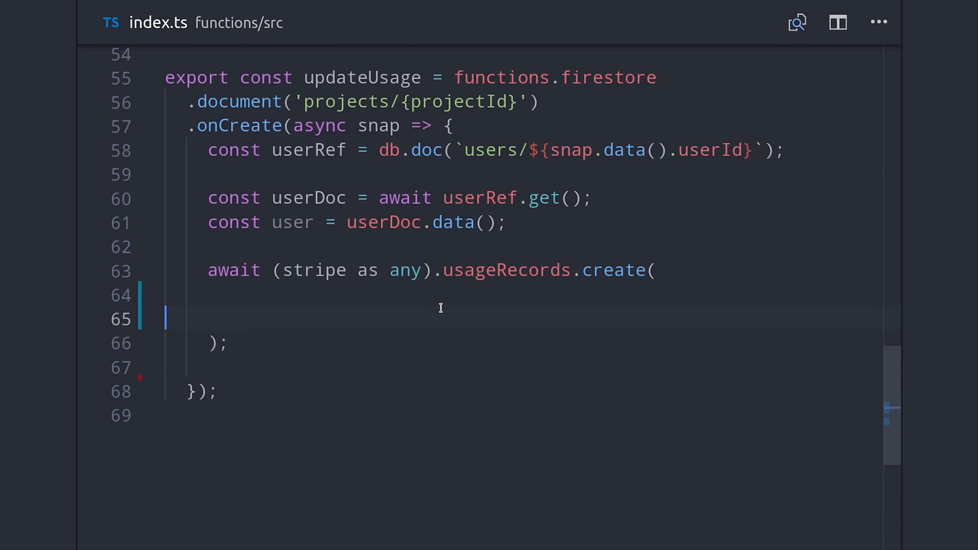
pyautogui.write('user.itemId,')
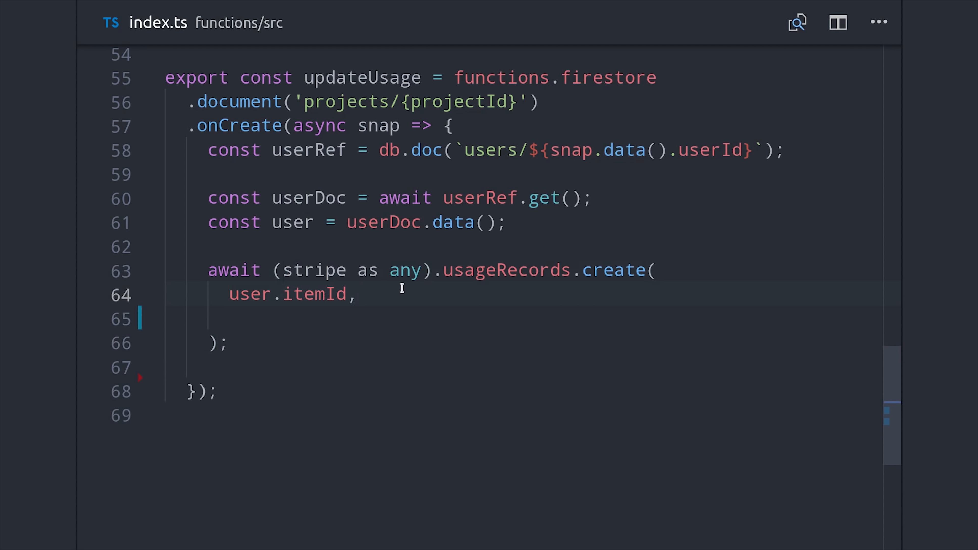
pyautogui.write('{')
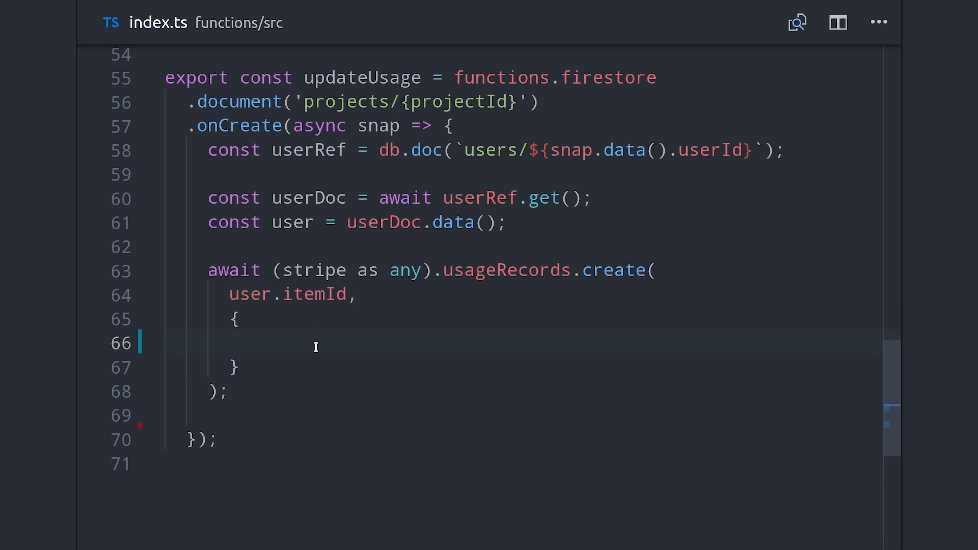
pyautogui.write('quantity: 1,')
pyautogui.write('timestamp')
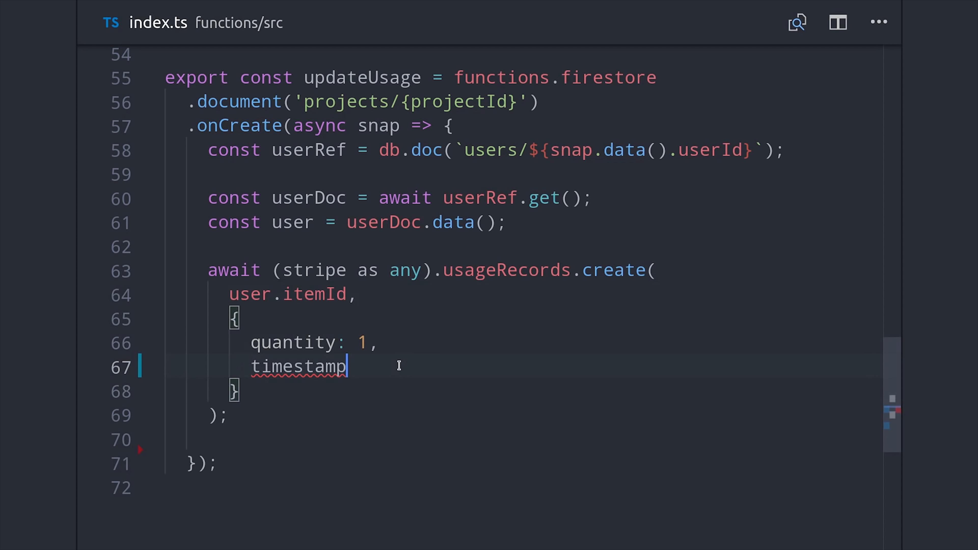
pyautogui.write(': ()')
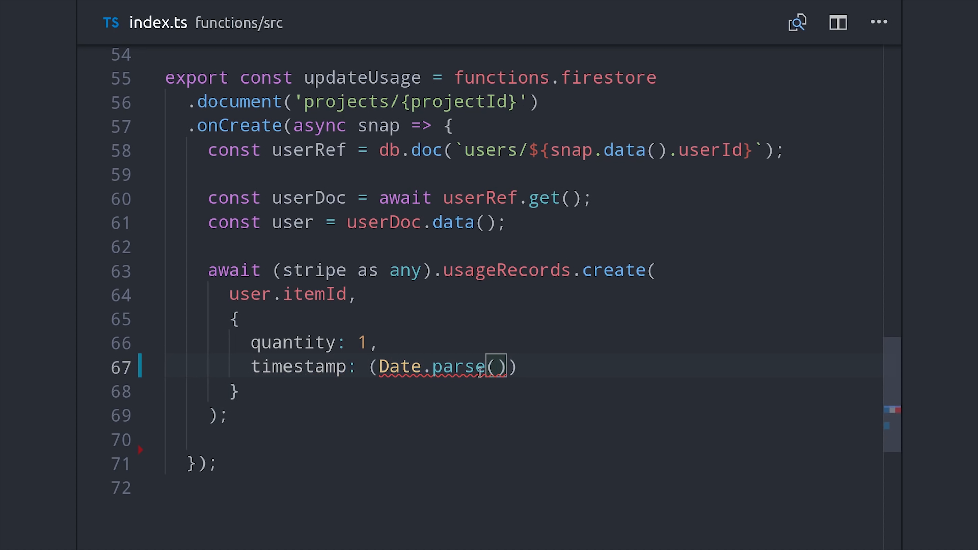
pyautogui.write('snap.createTime')
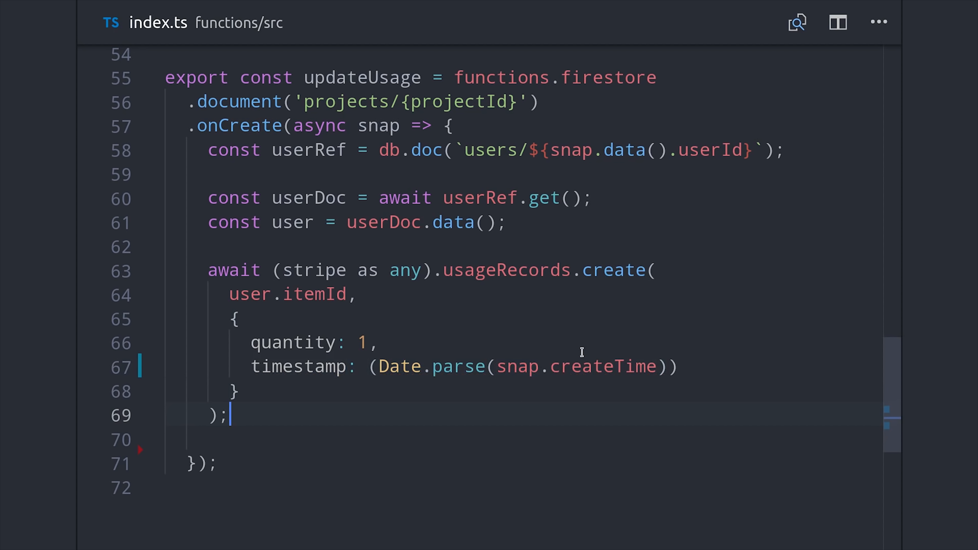
pyautogui.write('/ 1000')
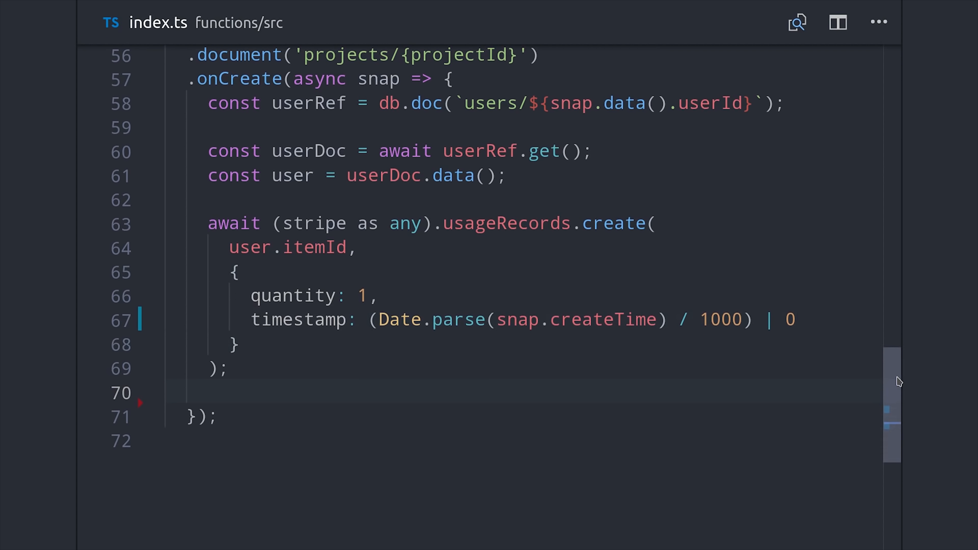
# Add action 'increment' and an idempotency_key of snap.id to the usage record
pyautogui.scroll(-3)
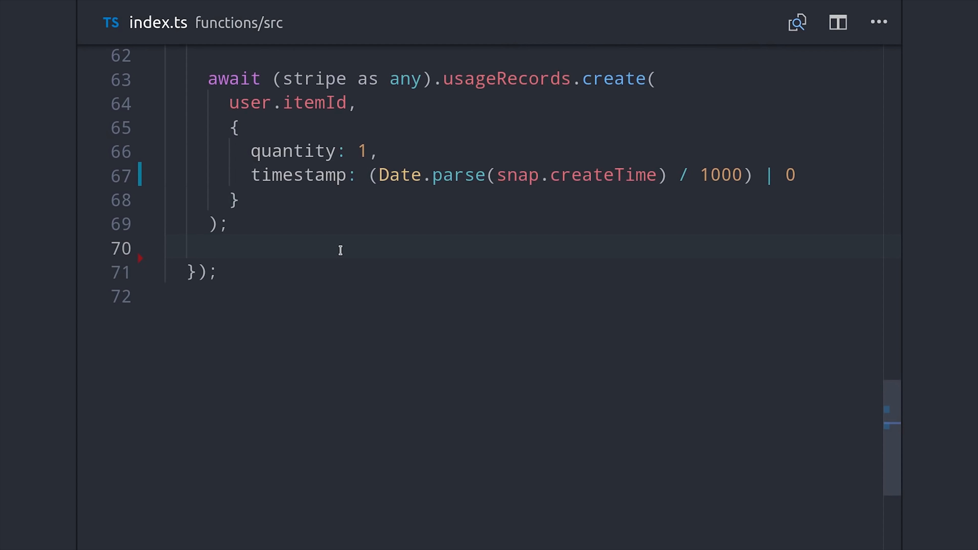
pyautogui.moveTo(249, 240)
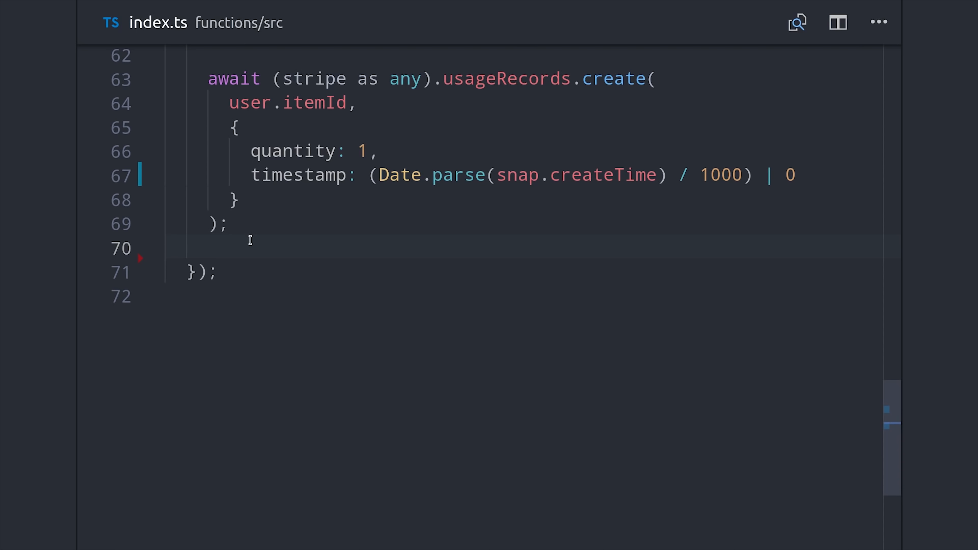
pyautogui.write("action: 'increment'")
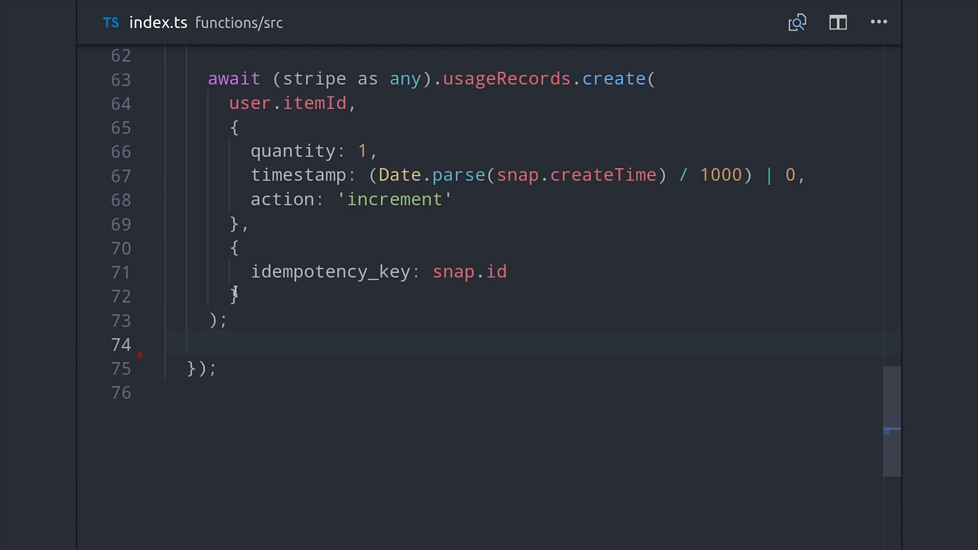
pyautogui.doubleClick(470, 271)
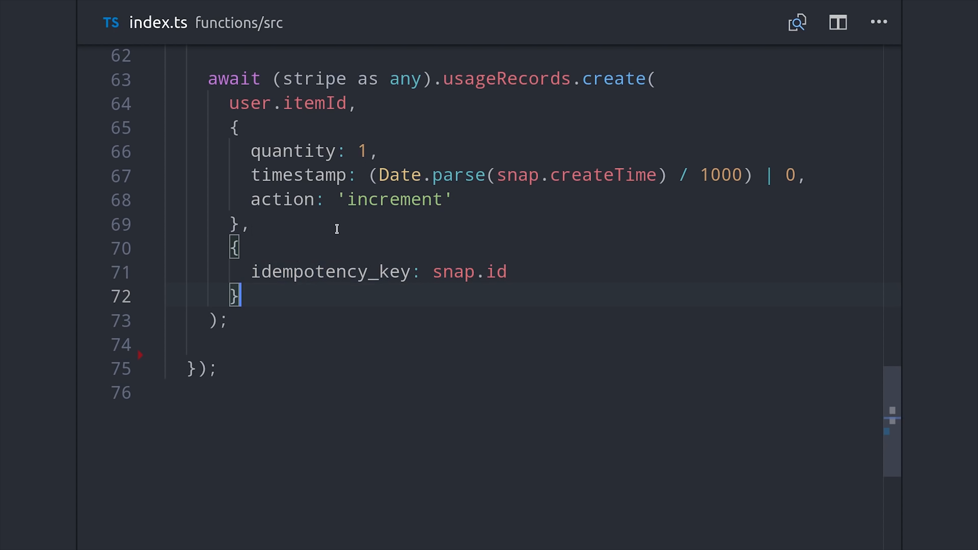
# Return userRef.update setting currentUsage to user.currentUsage + 1
pyautogui.write('return userRef;')
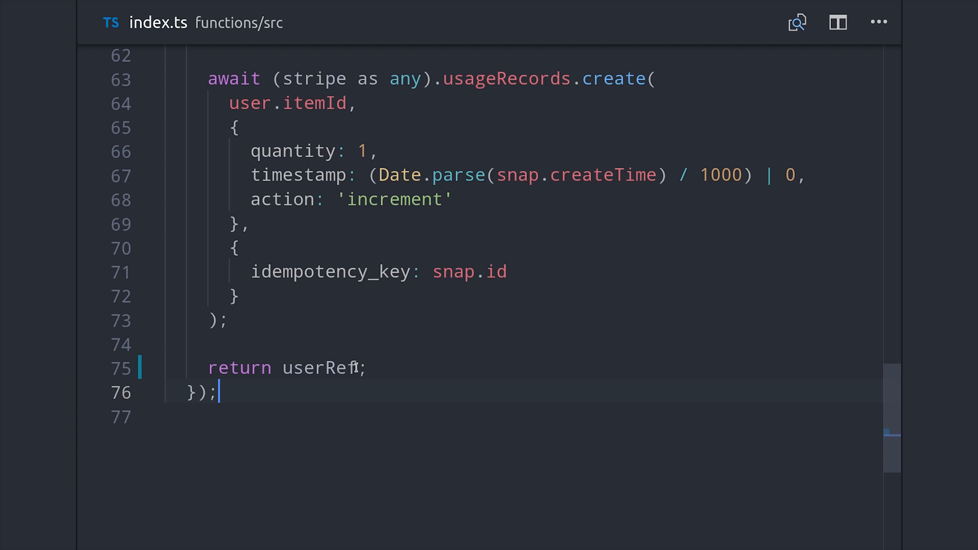
pyautogui.write('.update()')
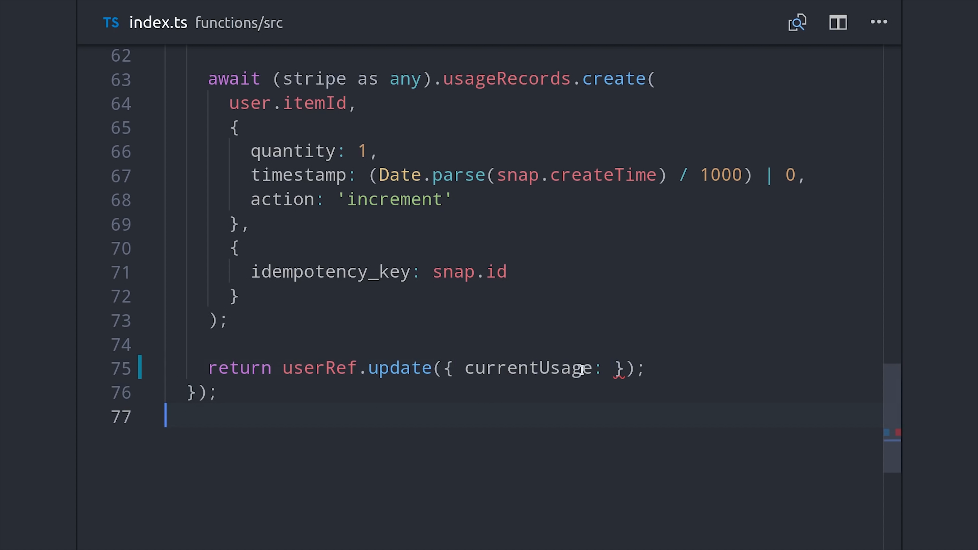
pyautogui.write('user.currentUsage + 1')
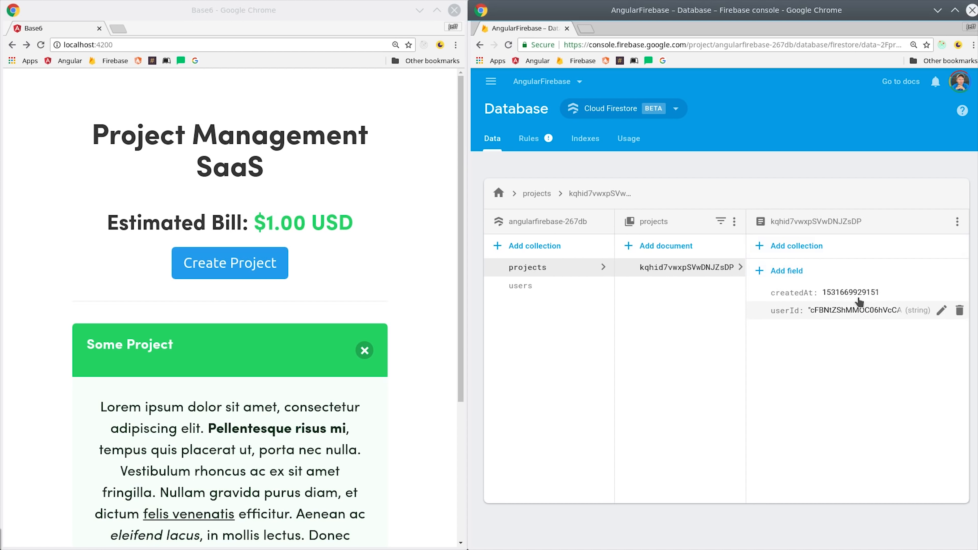
# View the subscribed user's document showing currentUsage 3, matching the $3.00 estimated bill
pyautogui.click(520, 286)
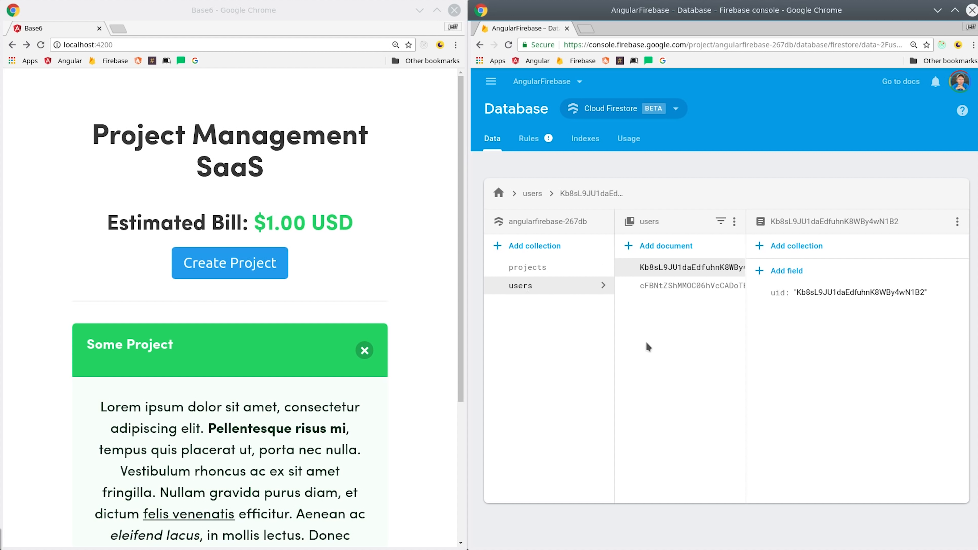
pyautogui.click(681, 286)
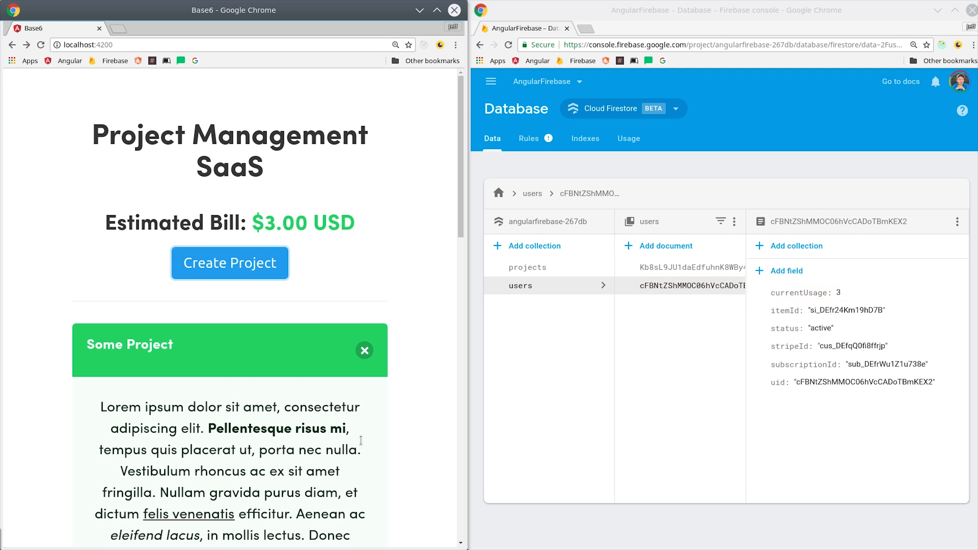
pyautogui.moveTo(558, 414)
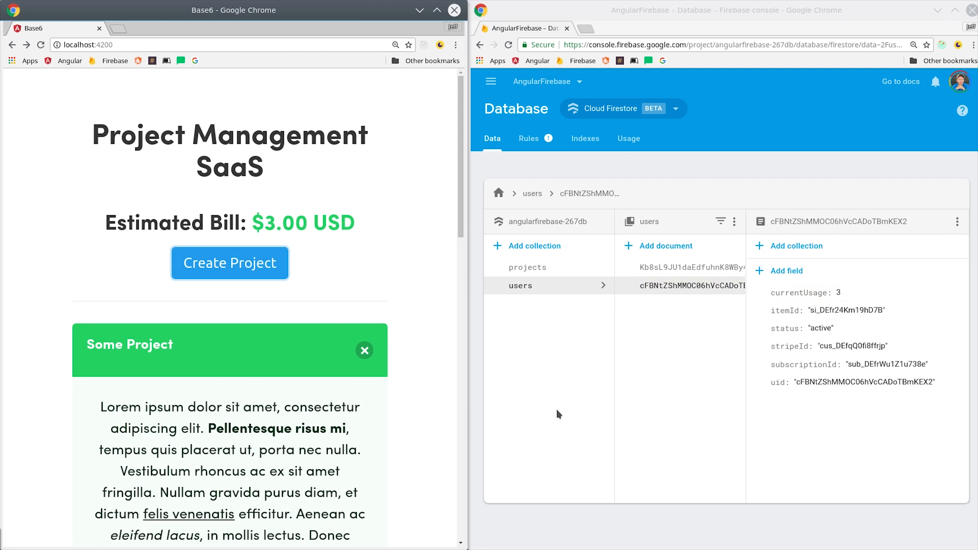